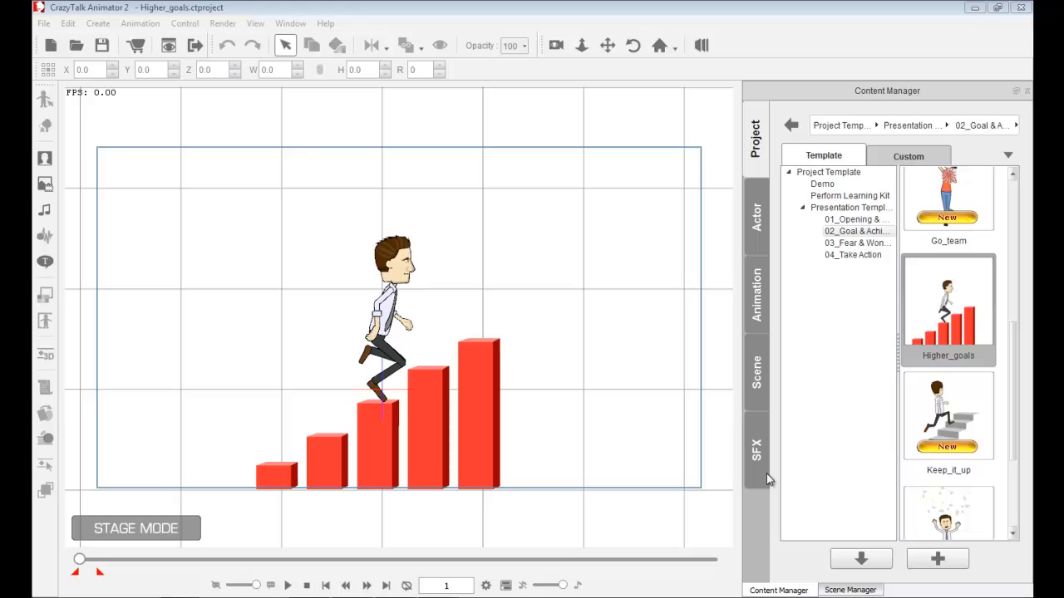
# Run the Higher_goals animation from the playback bar to watch the character climb the bars
pyautogui.click(289, 582)
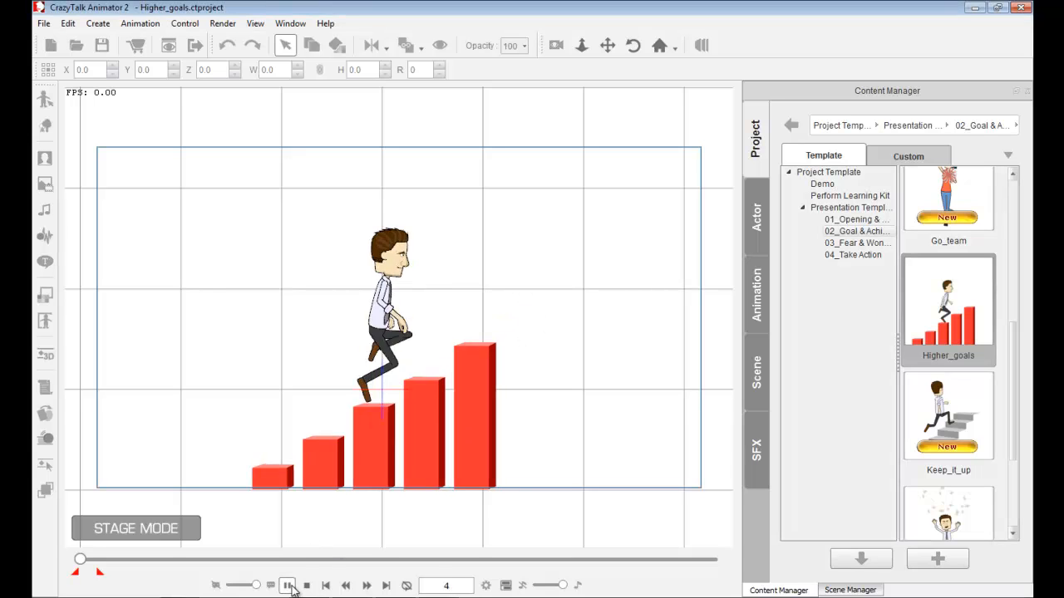
pyautogui.click(286, 585)
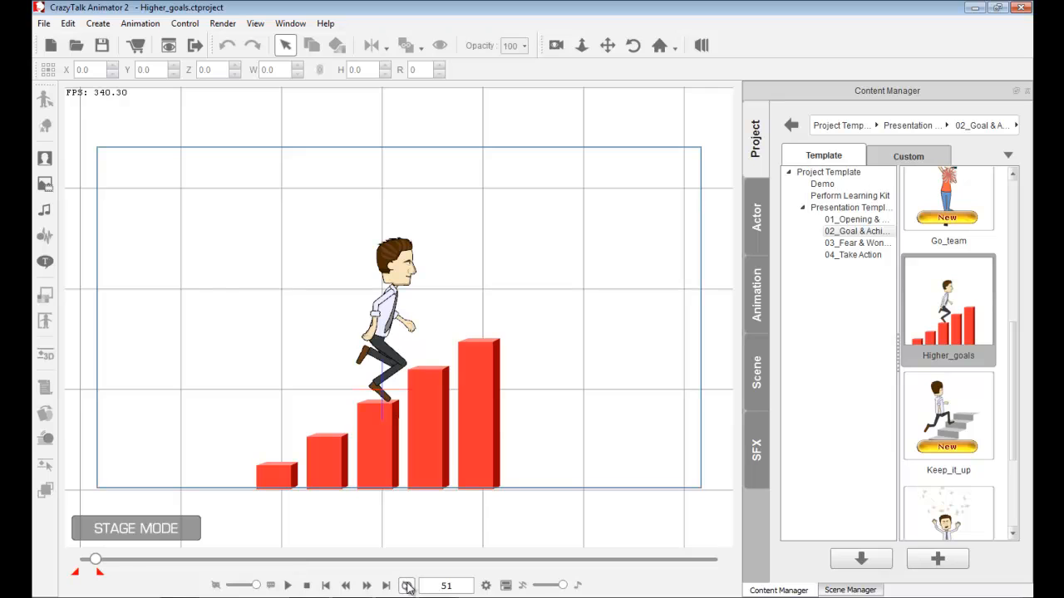
pyautogui.click(286, 585)
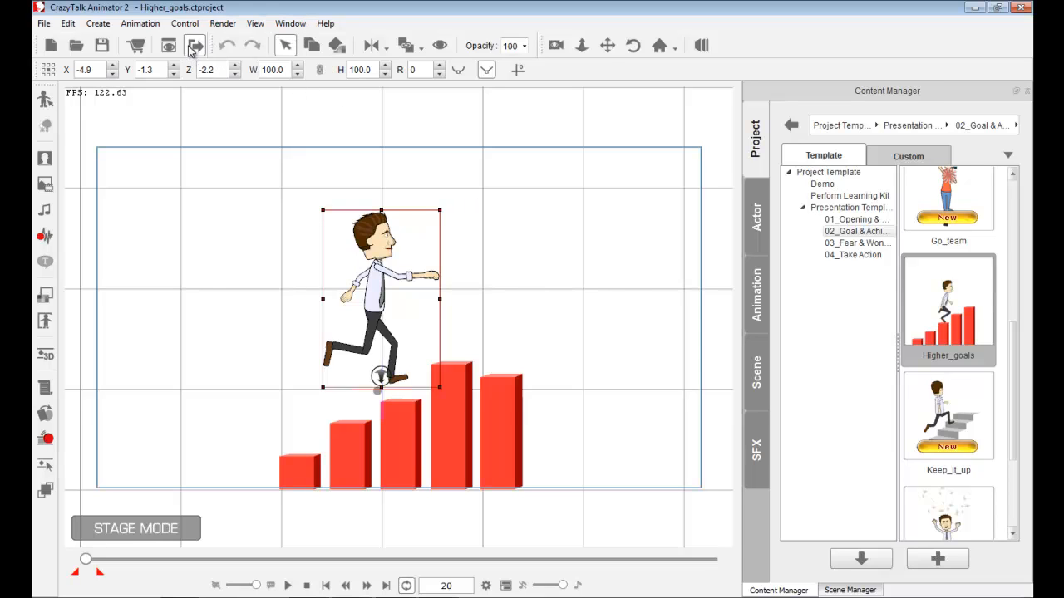
# Choose GIF as the image render format at the 16:9 460x259 frame size
pyautogui.click(196, 46)
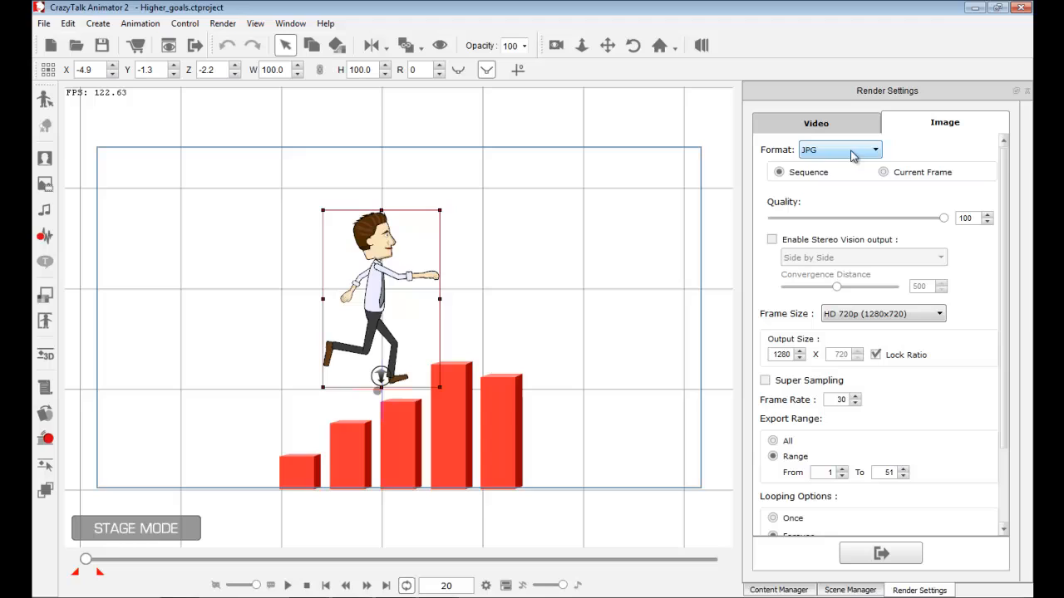
pyautogui.click(853, 150)
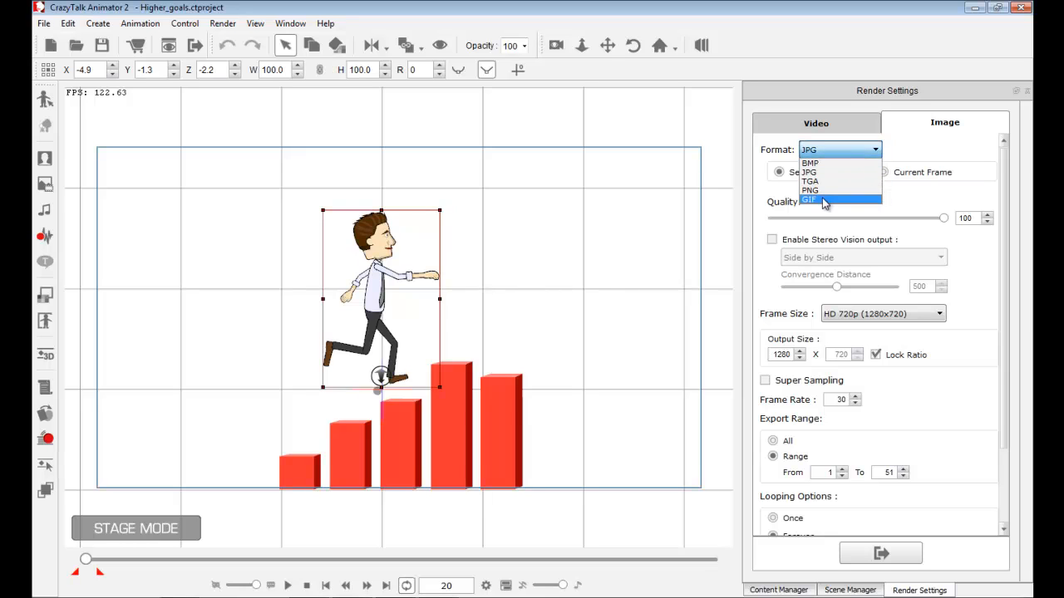
pyautogui.click(811, 200)
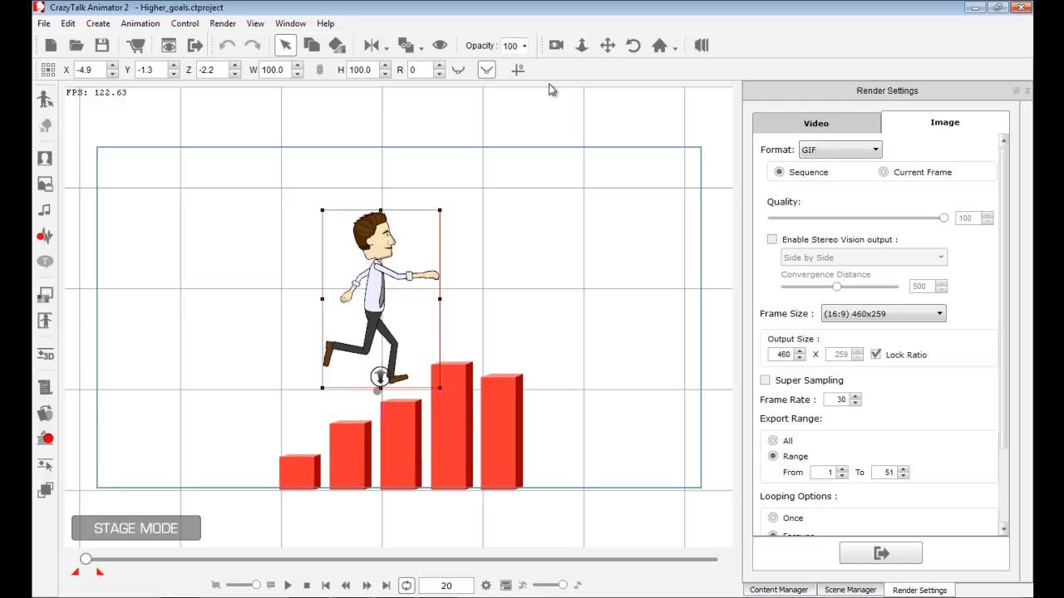
# Show the Scene Manager list with Walter and Bar_Rise and advance to frame 40
pyautogui.click(851, 592)
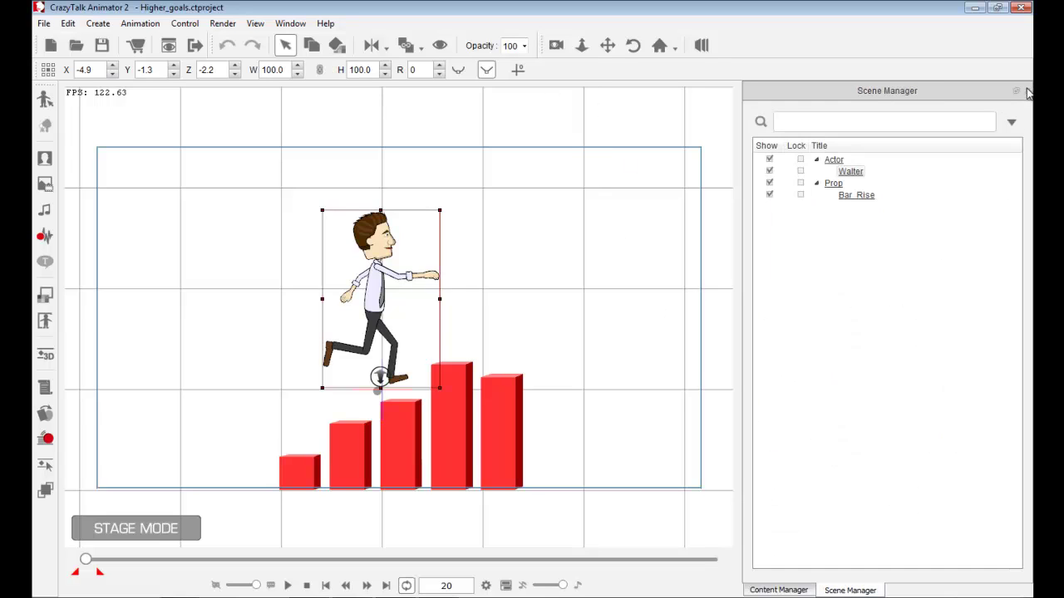
pyautogui.moveTo(512, 256)
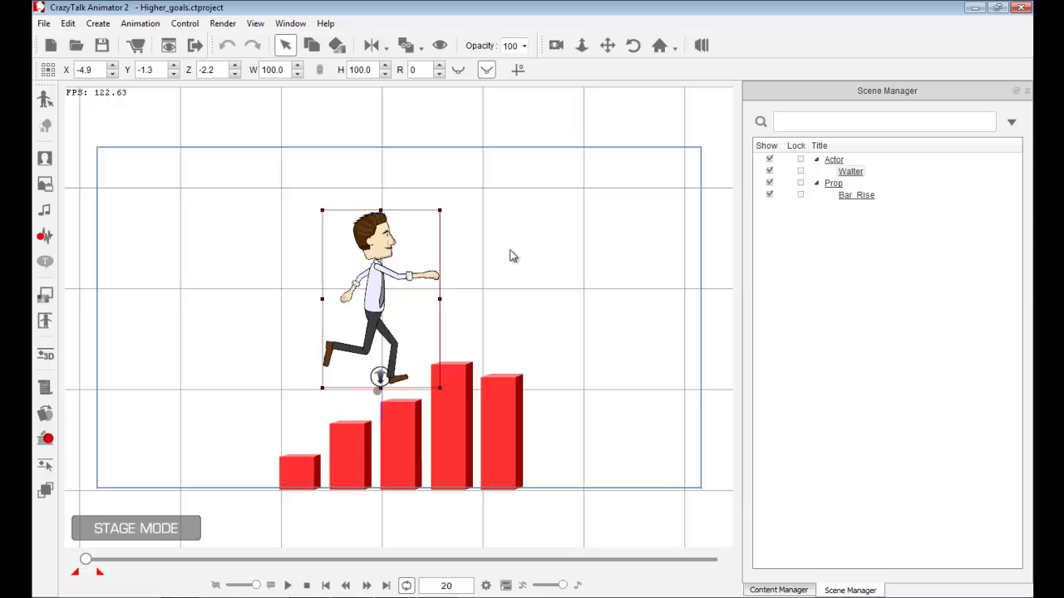
pyautogui.moveTo(450, 536)
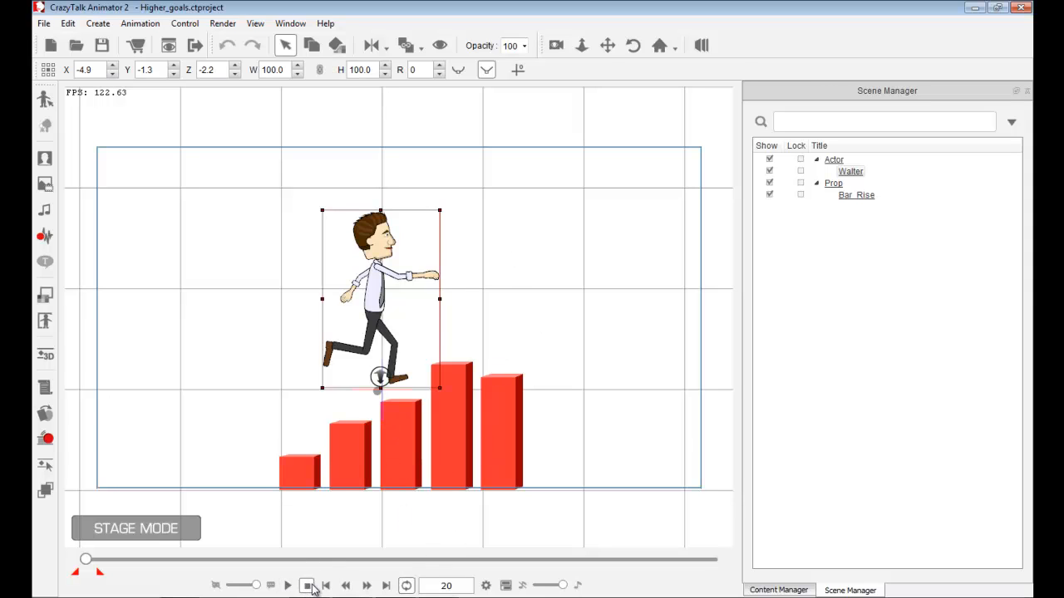
pyautogui.click(288, 585)
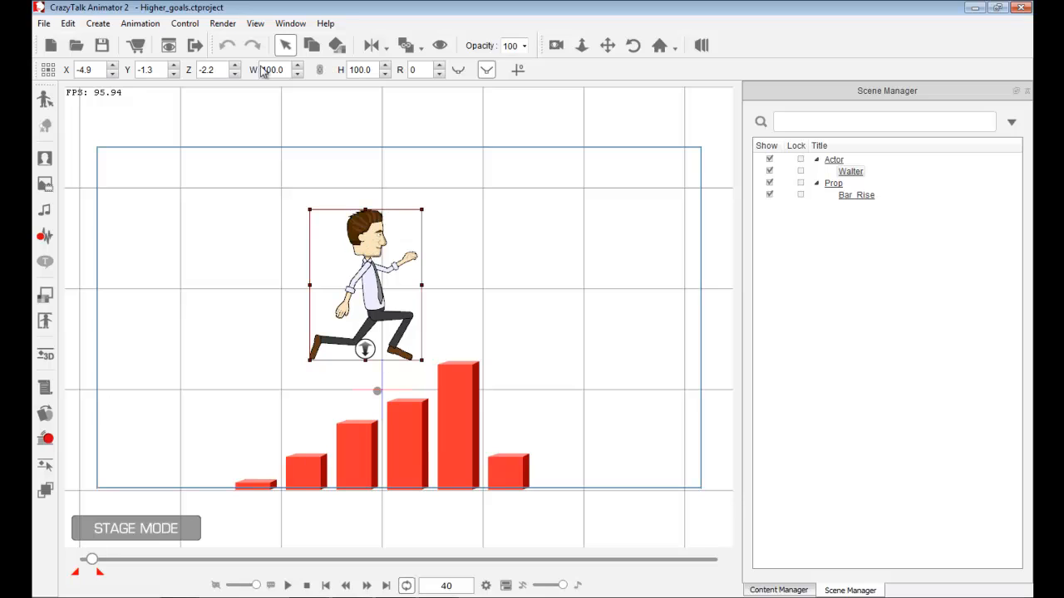
# Bring up the Render menu for Quick Capture to Clipboard as Transparent PNG
pyautogui.click(223, 24)
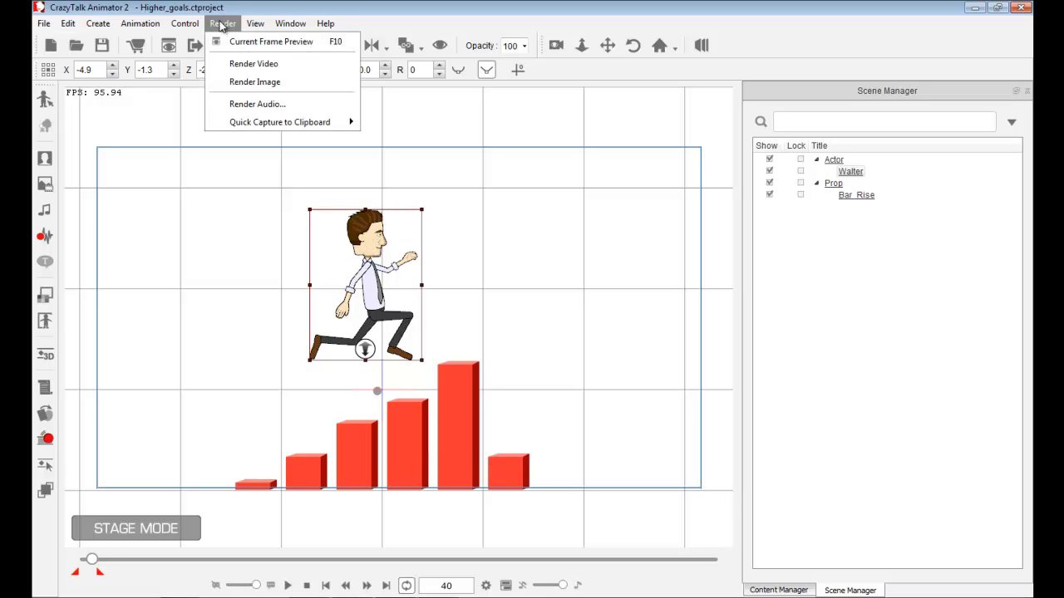
pyautogui.moveTo(296, 123)
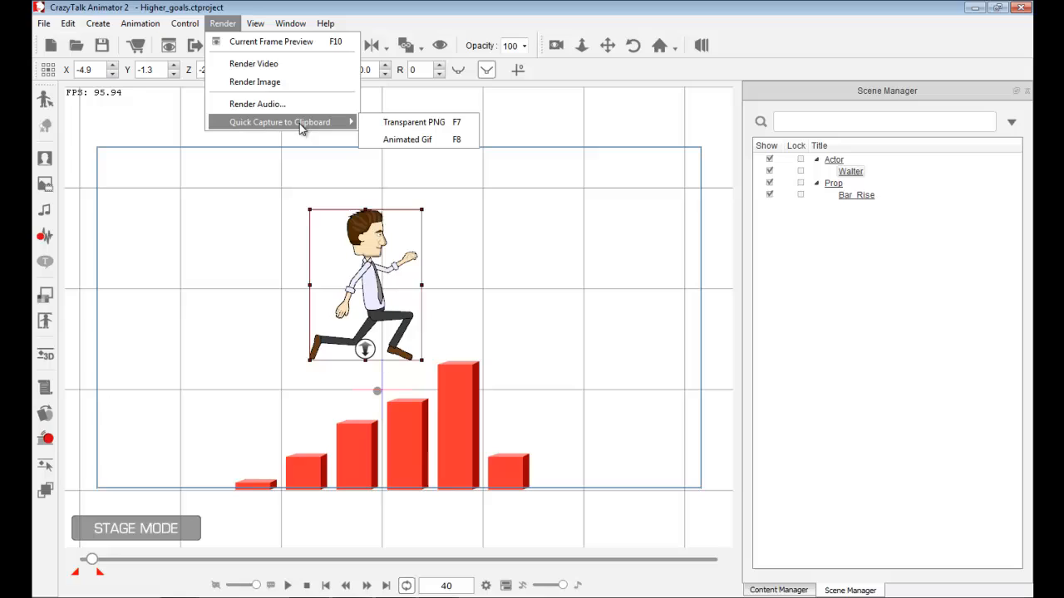
pyautogui.moveTo(415, 127)
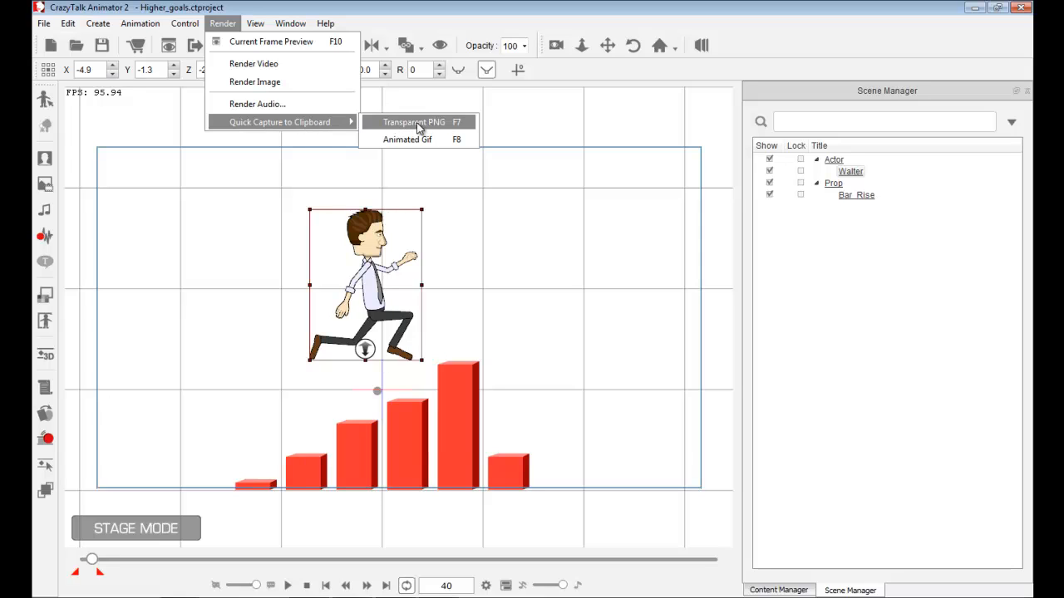
pyautogui.moveTo(448, 129)
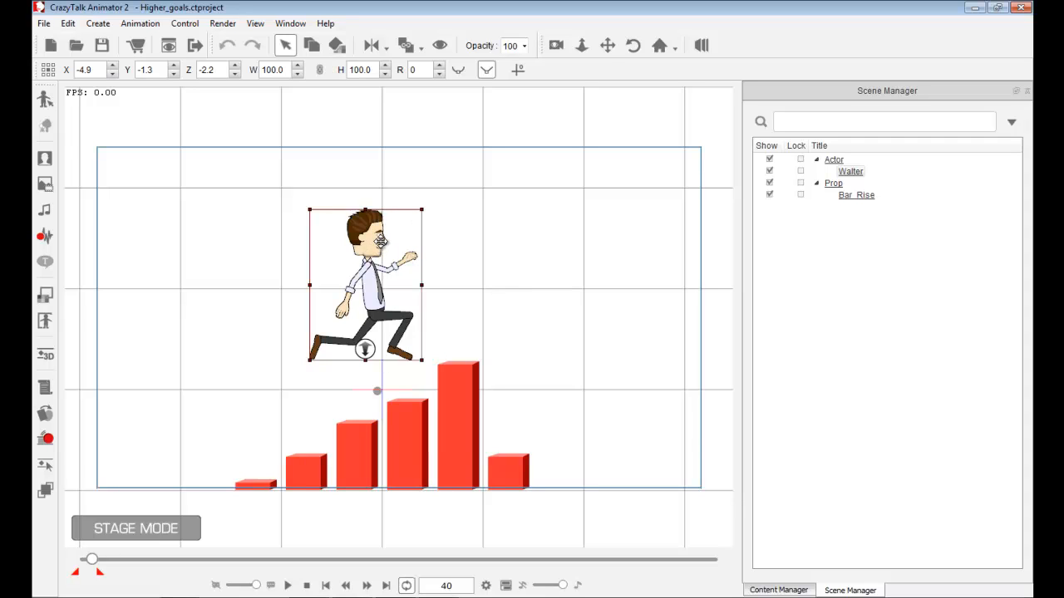
pyautogui.moveTo(422, 538)
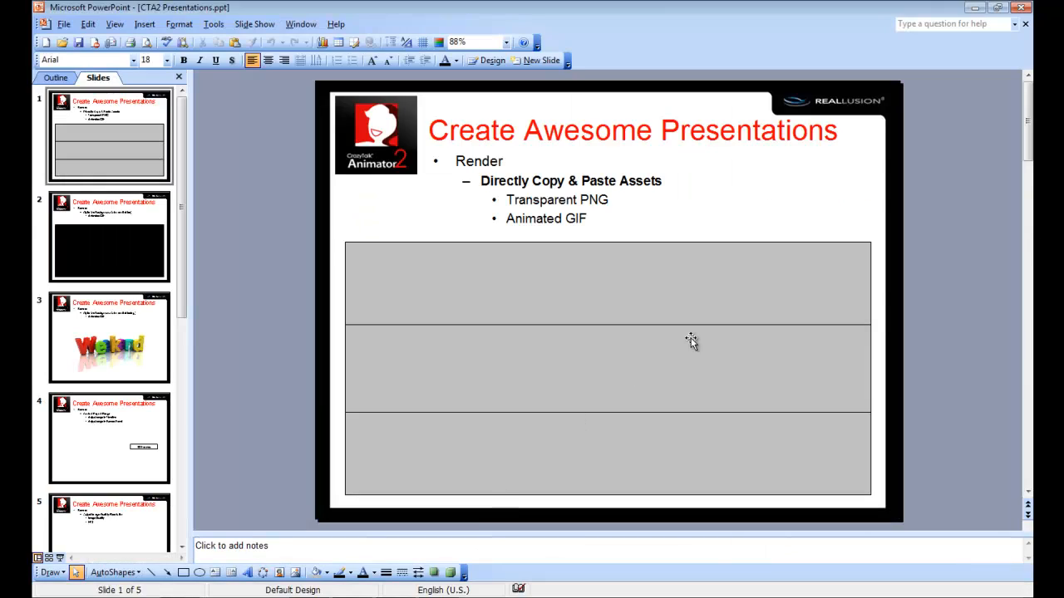
pyautogui.moveTo(337, 319)
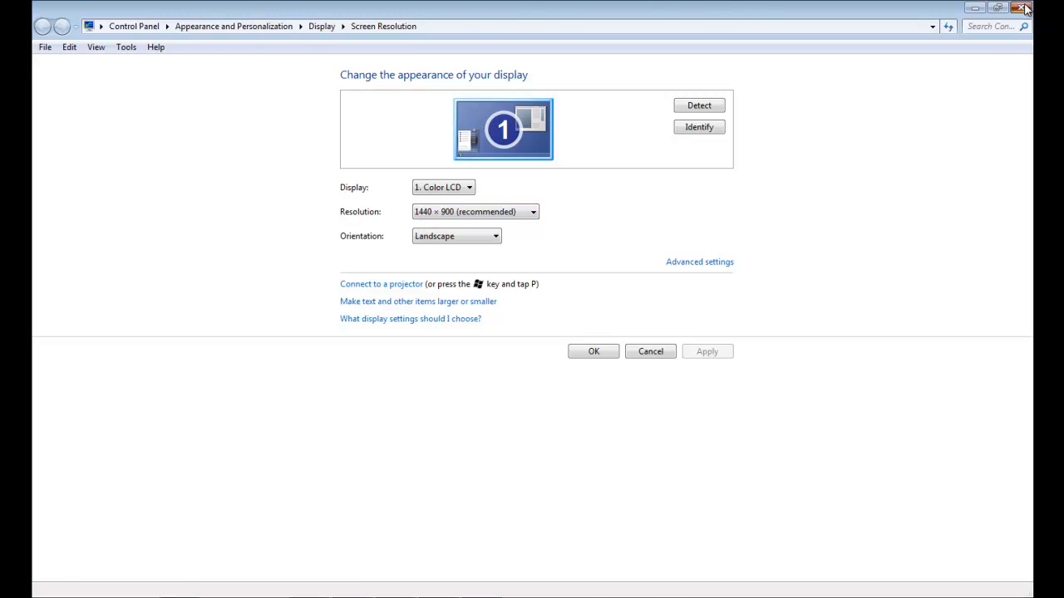
# Close the Screen Resolution window before returning to the animation project
pyautogui.click(1024, 10)
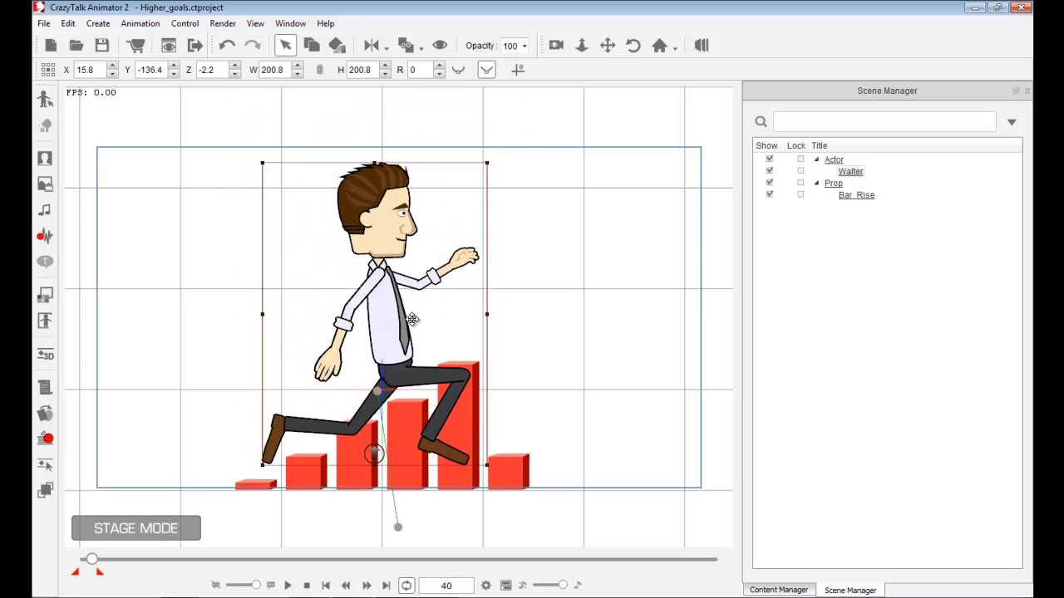
# Undo the actor scaling so W and H return to 100 at the original X/Y
pyautogui.click(221, 23)
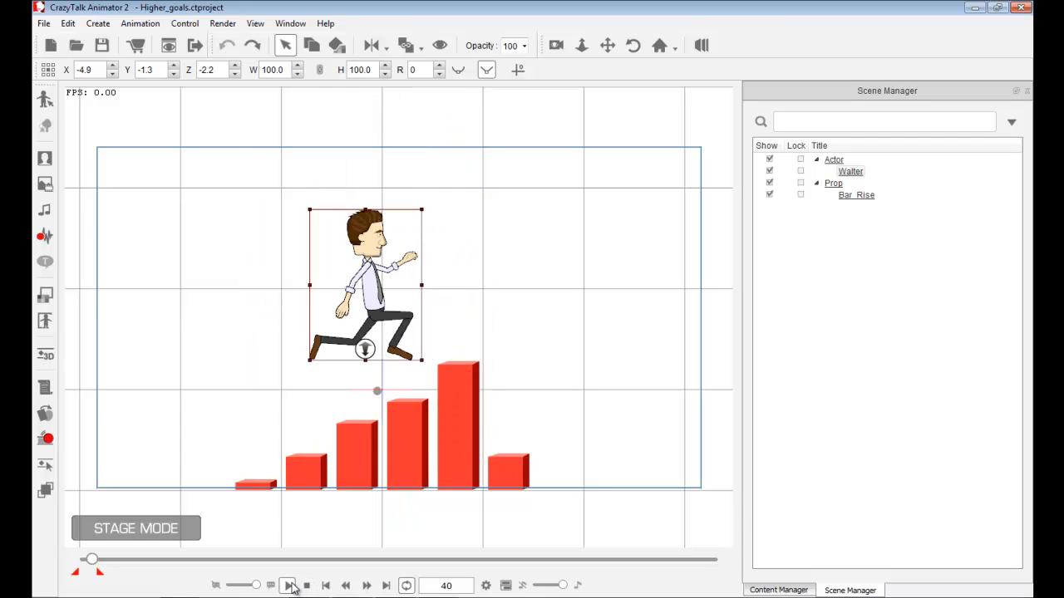
# Rewind to frame 1 and configure Animated Gif clipboard capture at quality 5, looping Forever
pyautogui.click(302, 585)
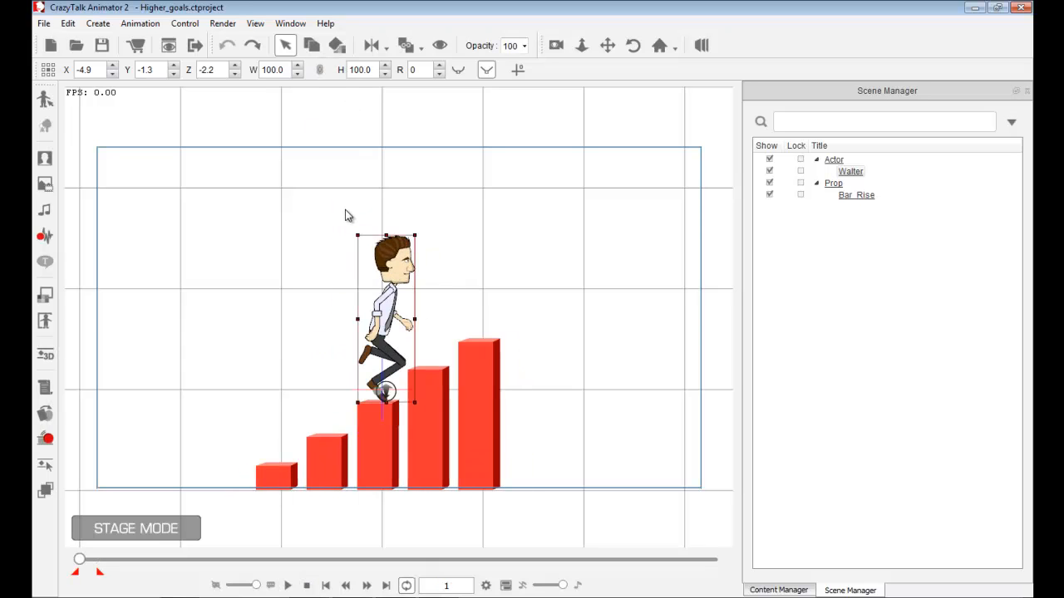
pyautogui.moveTo(373, 256)
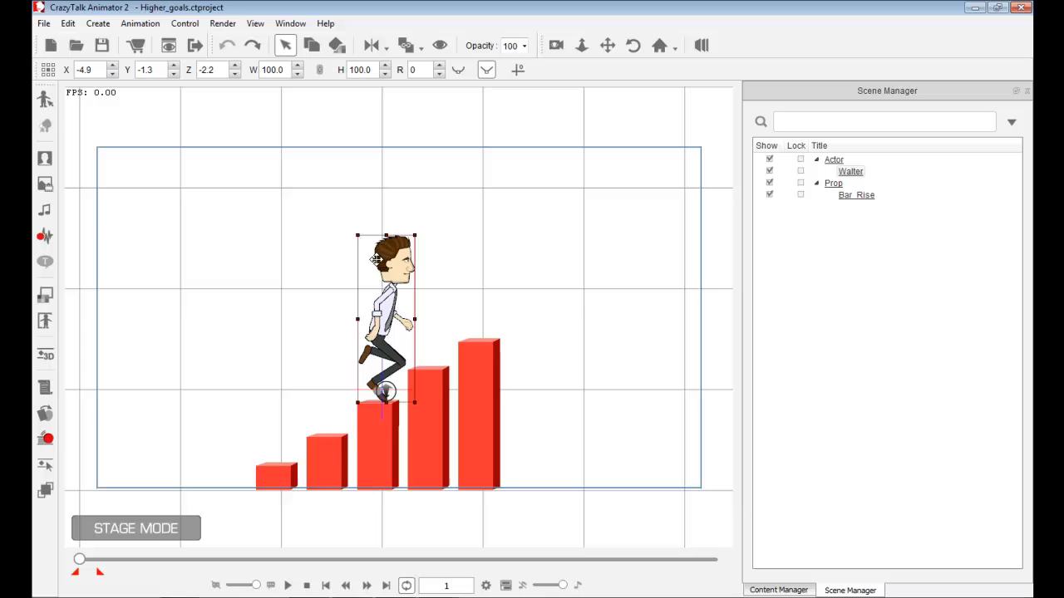
pyautogui.click(223, 24)
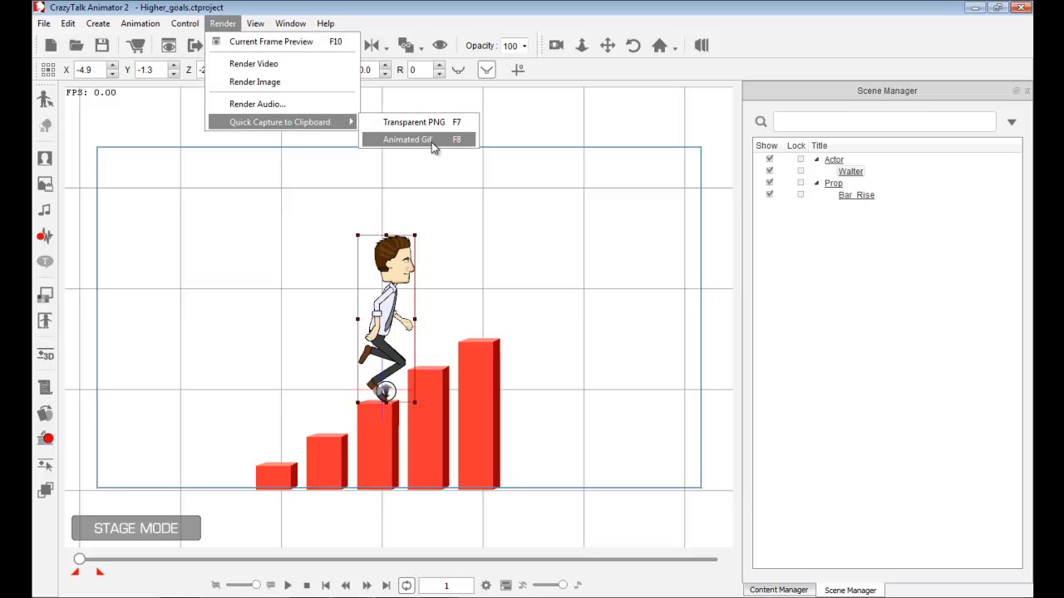
pyautogui.click(409, 140)
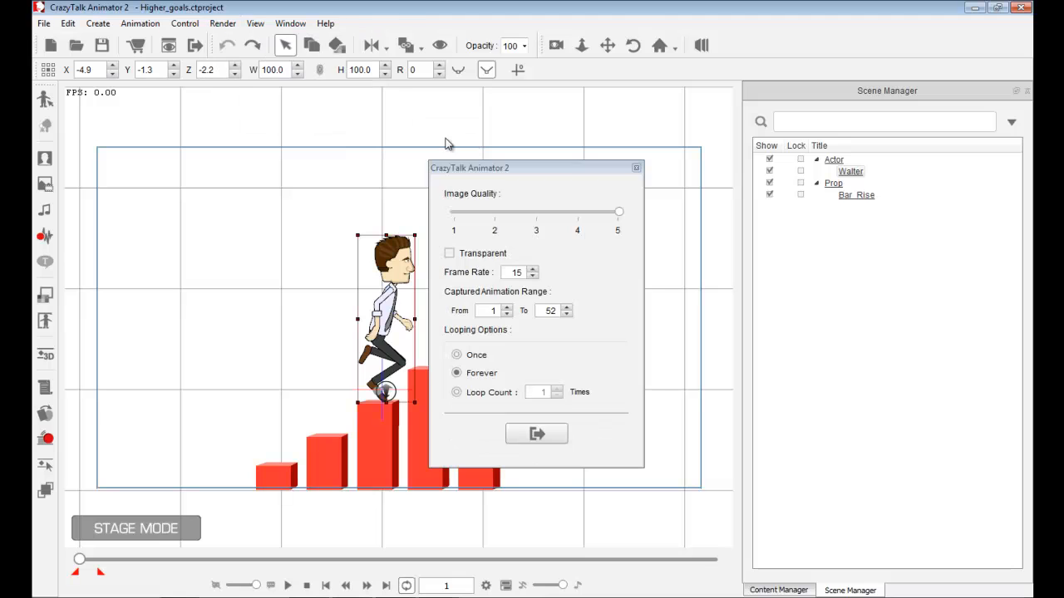
pyautogui.moveTo(469, 166); pyautogui.dragTo(582, 117)
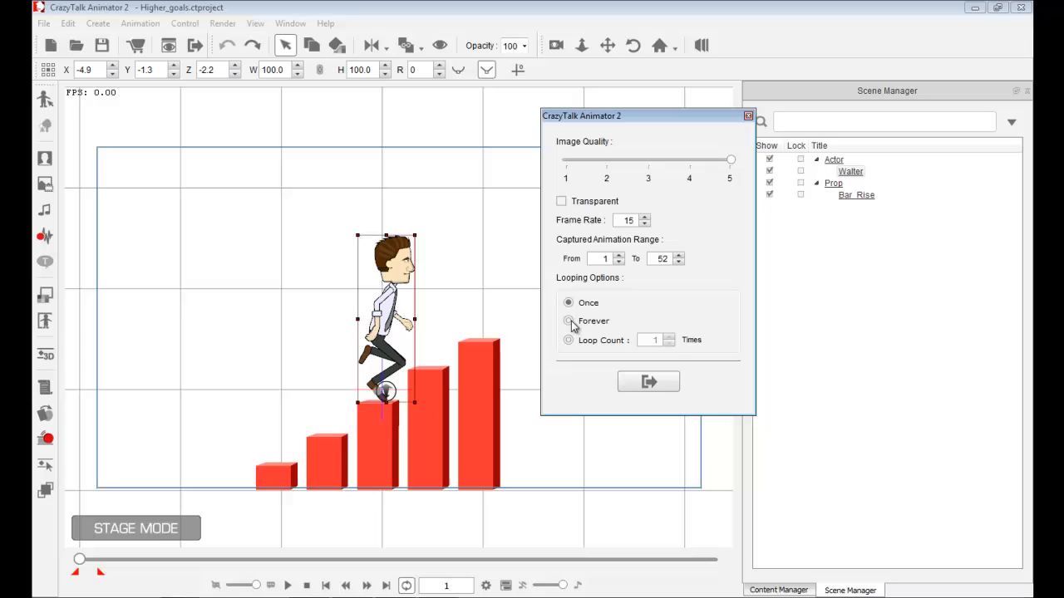
pyautogui.click(568, 320)
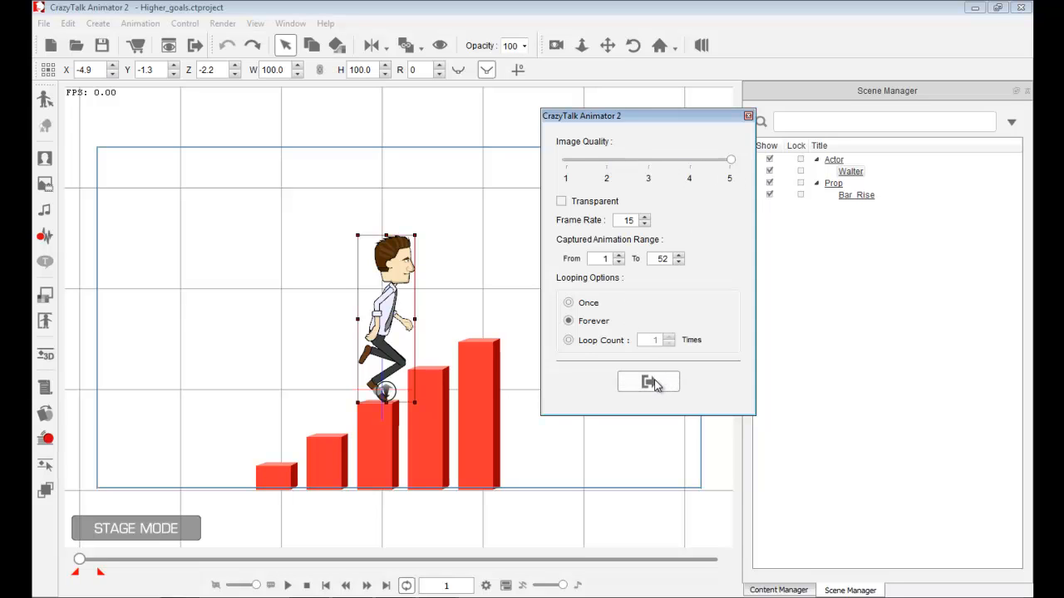
# Capture the quality-5 looping animated GIF to the clipboard and close the dialog
pyautogui.click(648, 380)
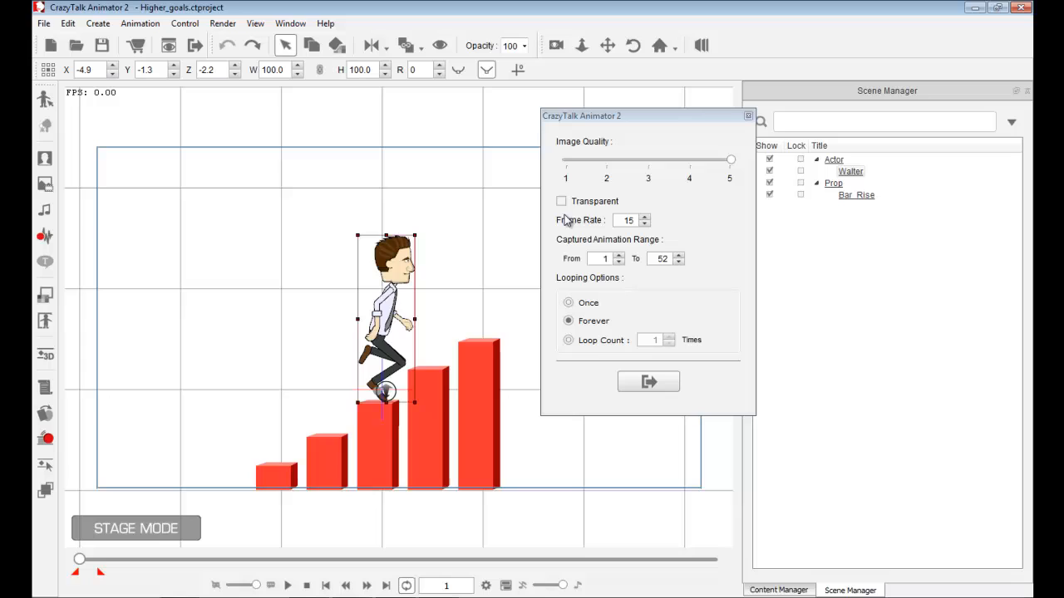
pyautogui.click(562, 200)
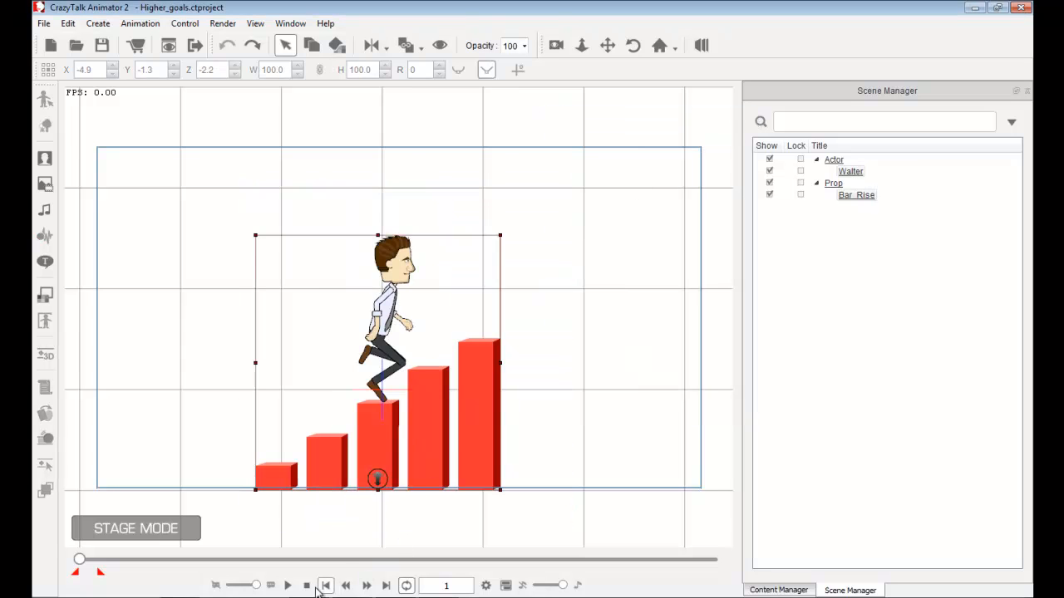
# Capture the animation again as a transparent animated GIF at Image Quality 5
pyautogui.click(289, 585)
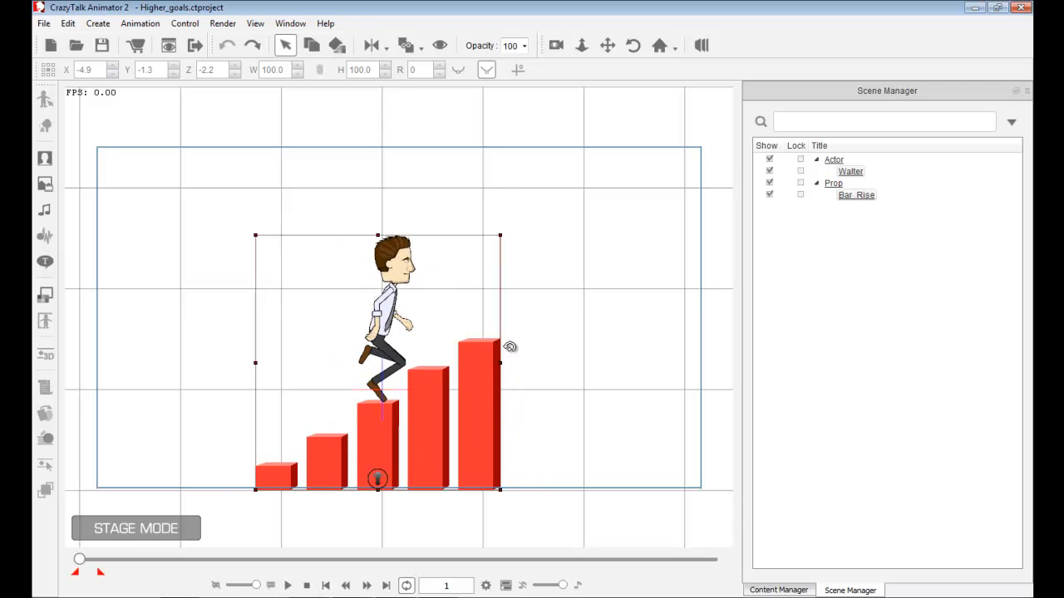
pyautogui.click(223, 23)
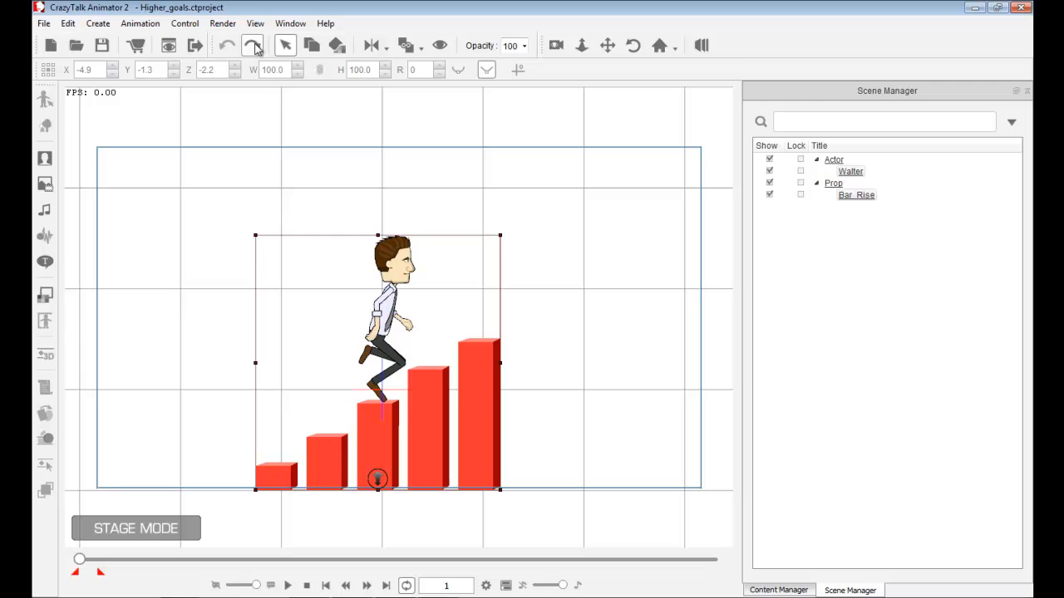
pyautogui.click(419, 140)
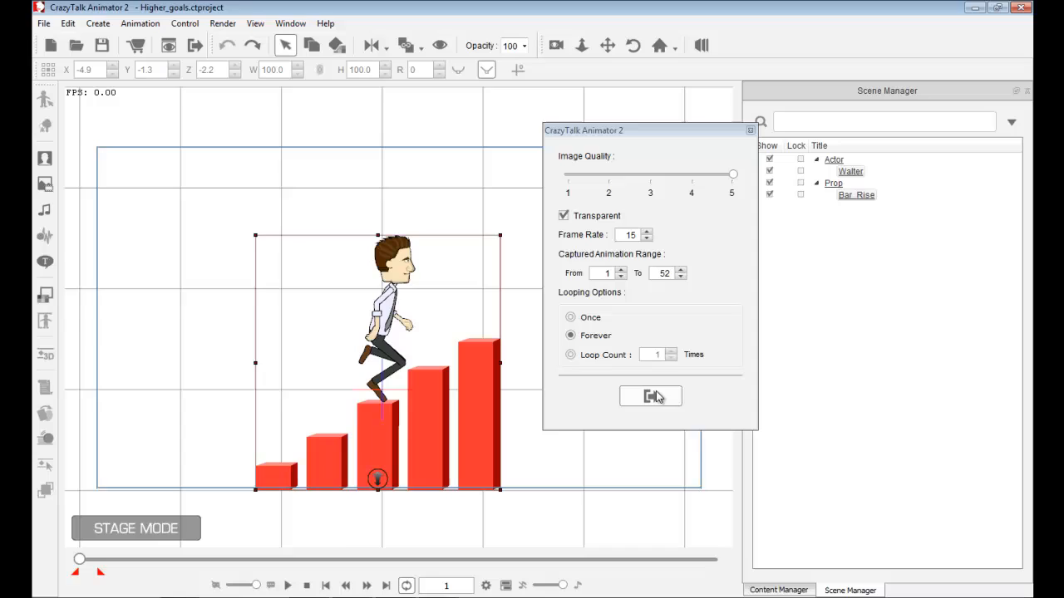
pyautogui.click(650, 396)
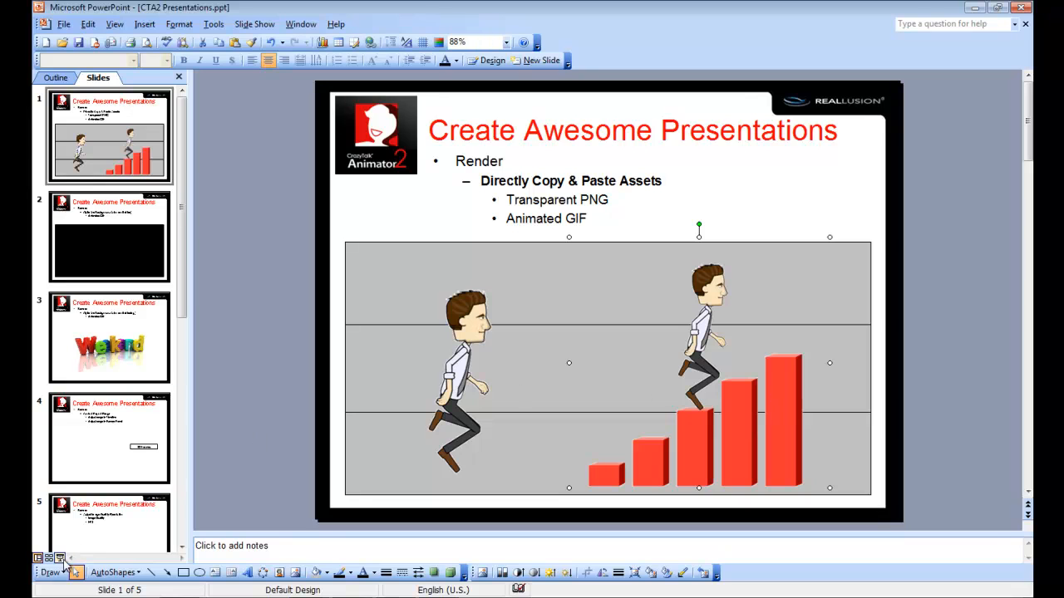
# Run the slide show to check the climbing GIF plays over slide 2's black panel, then exit
pyautogui.press('F5')
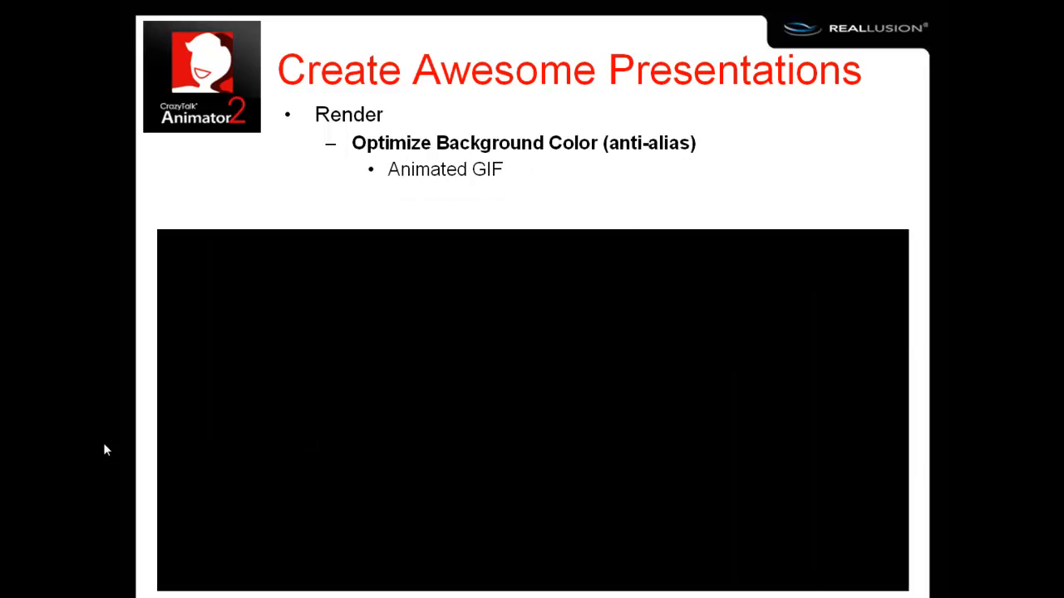
pyautogui.press('Escape')
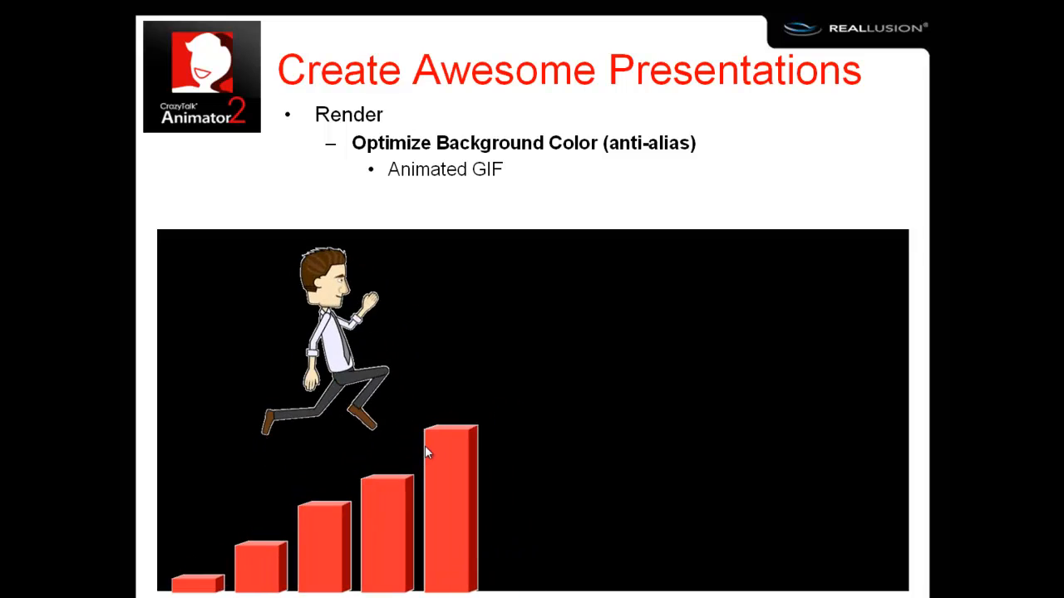
pyautogui.press('Escape')
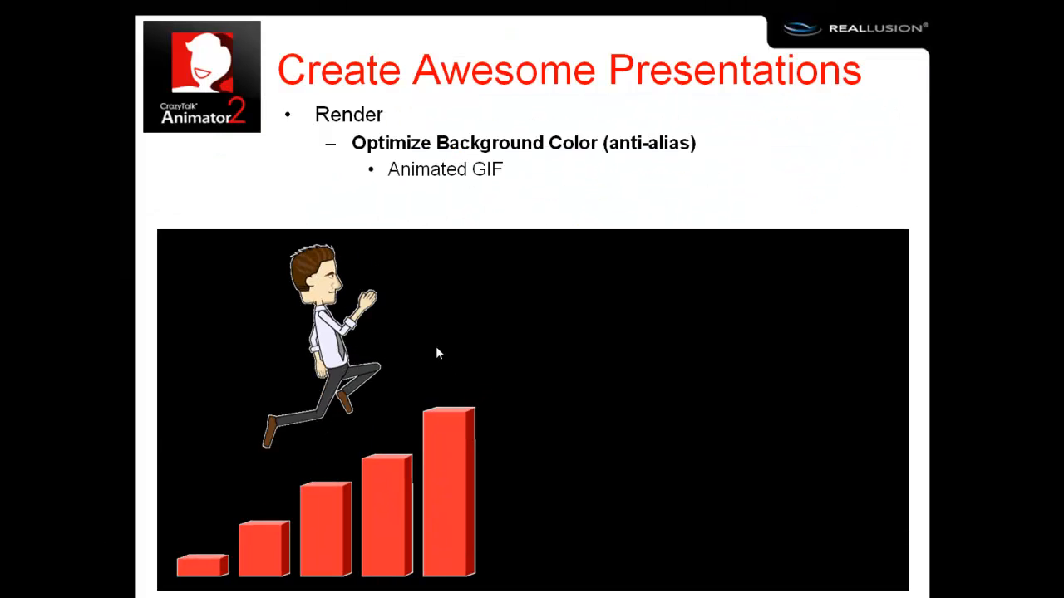
pyautogui.press('Escape')
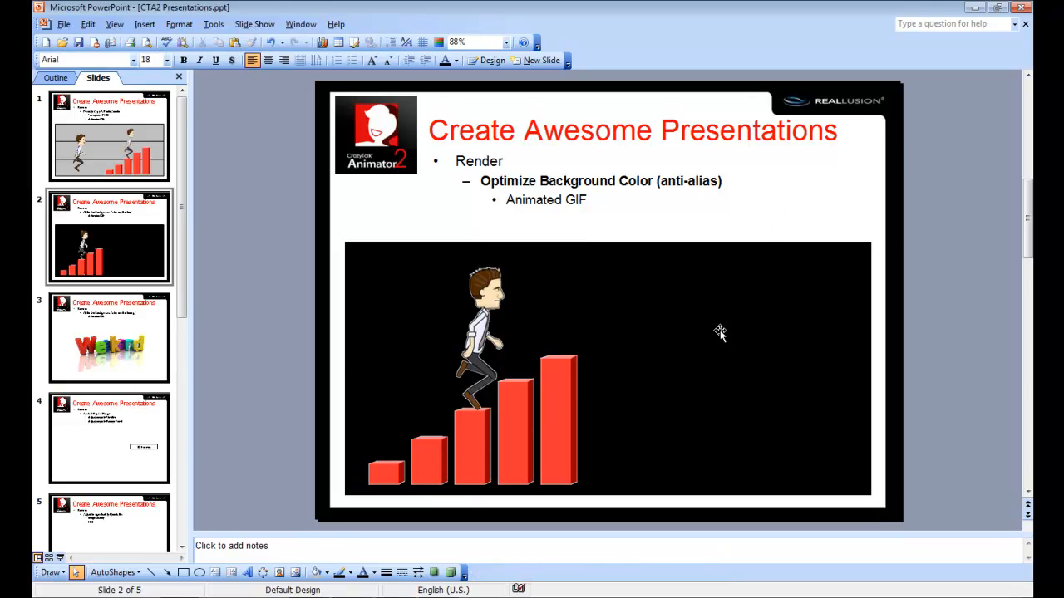
pyautogui.moveTo(711, 337)
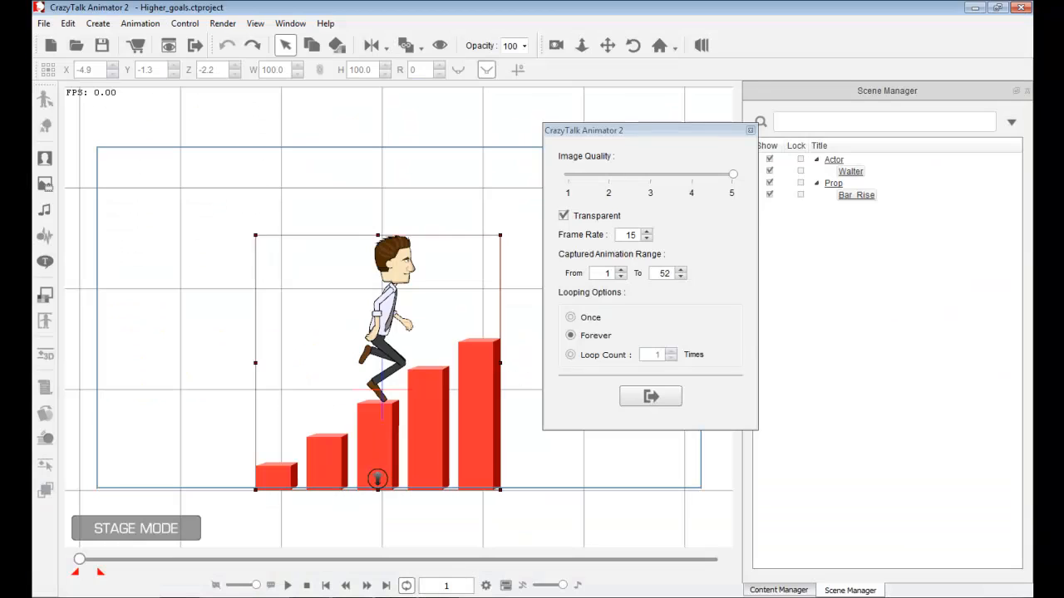
# Close the Animated GIF capture dialog and bring up Project Settings
pyautogui.click(650, 396)
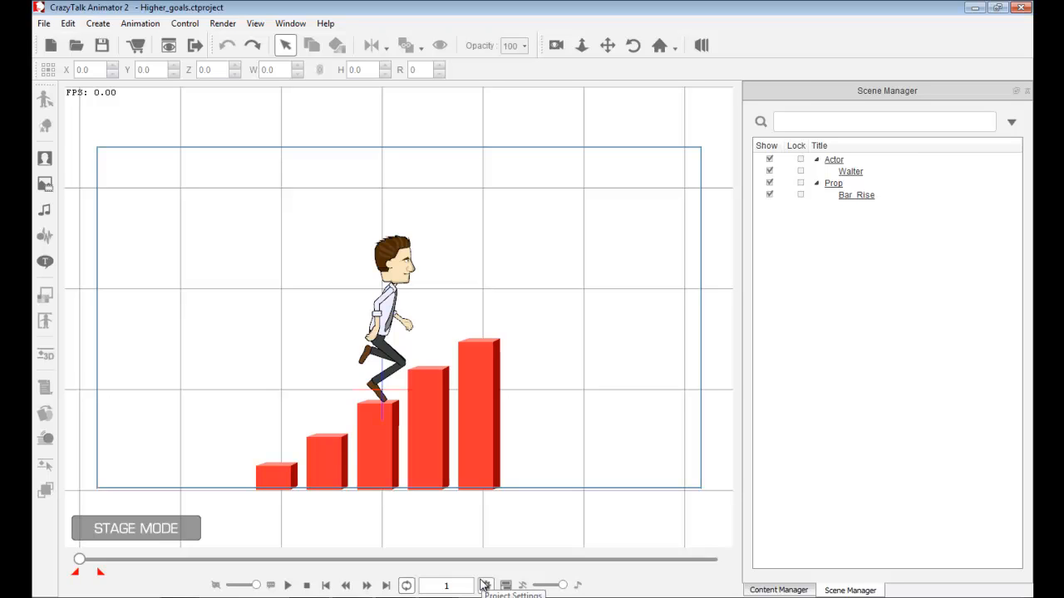
pyautogui.click(487, 583)
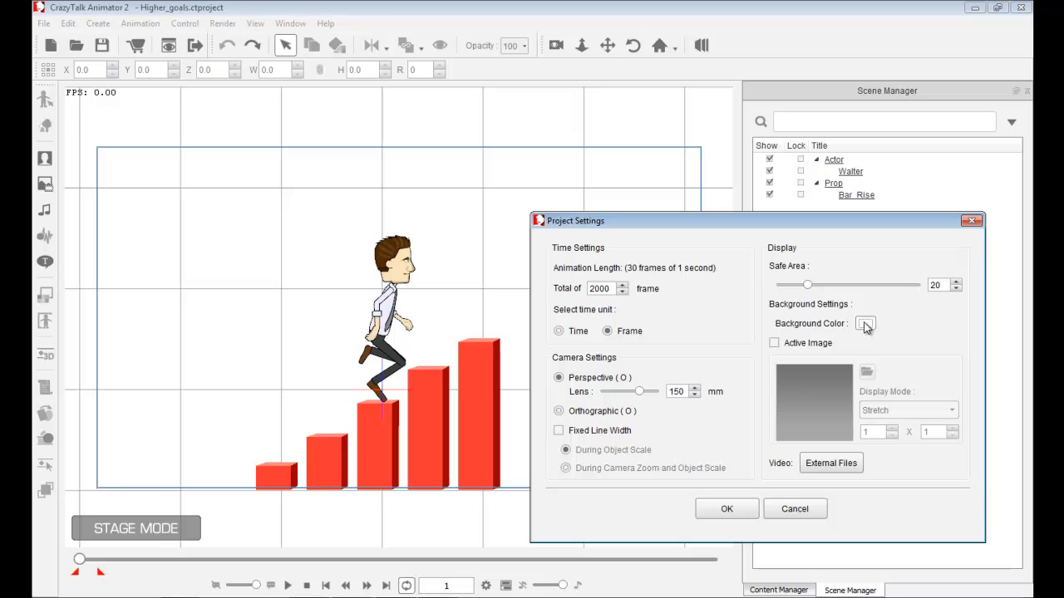
# Set the stage Background Color to black and apply the project settings
pyautogui.click(871, 324)
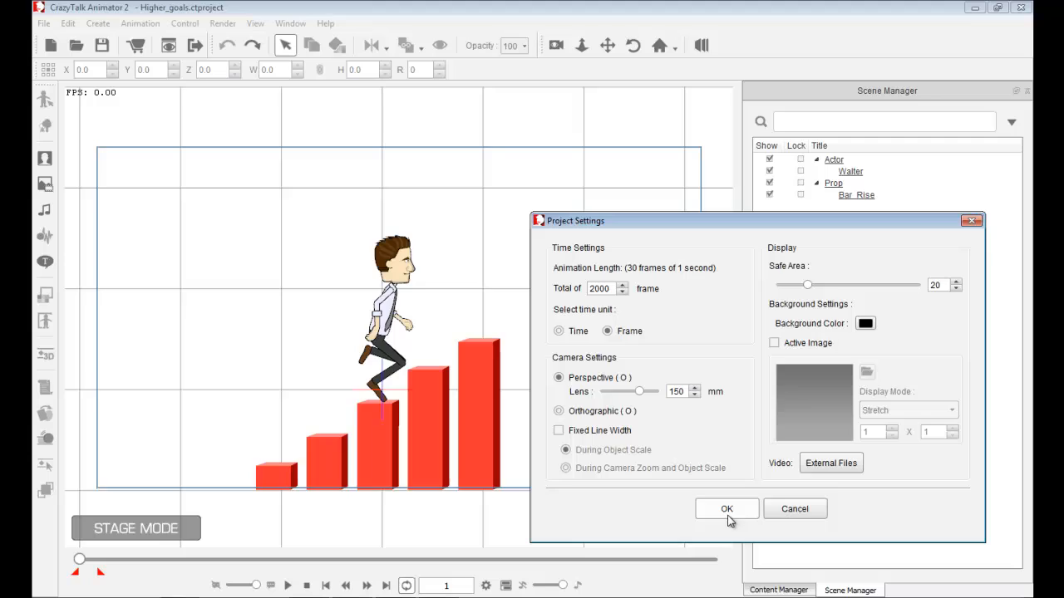
pyautogui.click(727, 509)
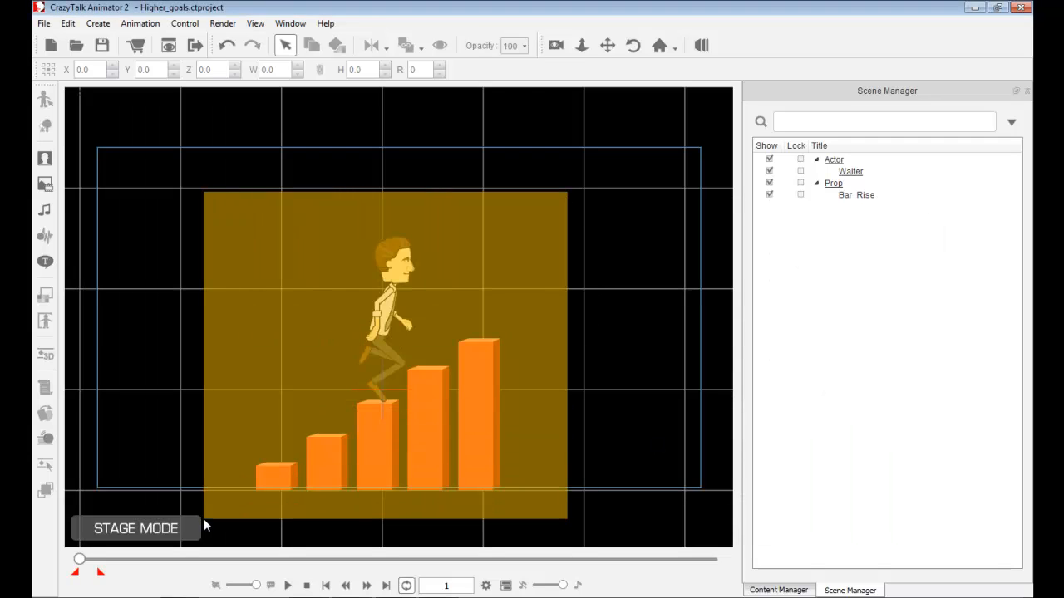
# Select the character with bar chart and quick-capture it to the clipboard as an Animated GIF
pyautogui.click(223, 24)
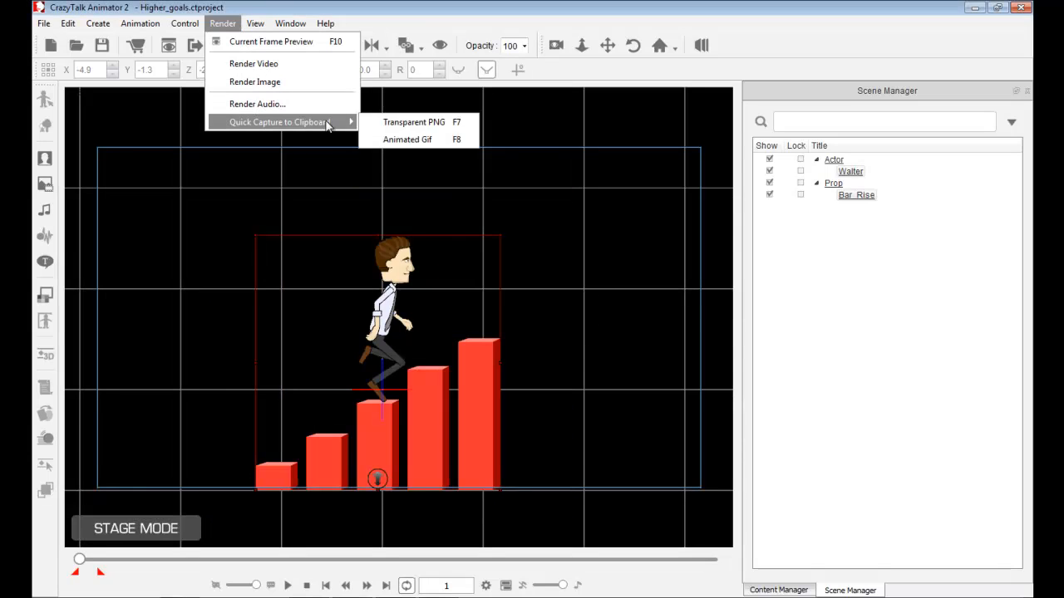
pyautogui.click(407, 140)
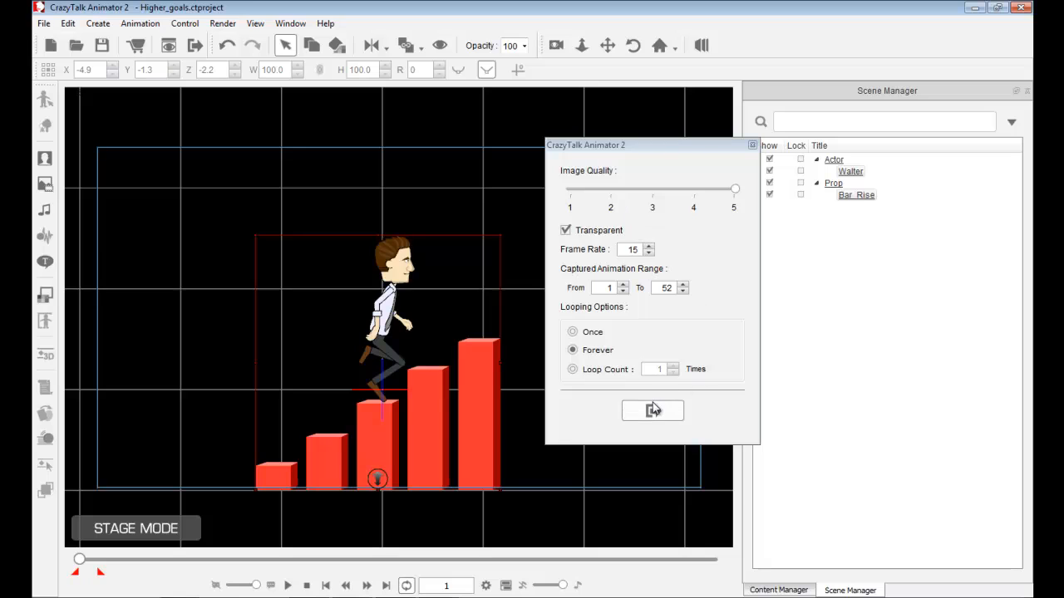
pyautogui.click(652, 411)
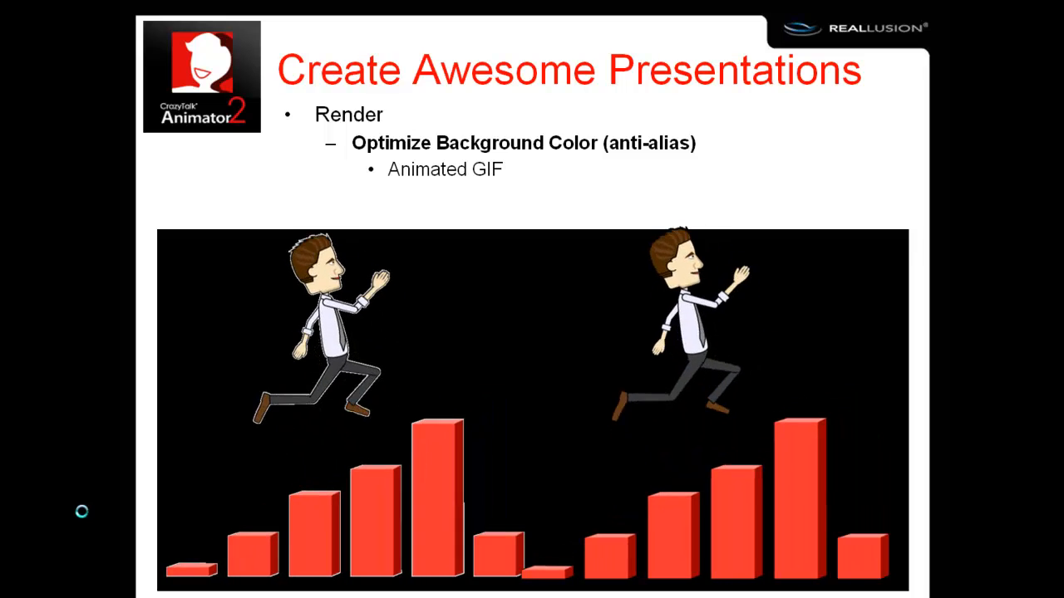
# Leave the slide show after previewing slide 2 and go to slide 3
pyautogui.press('Escape')
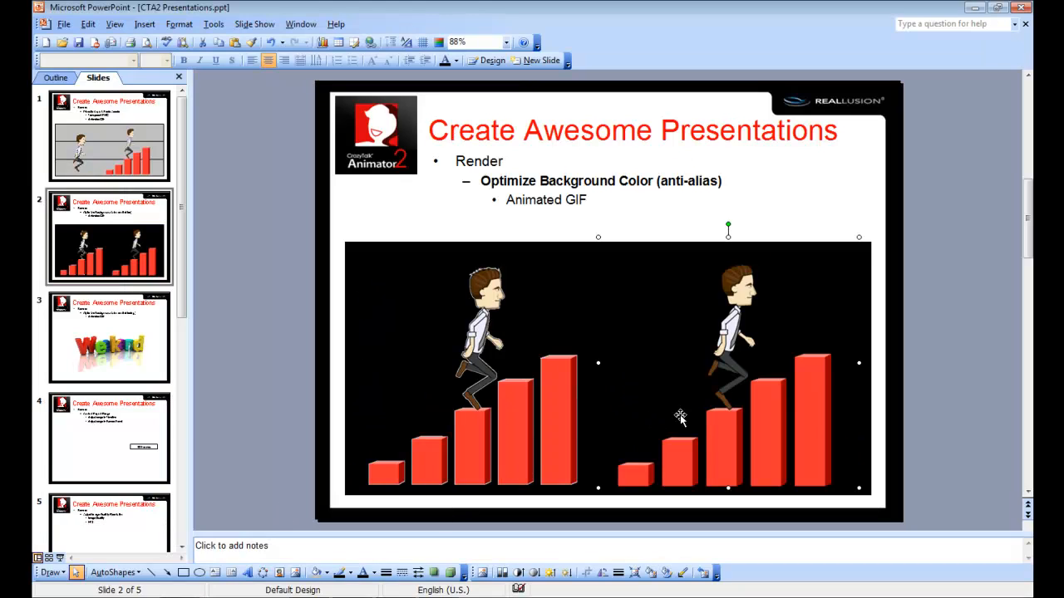
pyautogui.moveTo(741, 415)
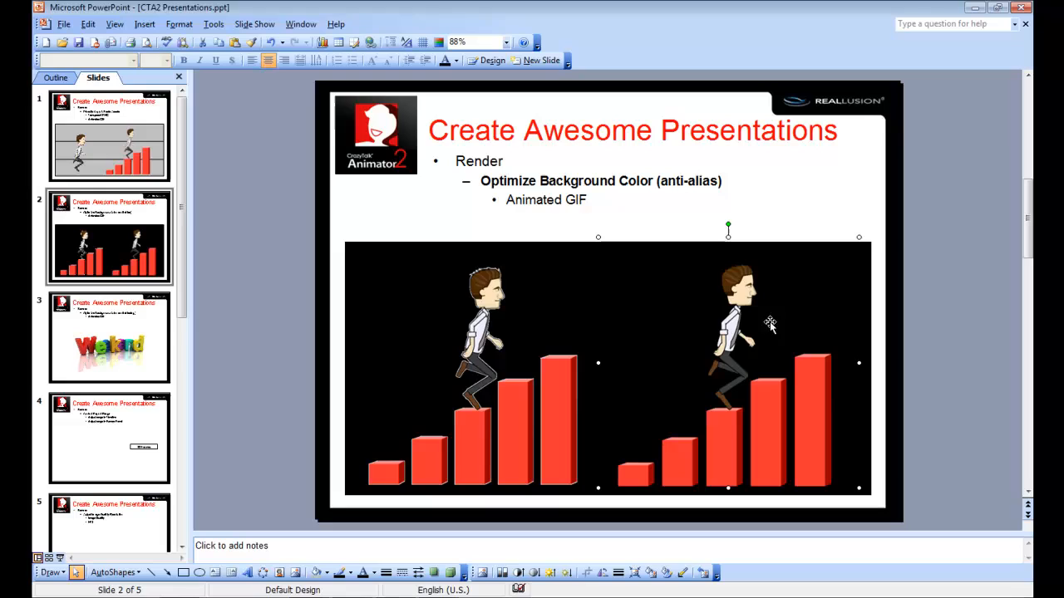
pyautogui.click(108, 339)
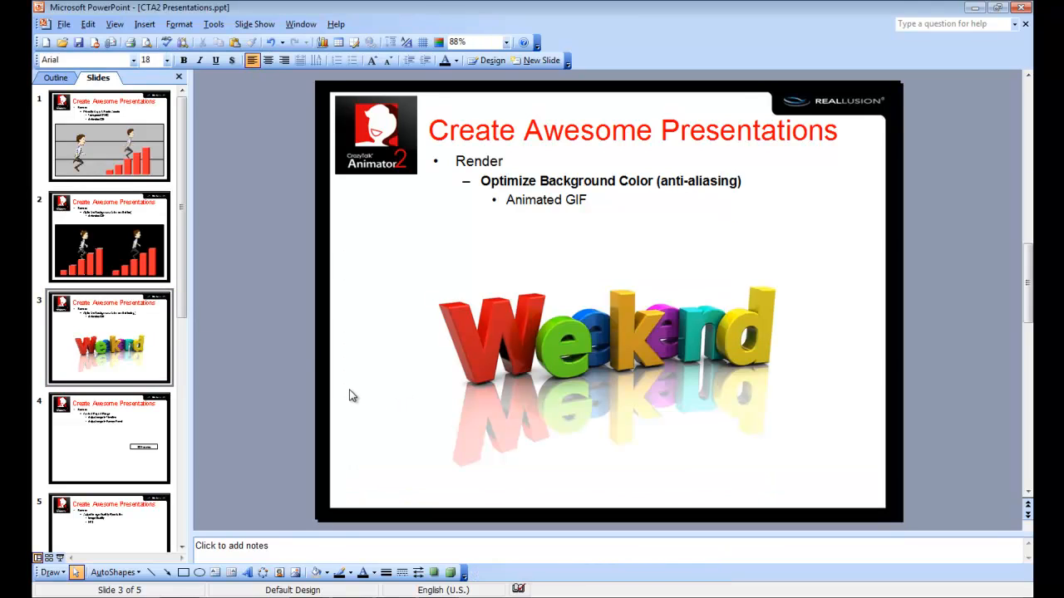
# Paste the GIF over the Weekend image on slide 3, preview it, and leave the slide show
pyautogui.click(606, 333)
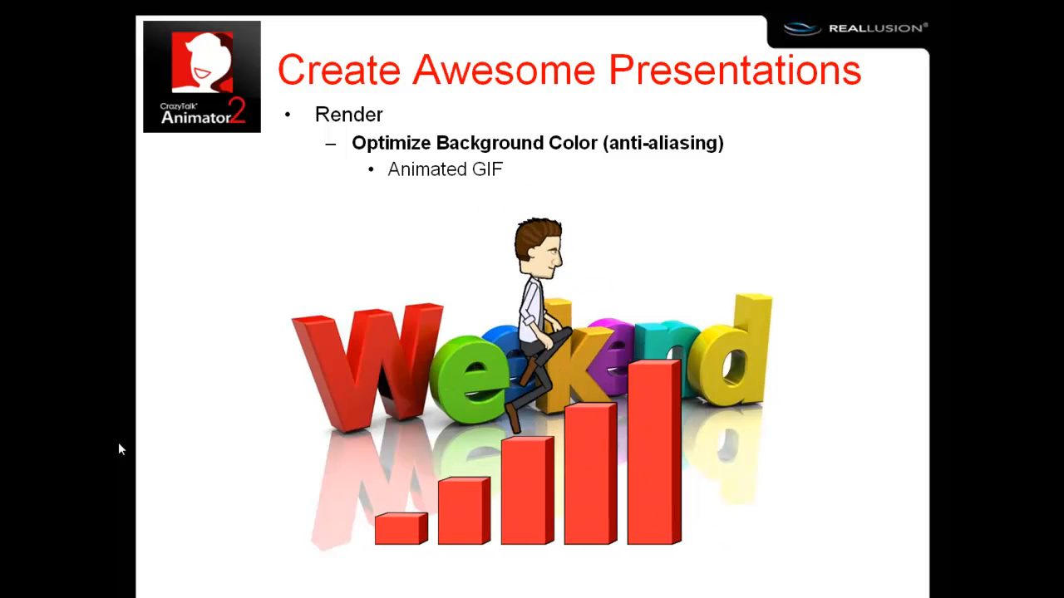
pyautogui.press('Escape')
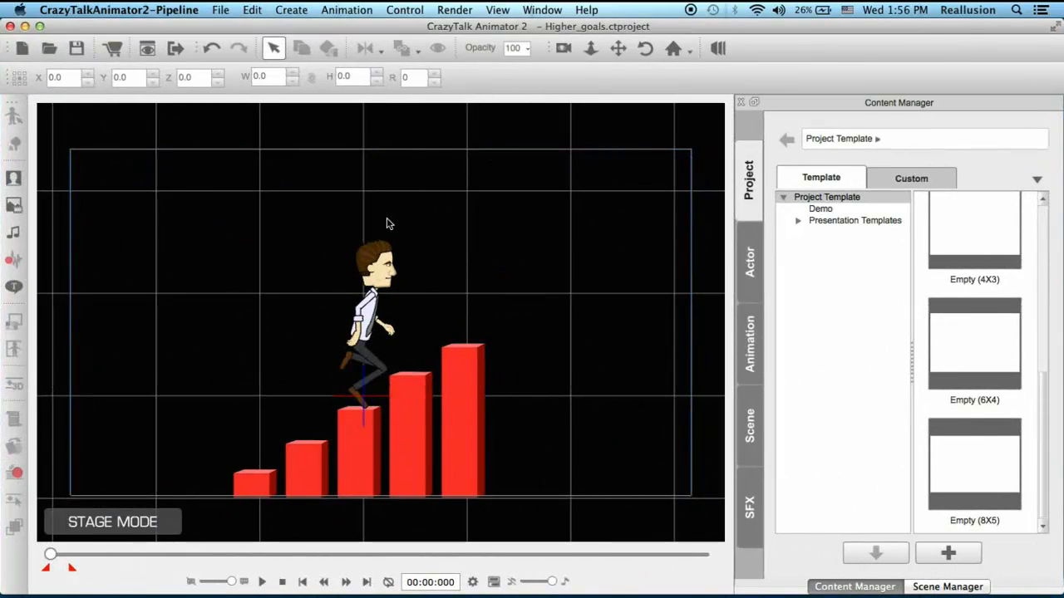
pyautogui.moveTo(398, 220)
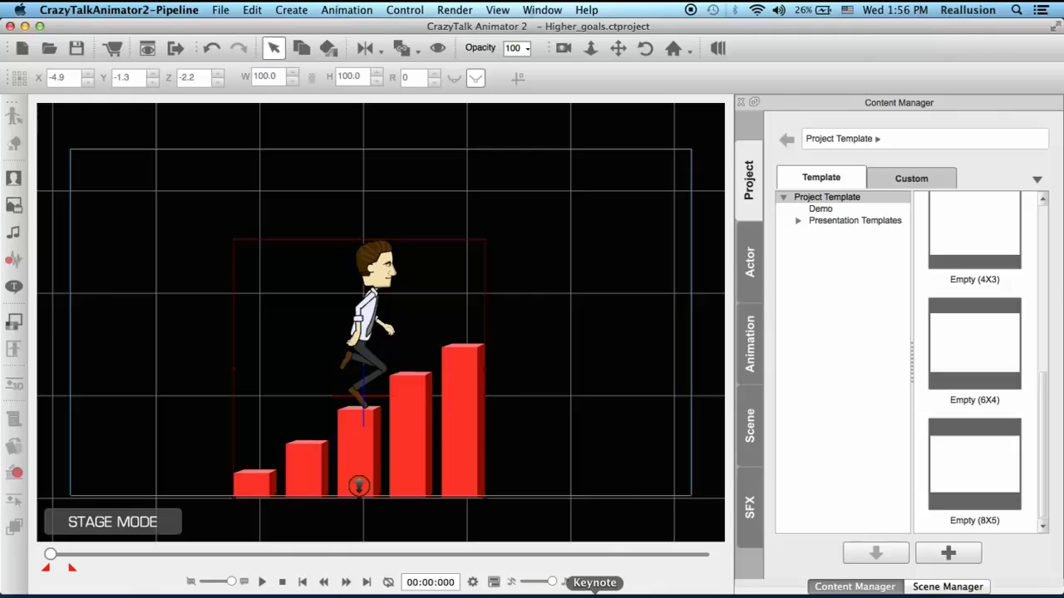
# Capture the selected character and bar chart as an Animated GIF file via Render > Quick Capture
pyautogui.click(594, 582)
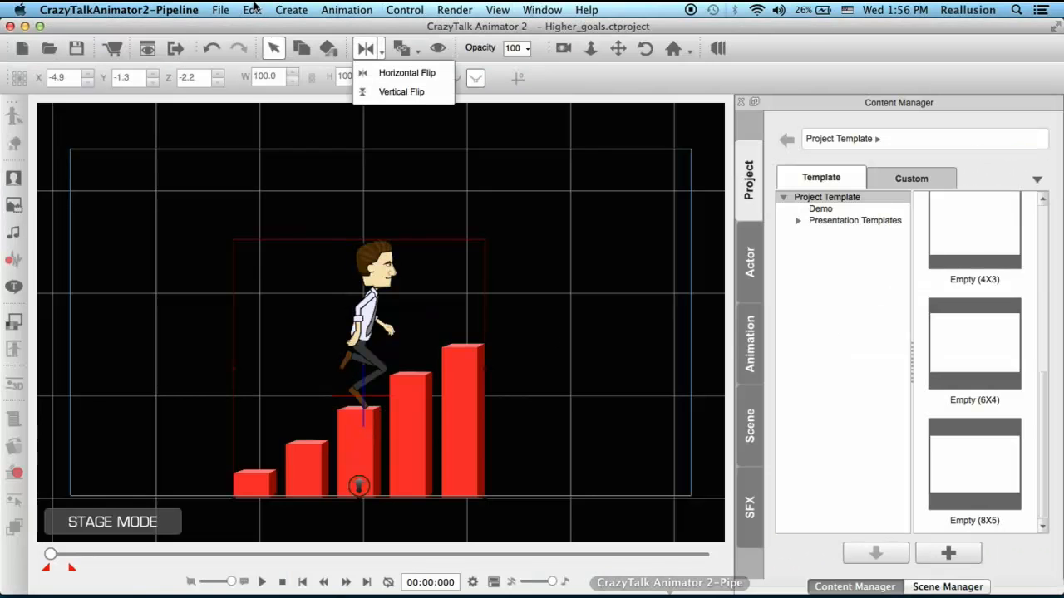
pyautogui.click(454, 10)
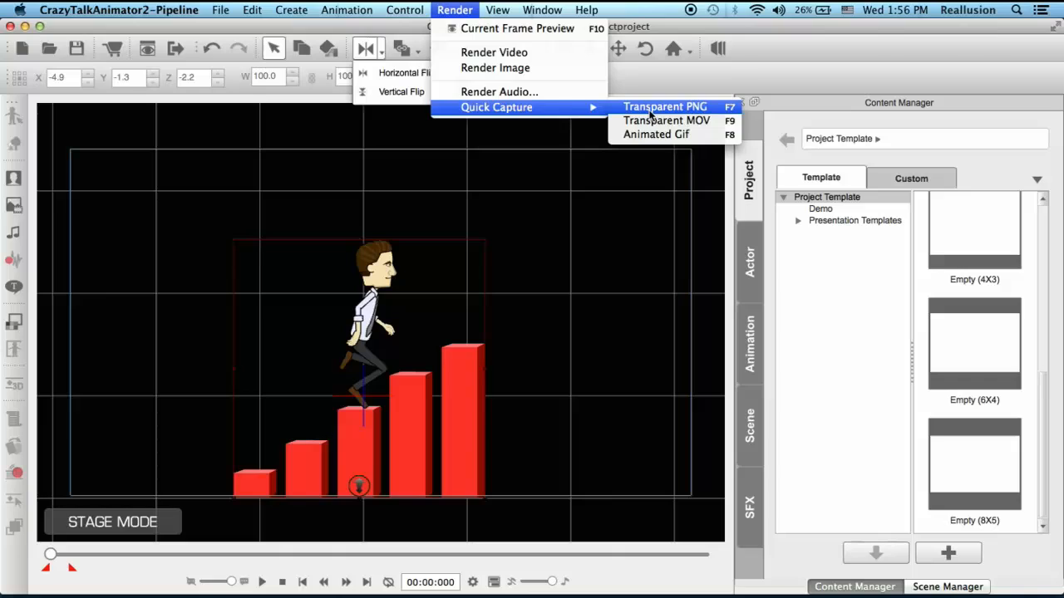
pyautogui.moveTo(667, 120)
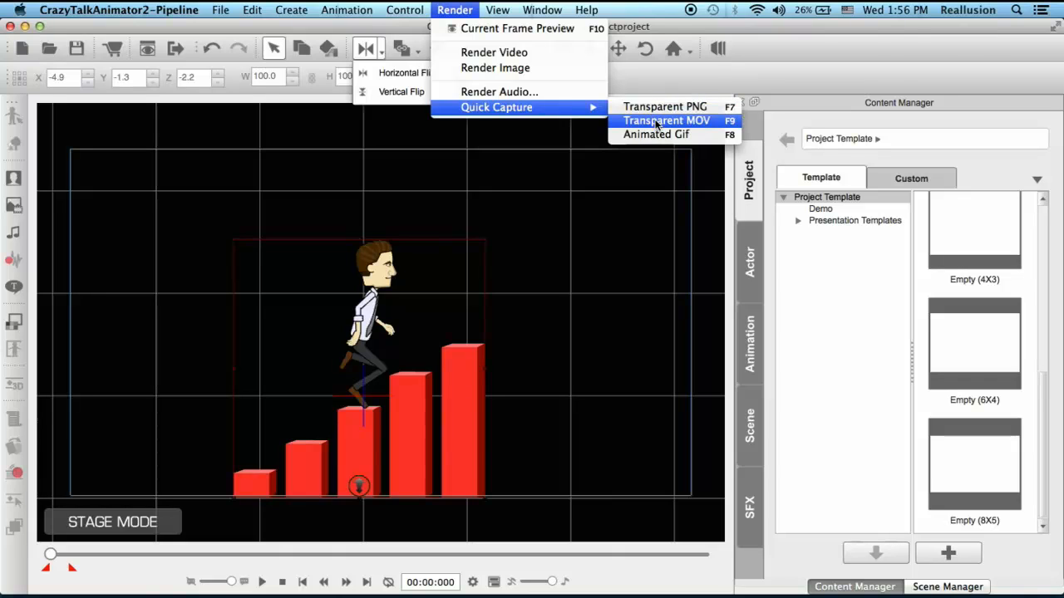
pyautogui.moveTo(655, 135)
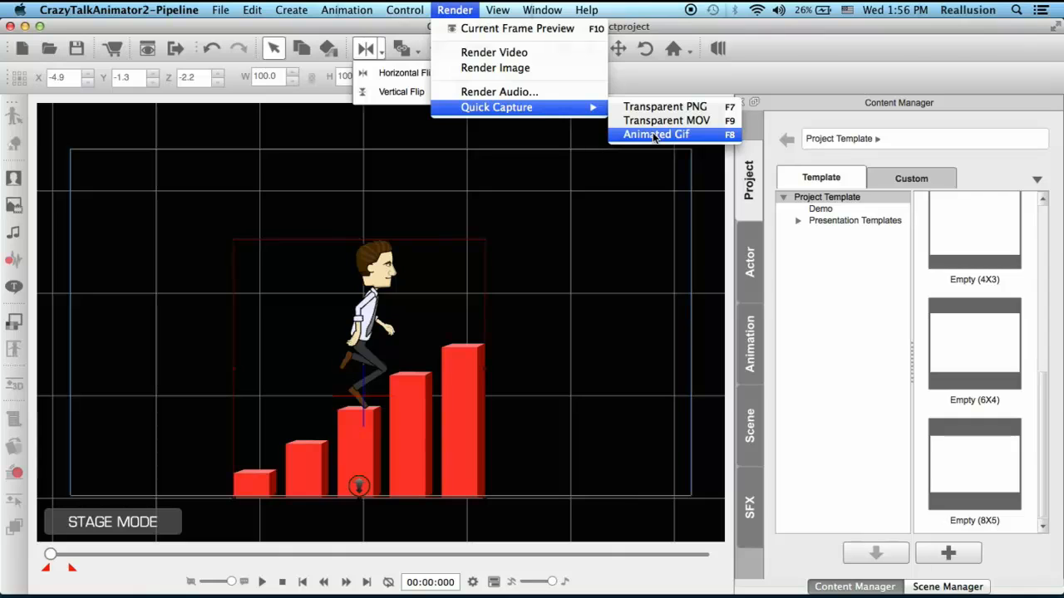
pyautogui.click(654, 133)
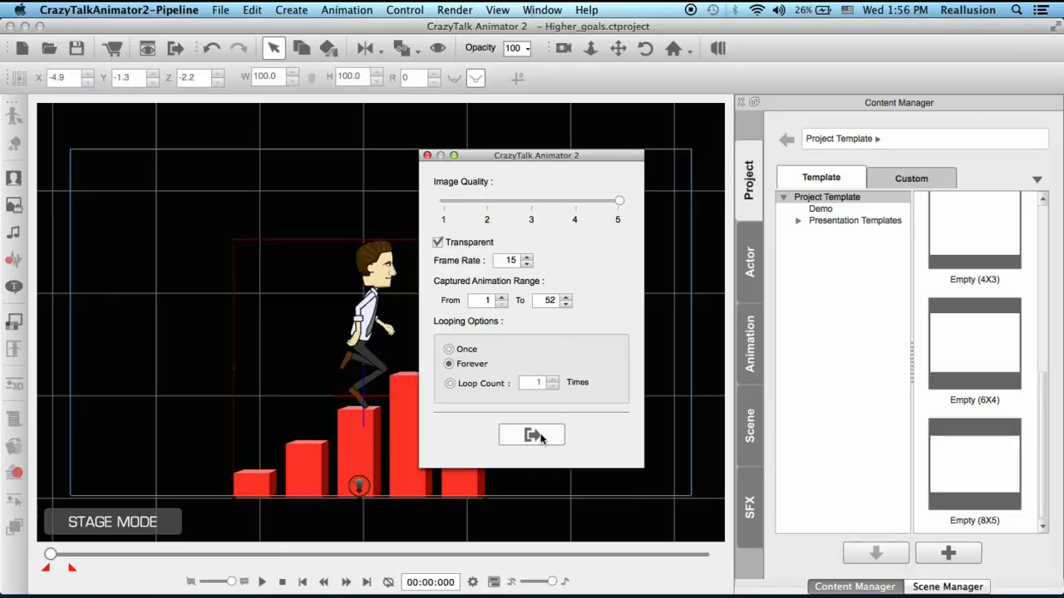
pyautogui.moveTo(532, 435)
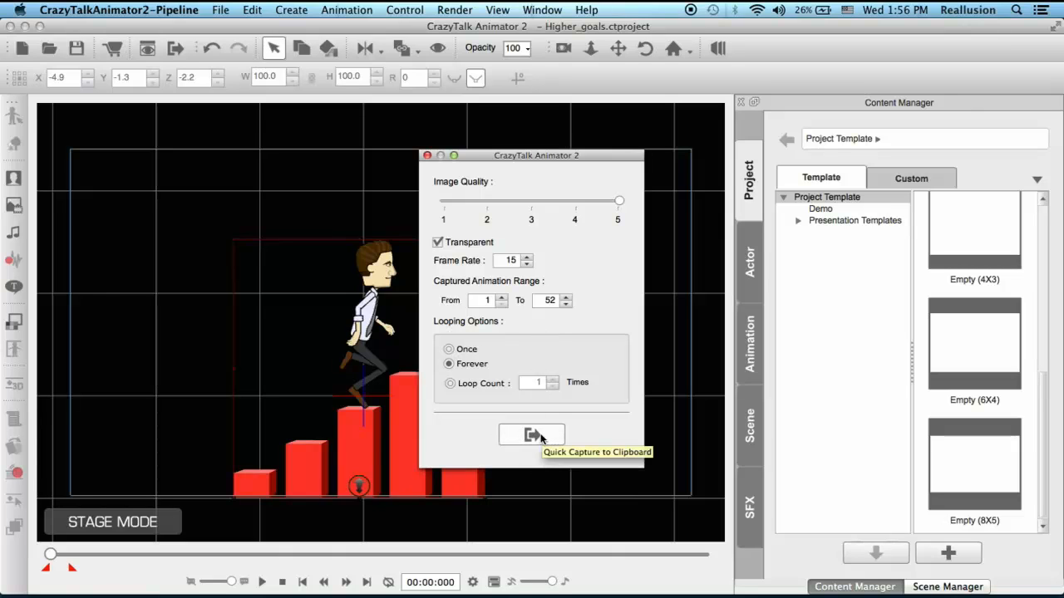
pyautogui.click(532, 435)
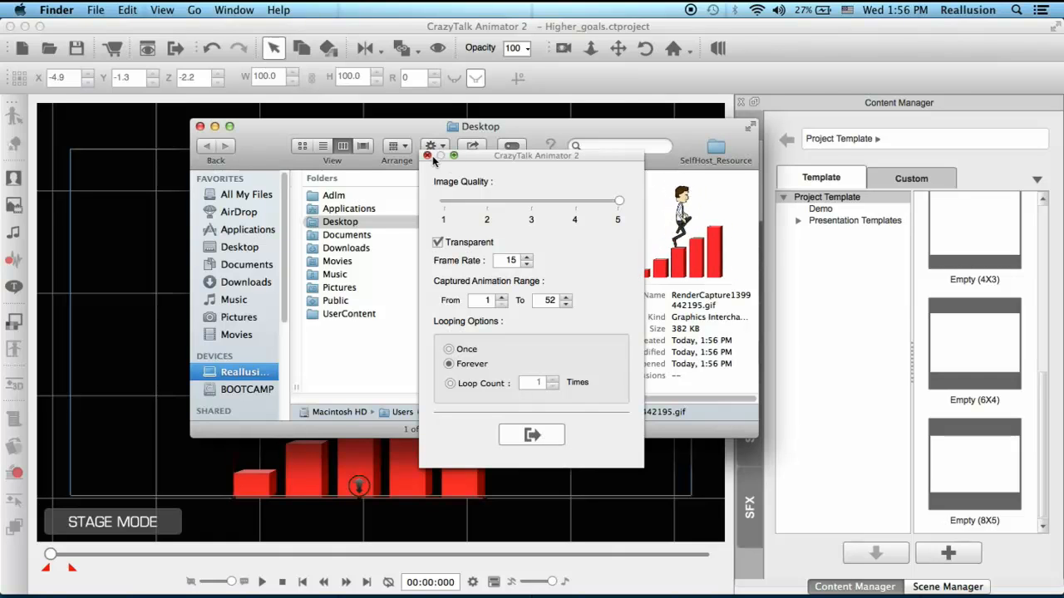
pyautogui.click(622, 581)
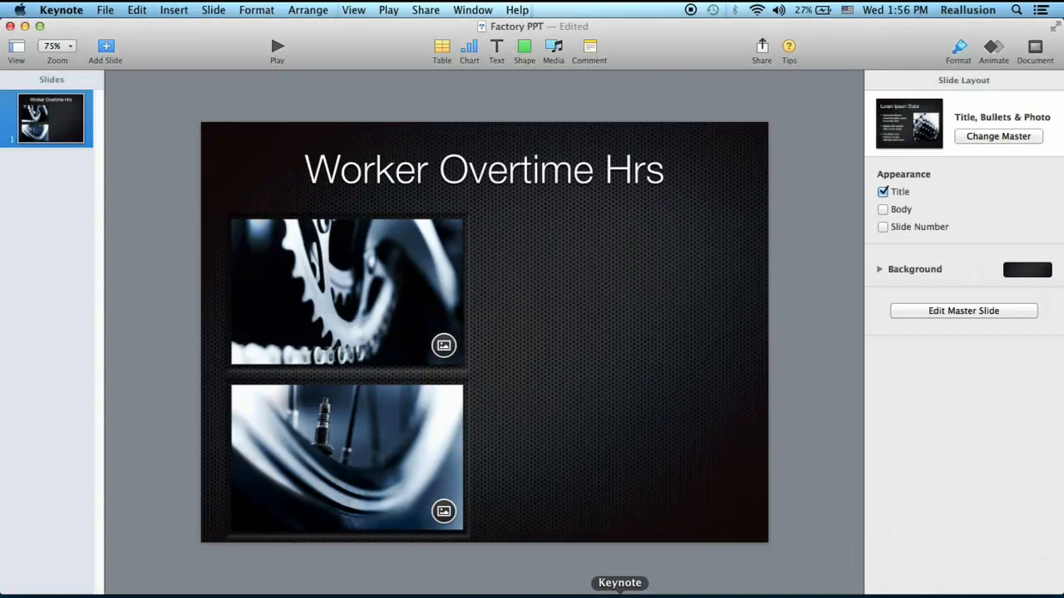
# Paste the worker animation onto the Worker Overtime Hrs slide and move it to the right side
pyautogui.rightClick(656, 329)
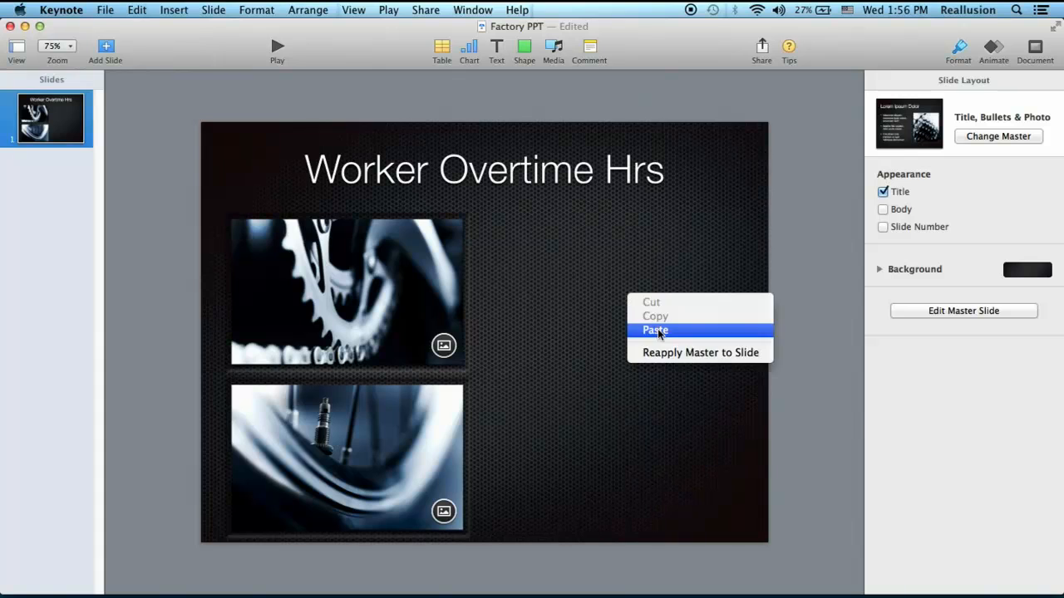
pyautogui.click(655, 329)
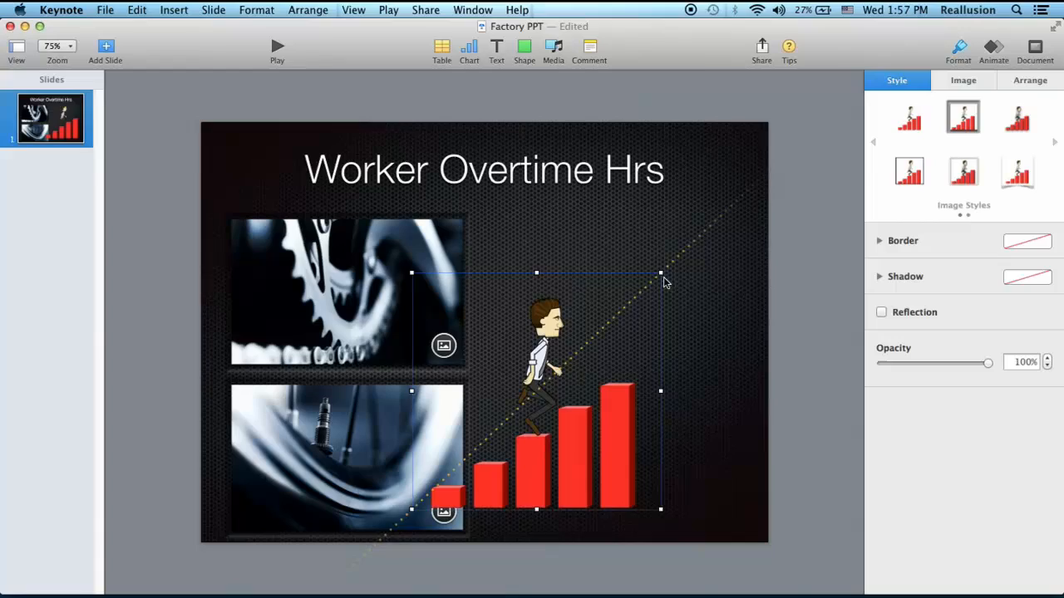
pyautogui.moveTo(536, 390); pyautogui.dragTo(624, 357)
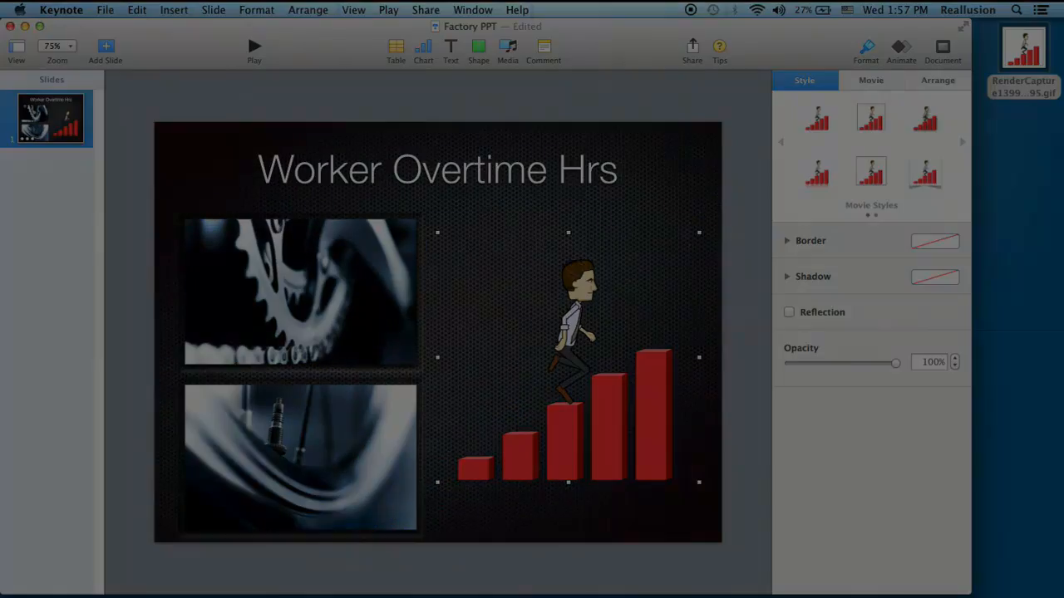
# Show the Movie inspector for the pasted animation with Edit Movie collapsed
pyautogui.click(247, 47)
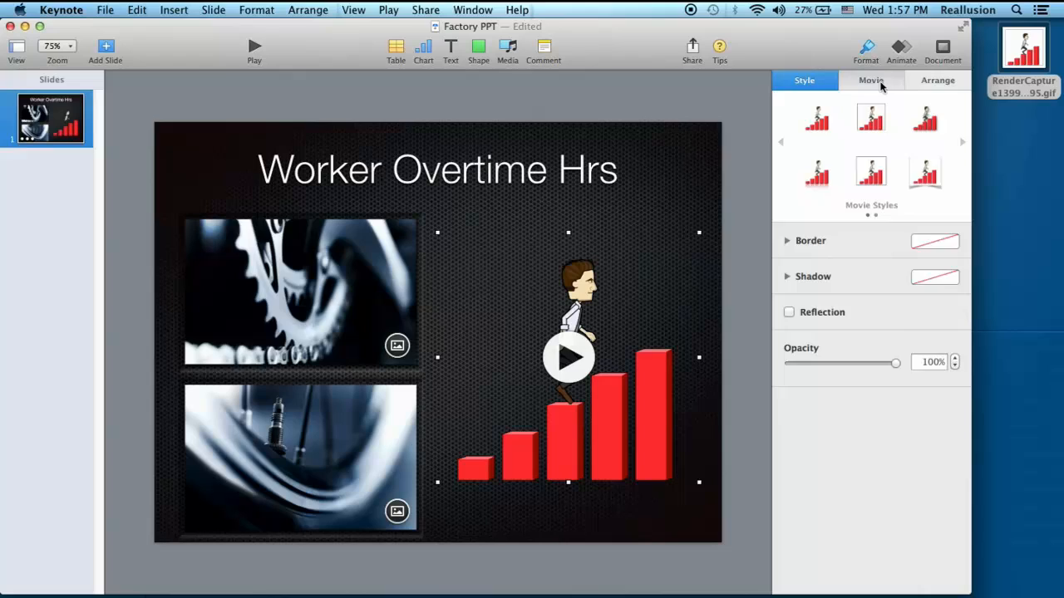
pyautogui.click(871, 80)
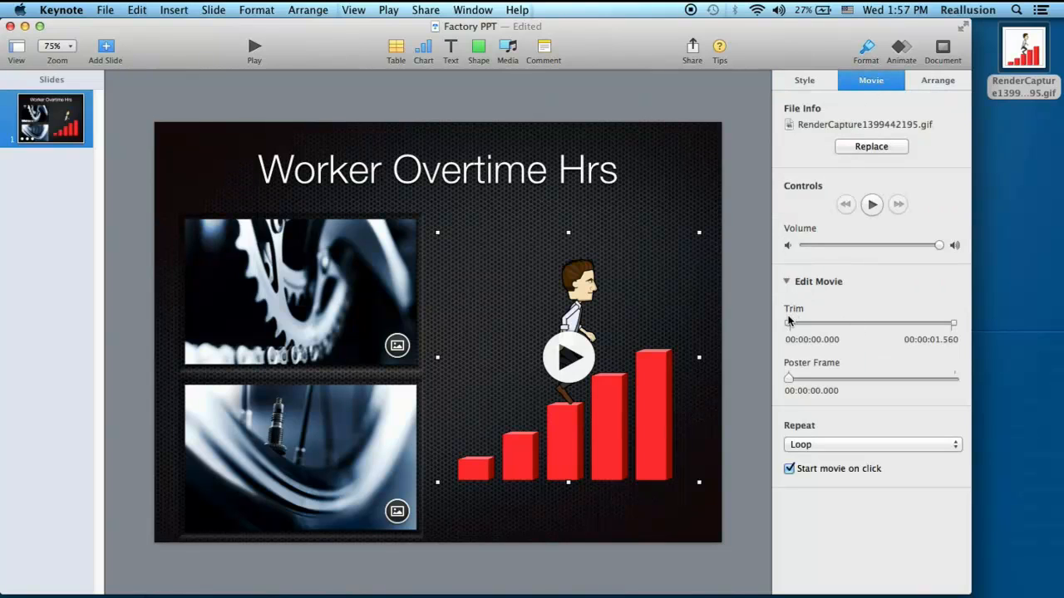
pyautogui.click(818, 280)
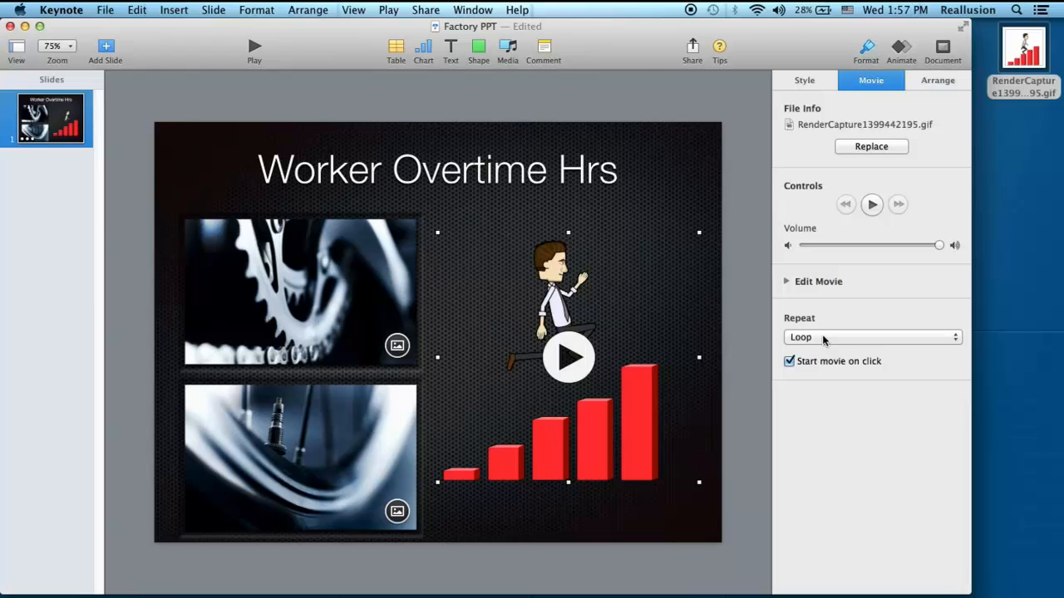
# Keep Repeat set to Loop and preview the animation playing on the slide
pyautogui.click(871, 336)
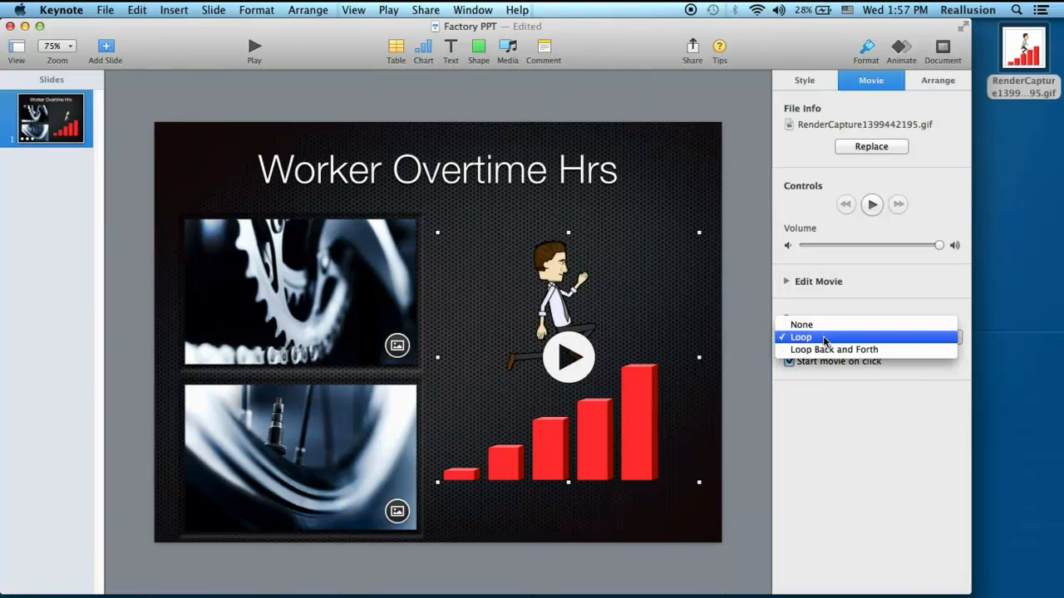
pyautogui.click(800, 336)
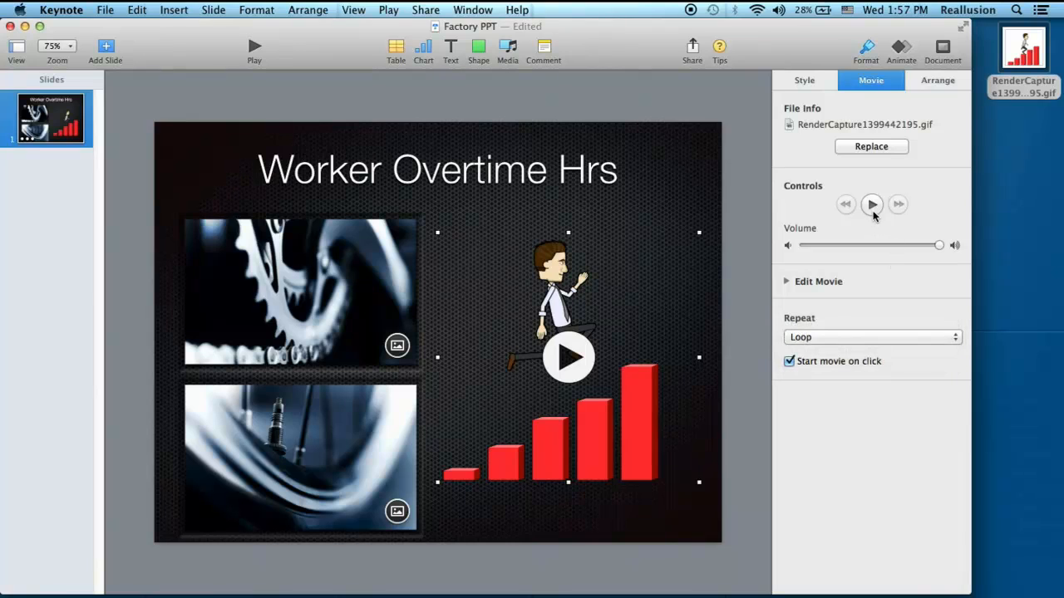
pyautogui.click(871, 203)
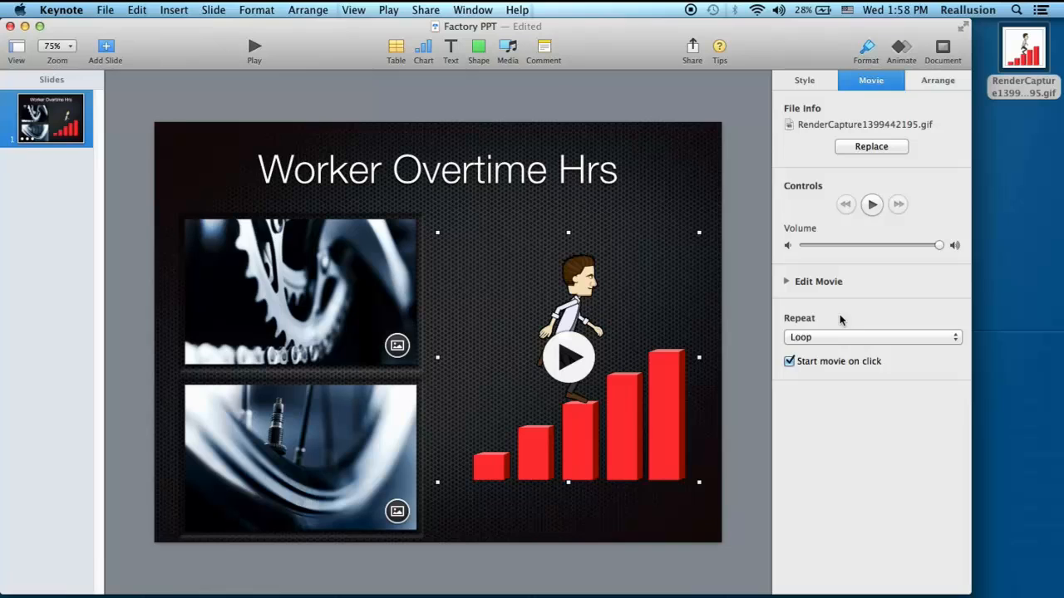
# Set Repeat to Loop Back and Forth, then play and pause the preview
pyautogui.click(871, 338)
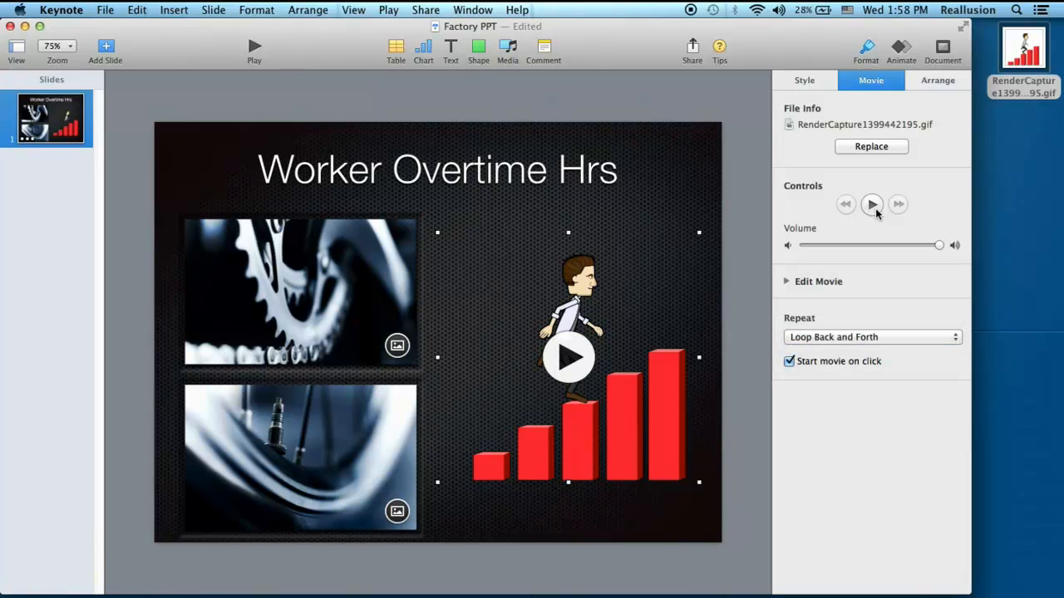
pyautogui.click(871, 202)
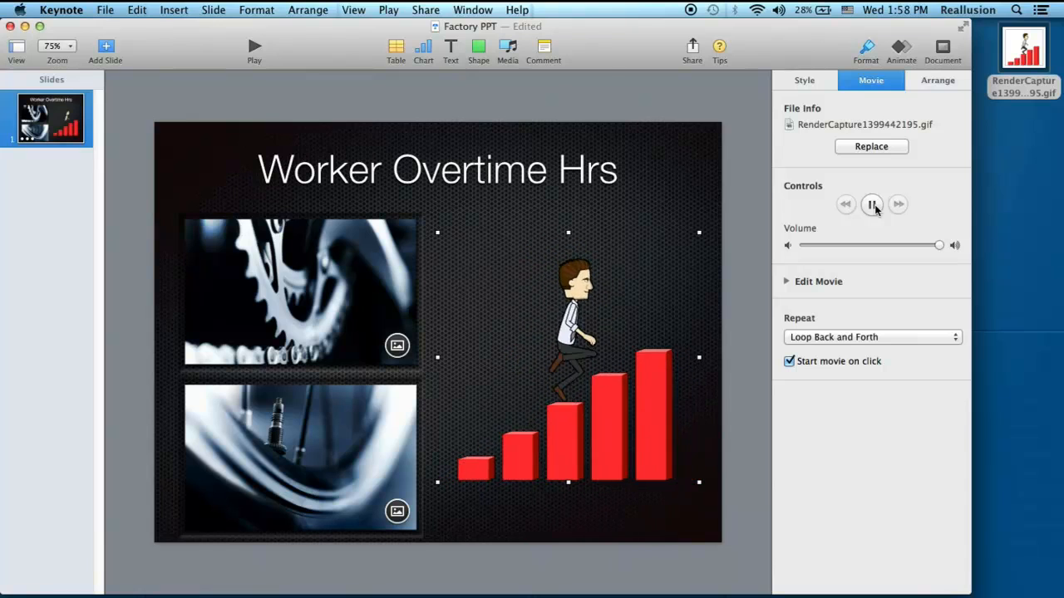
pyautogui.click(871, 203)
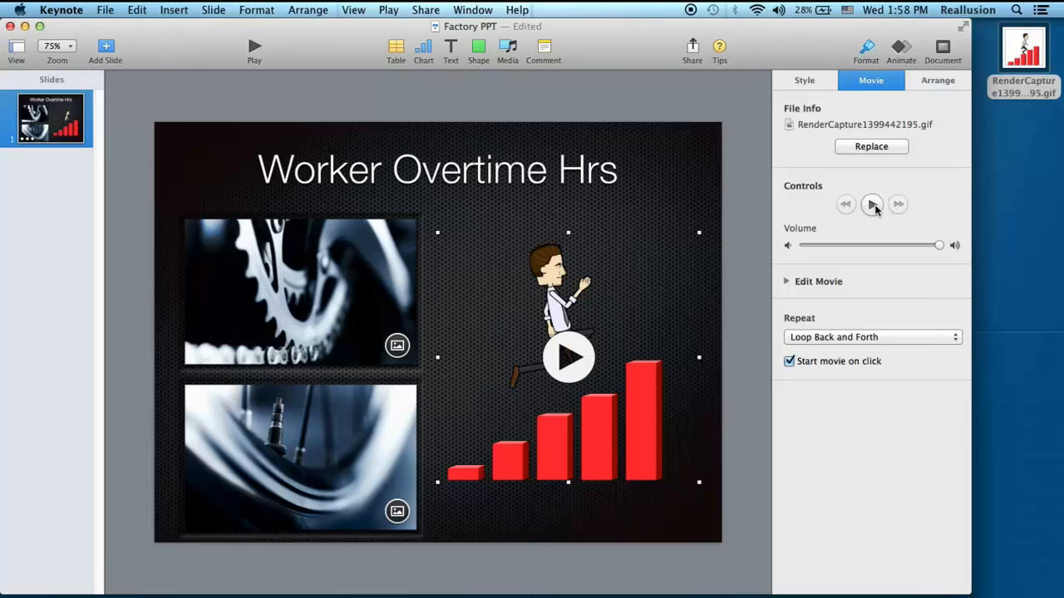
pyautogui.moveTo(831, 232)
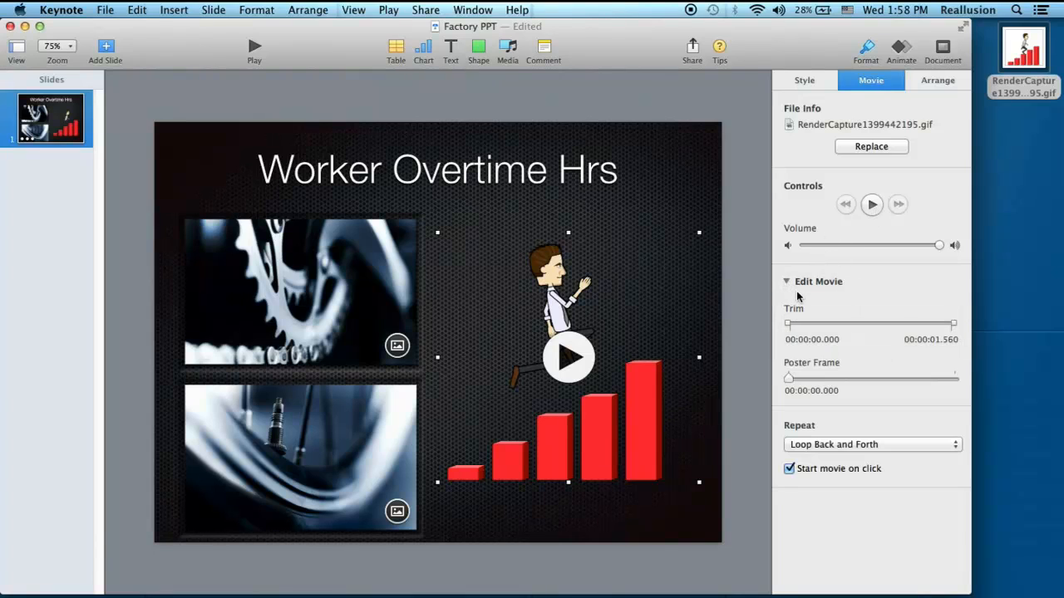
pyautogui.moveTo(798, 322)
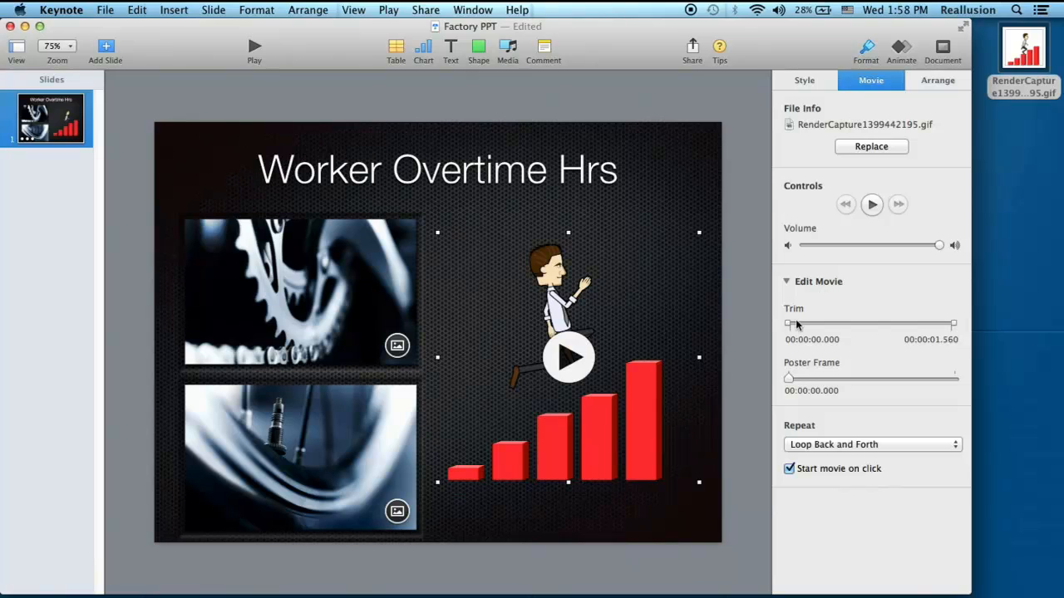
# Trim the animation start to about 0.78 seconds and preview the result
pyautogui.moveTo(789, 325); pyautogui.dragTo(791, 325)
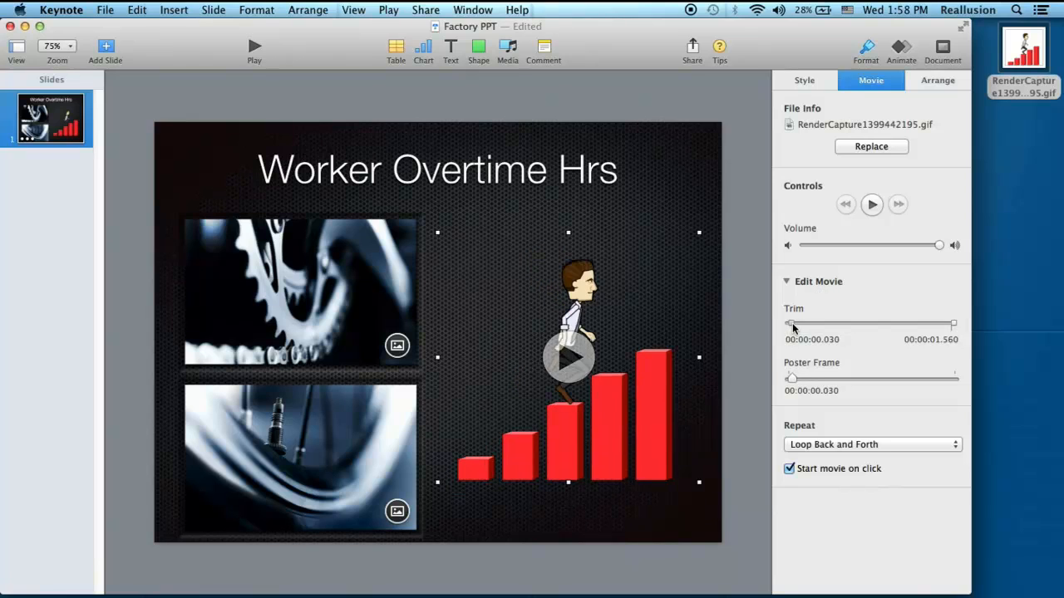
pyautogui.moveTo(790, 324); pyautogui.dragTo(873, 325)
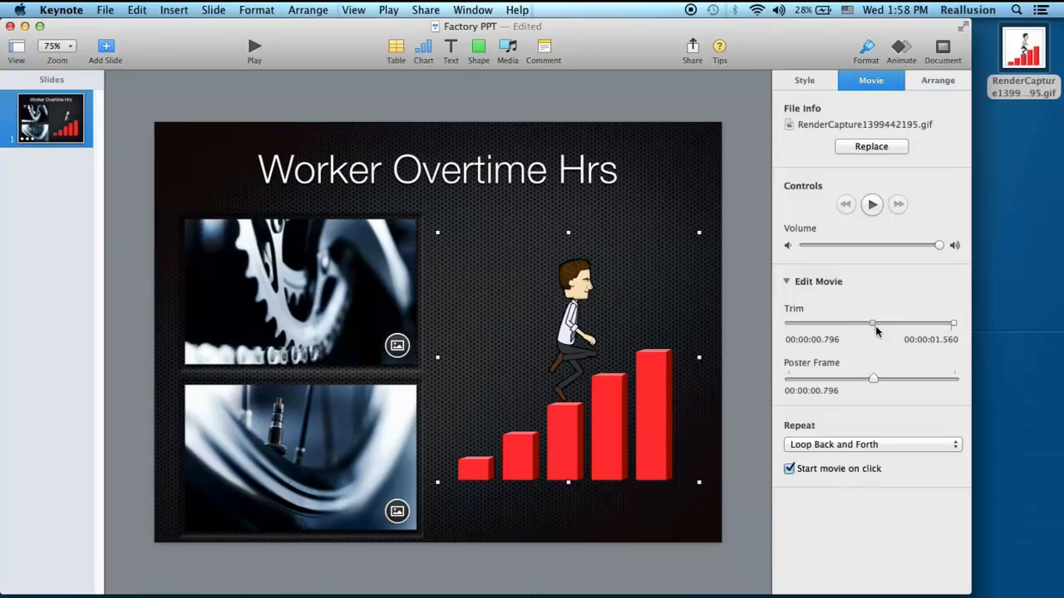
pyautogui.click(871, 203)
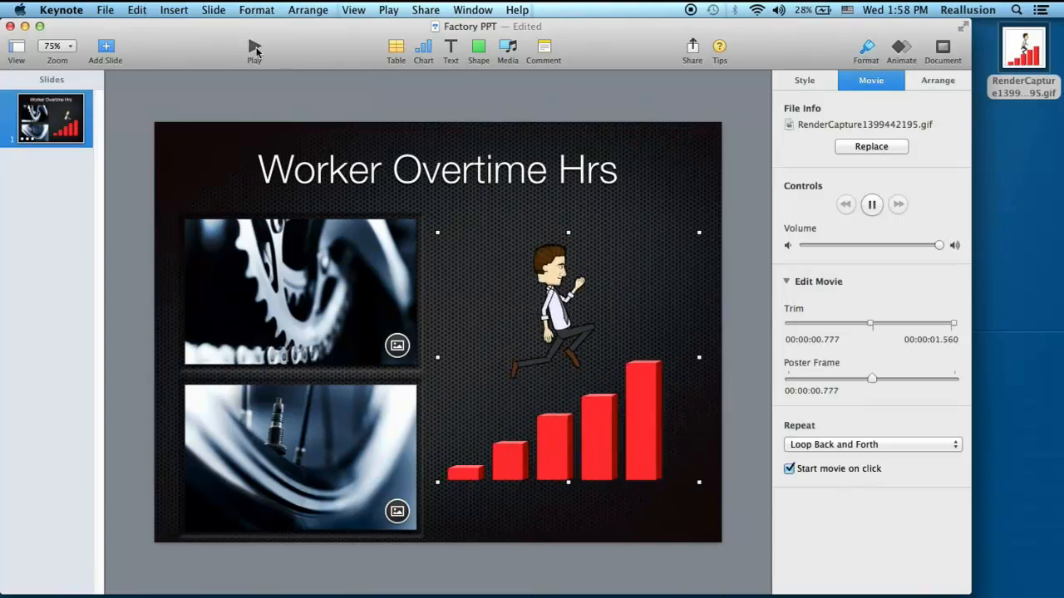
pyautogui.click(871, 202)
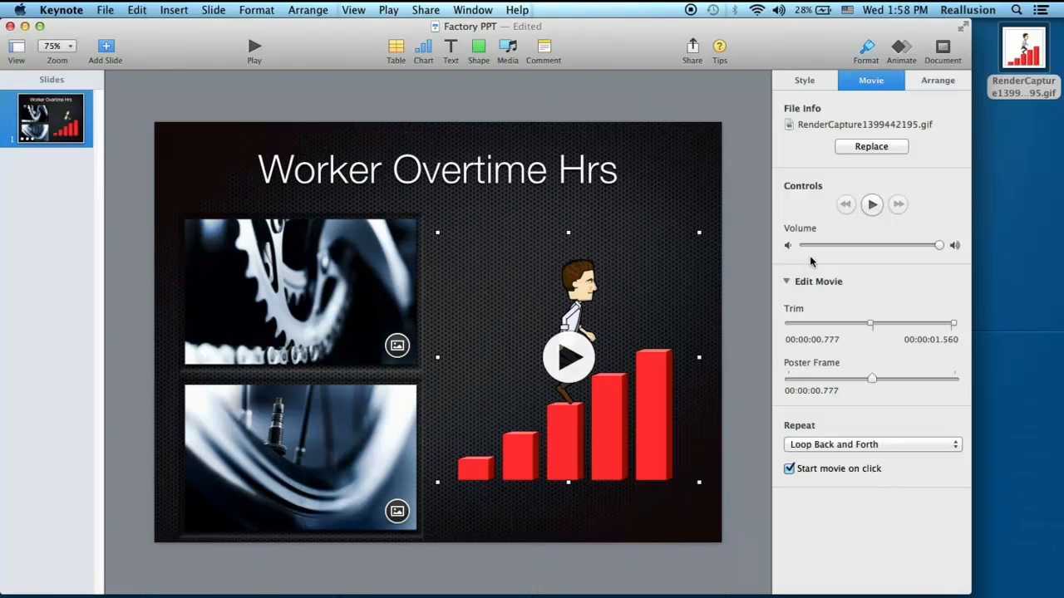
pyautogui.moveTo(1022, 141)
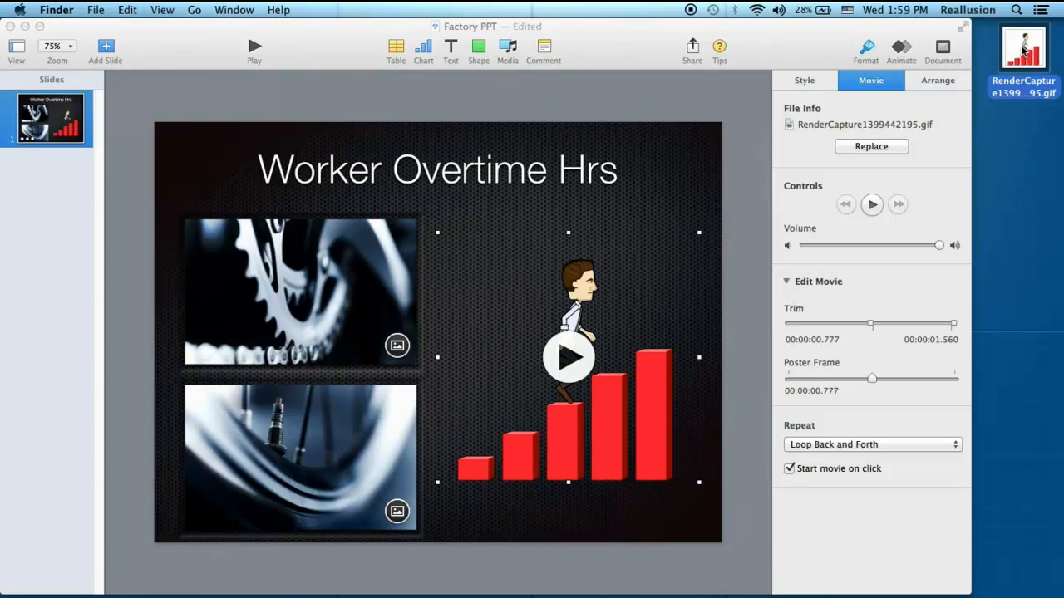
pyautogui.moveTo(982, 75)
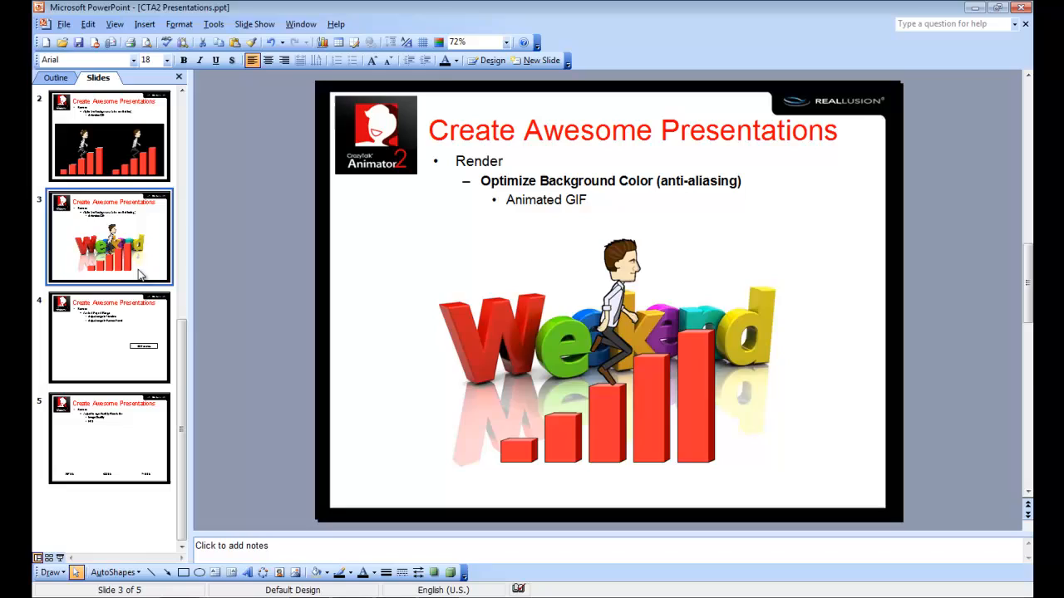
# Start a new empty project and browse the Content Manager presentation templates toward Announce
pyautogui.click(109, 336)
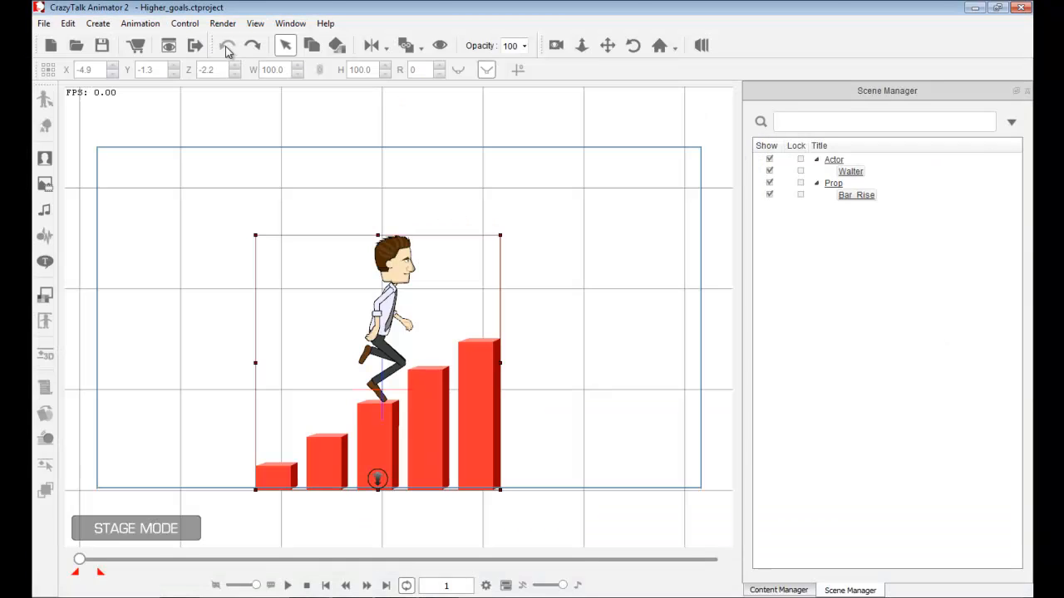
pyautogui.click(226, 46)
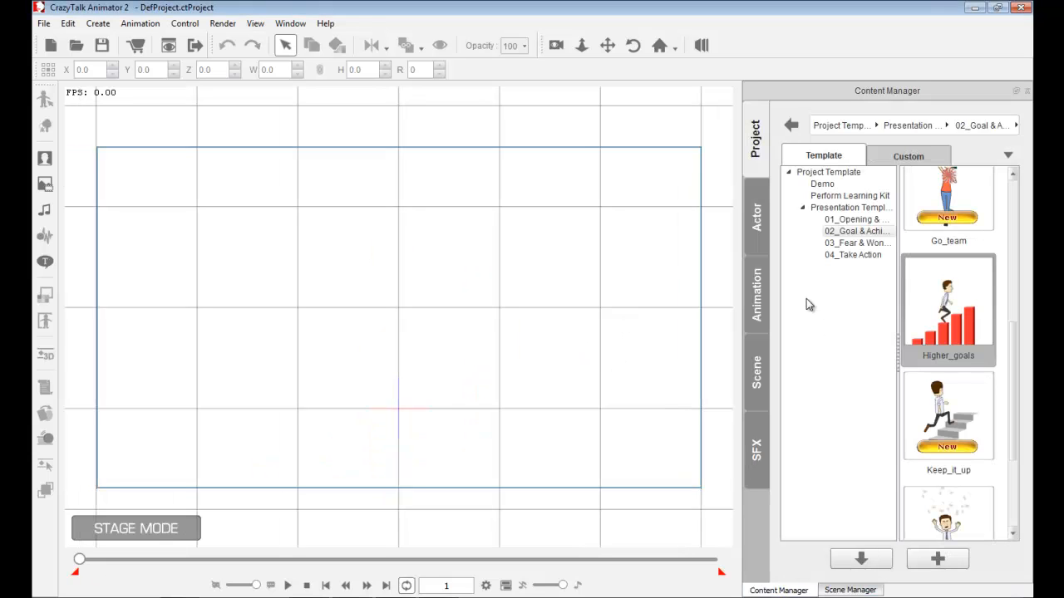
pyautogui.scroll(-3)
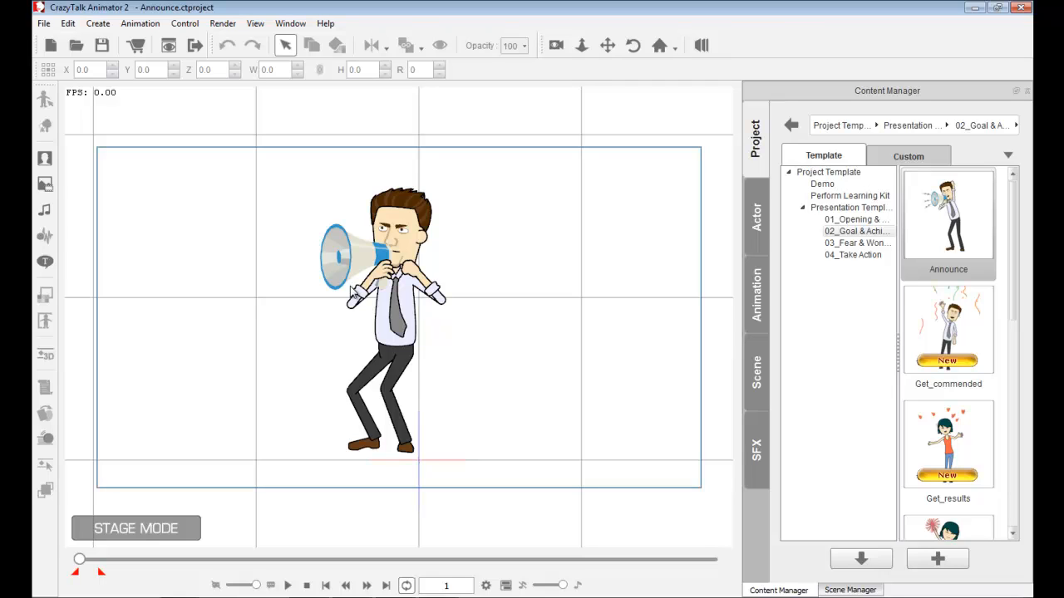
pyautogui.moveTo(524, 251)
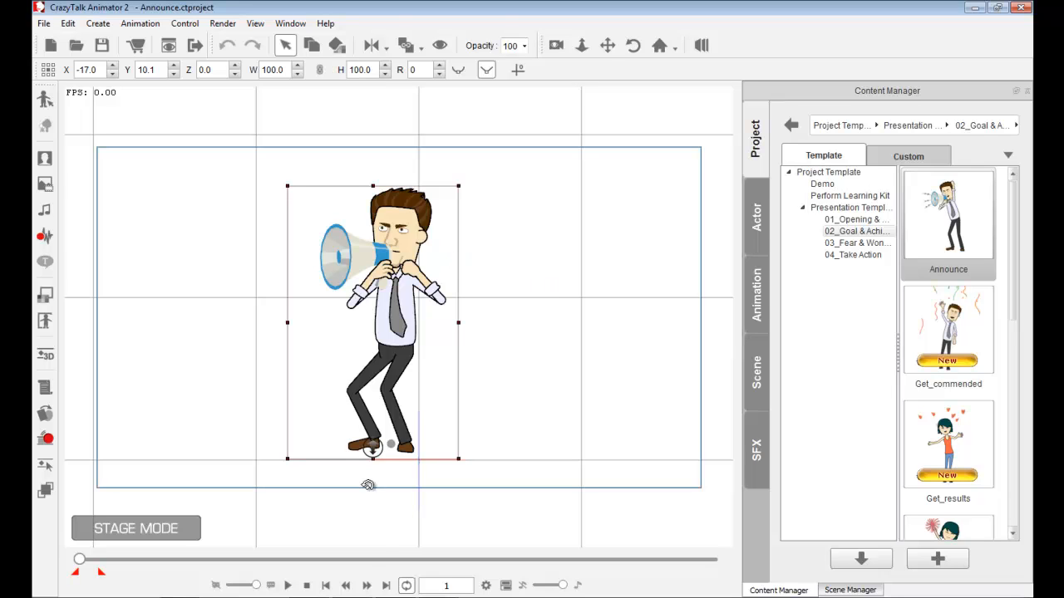
# Preview the megaphone animation, then bring up the Render GIF capture panel from the rendering options
pyautogui.click(289, 584)
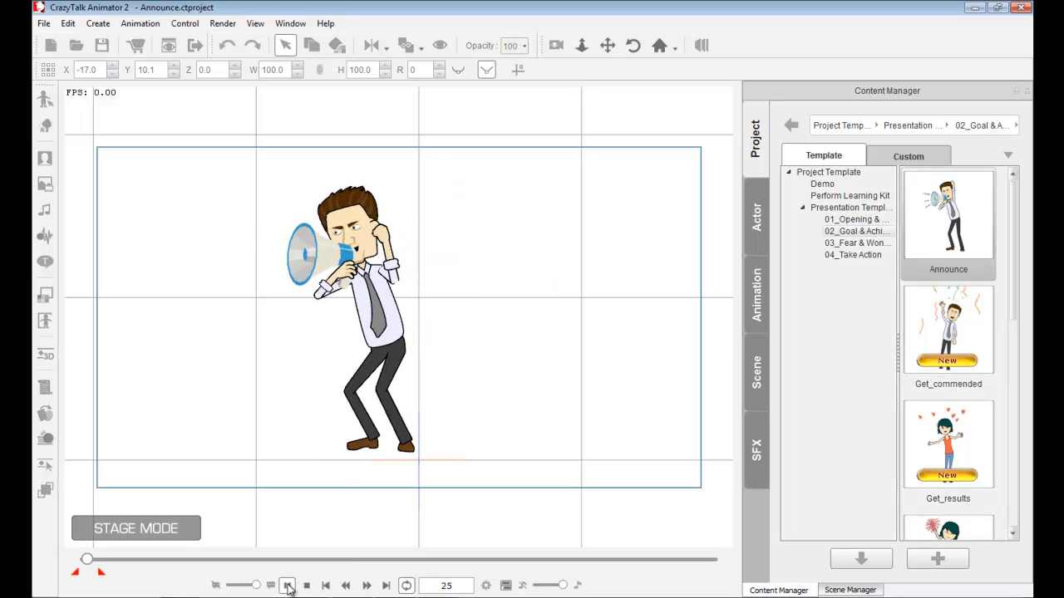
pyautogui.click(289, 583)
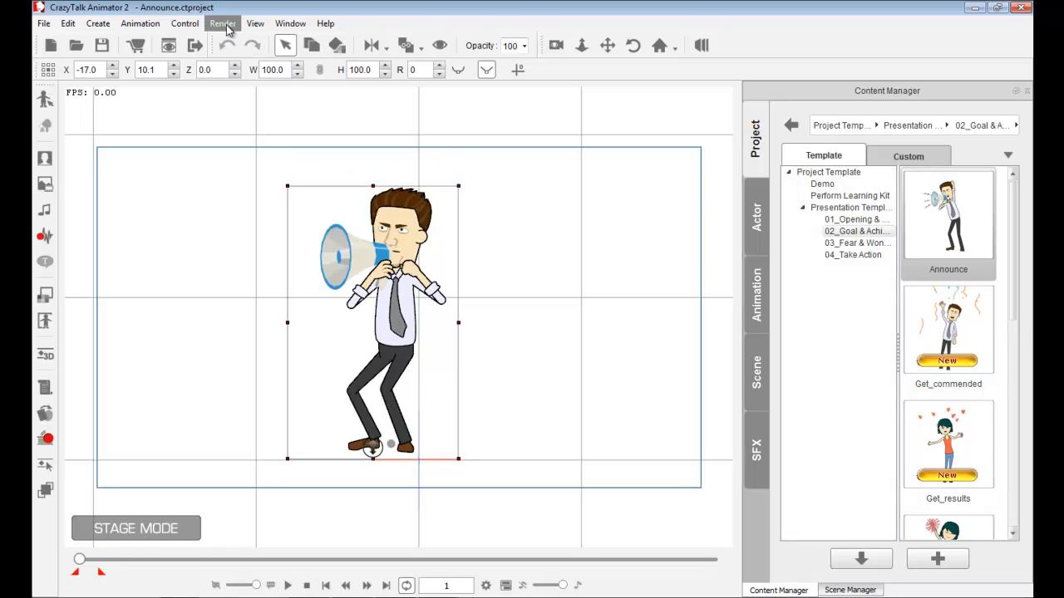
pyautogui.click(221, 24)
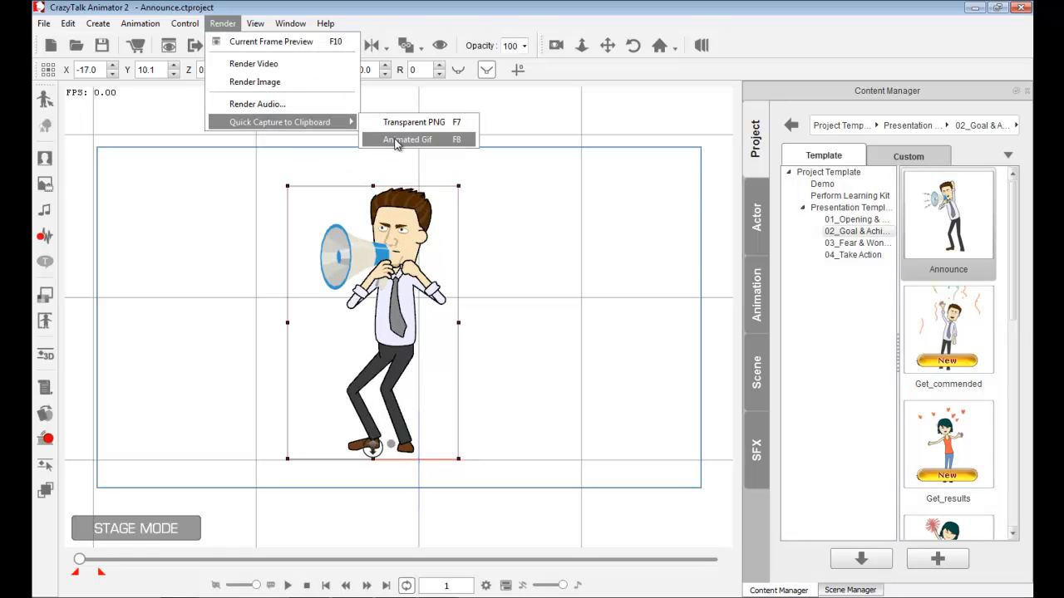
pyautogui.click(405, 139)
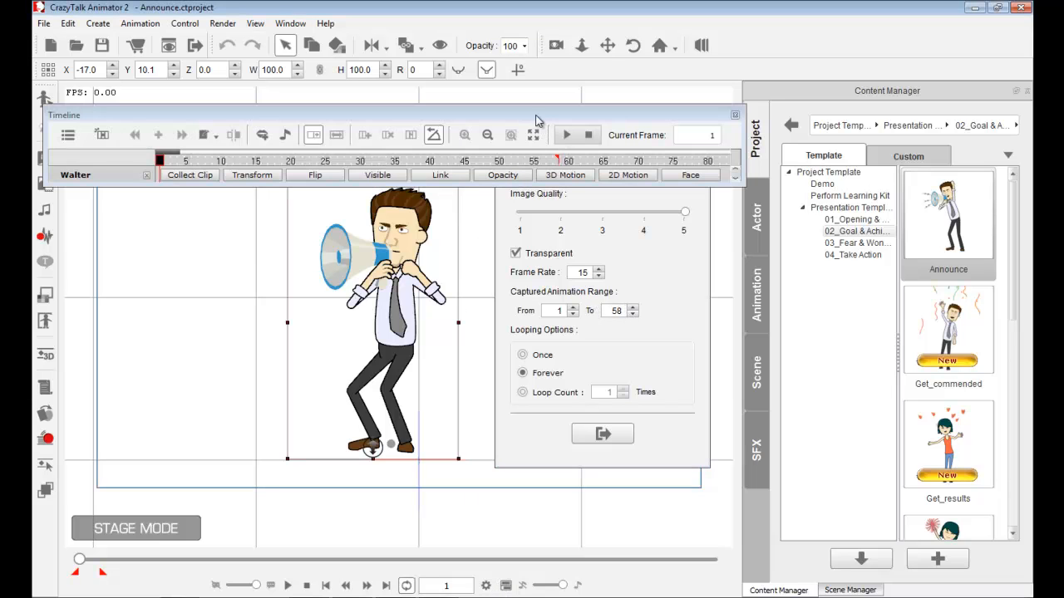
# Expand the timeline to show the megaphone motion tracks and preview the clip
pyautogui.click(575, 90)
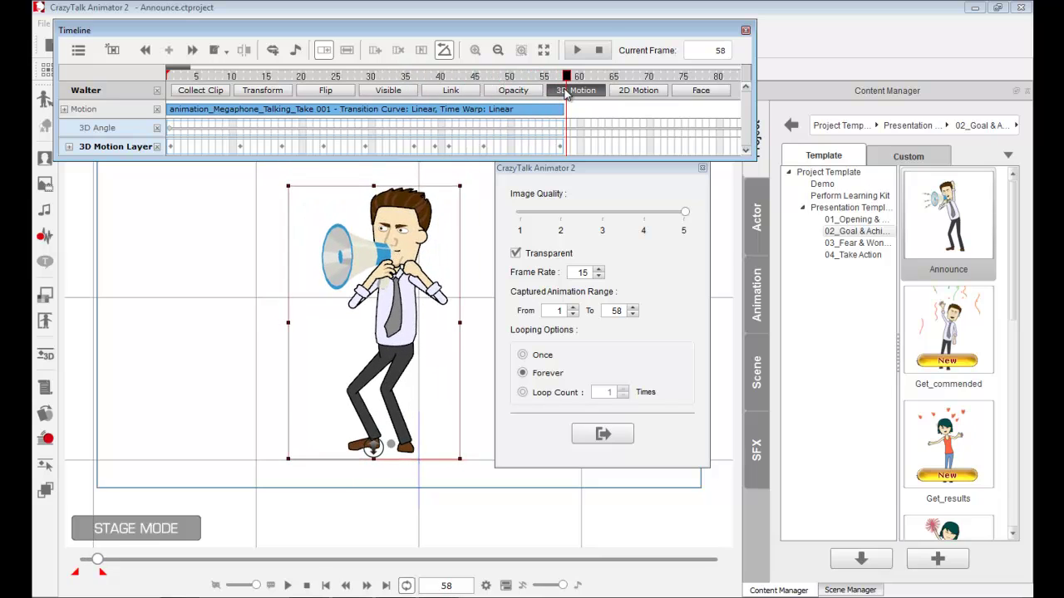
pyautogui.click(582, 48)
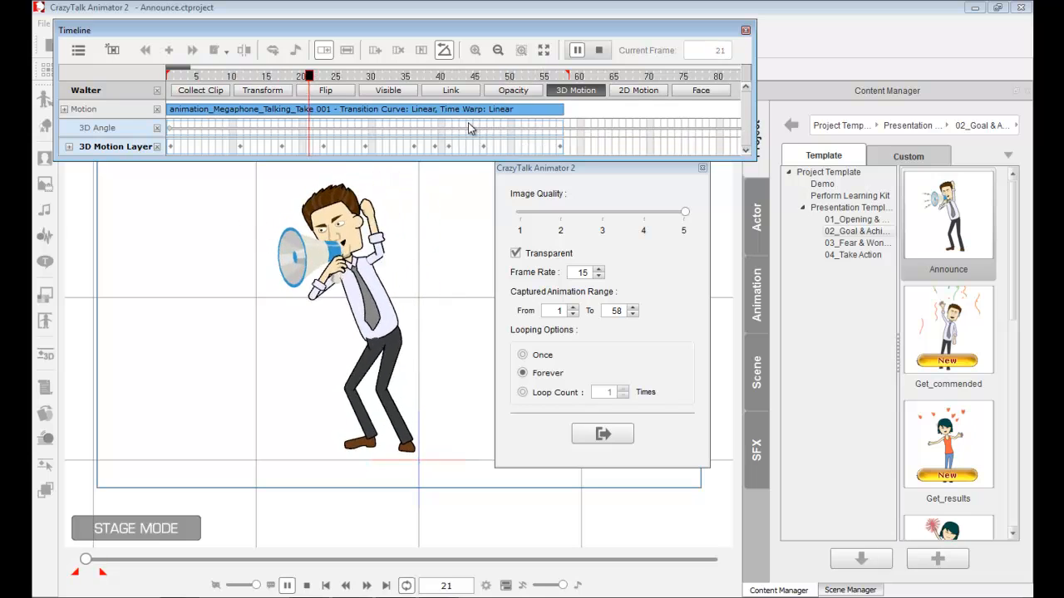
pyautogui.click(602, 50)
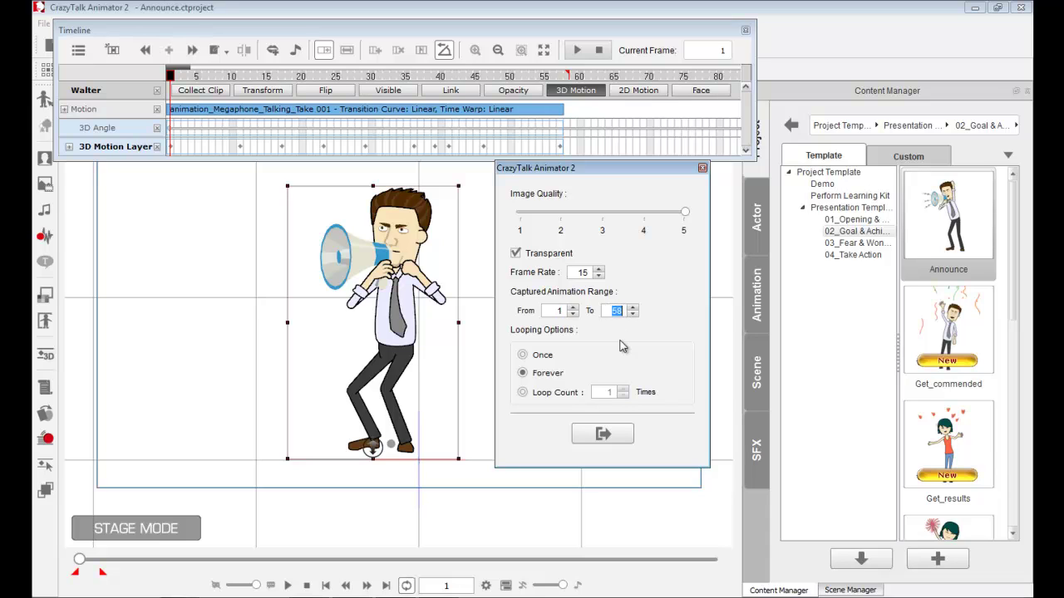
pyautogui.moveTo(336, 435)
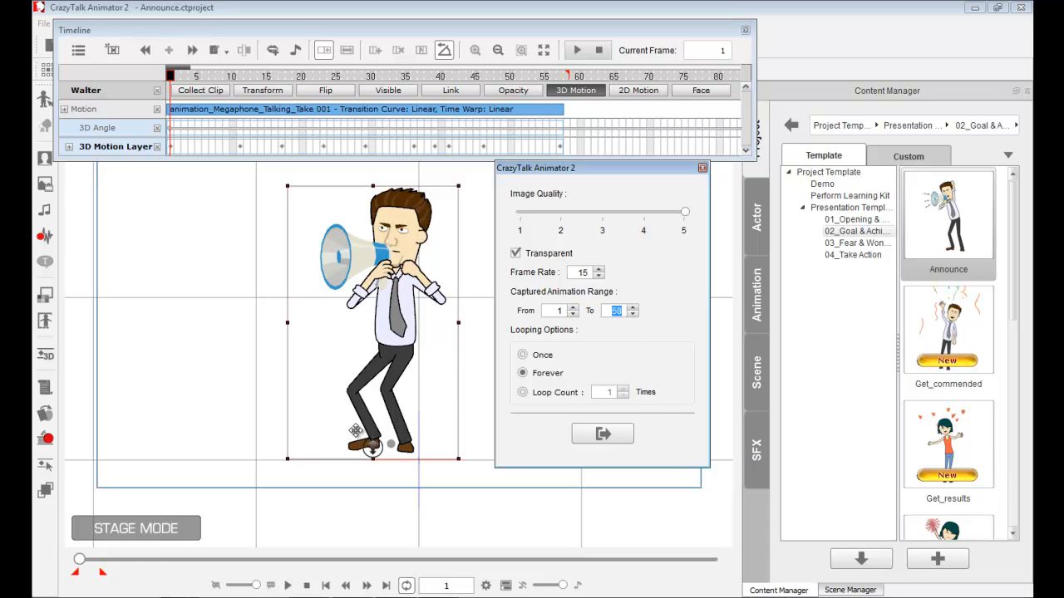
pyautogui.moveTo(335, 505)
pyautogui.write('180')
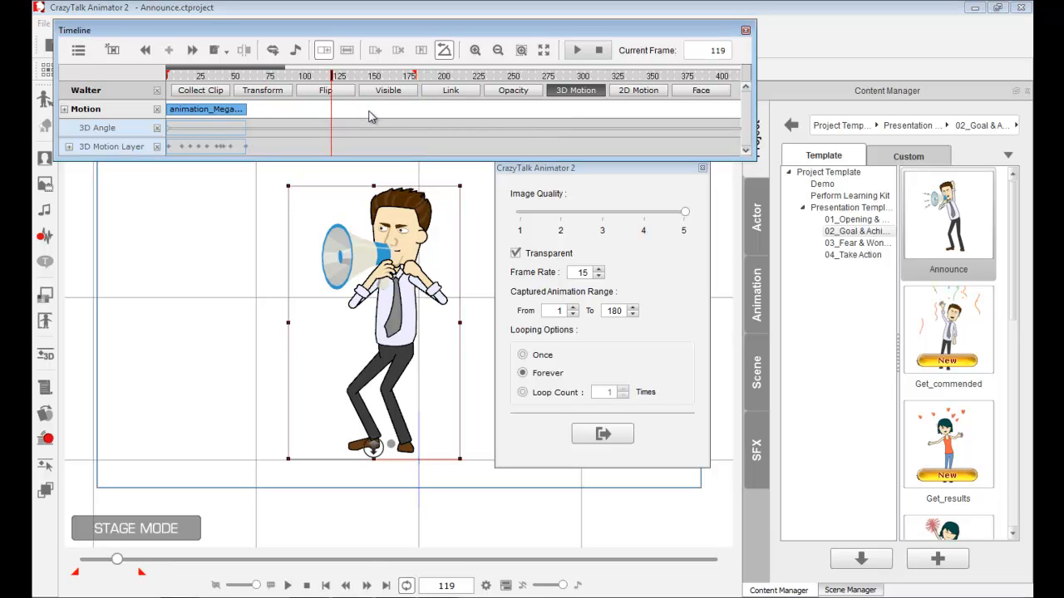
pyautogui.moveTo(628, 324)
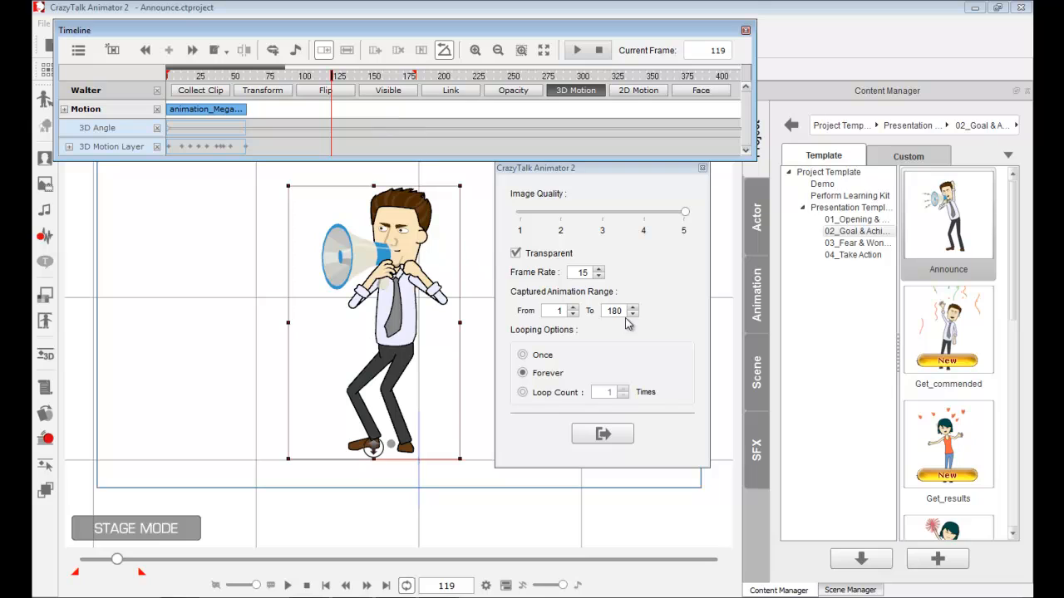
# Step the Captured Animation Range 'To' spinner back down to frame 58
pyautogui.click(631, 316)
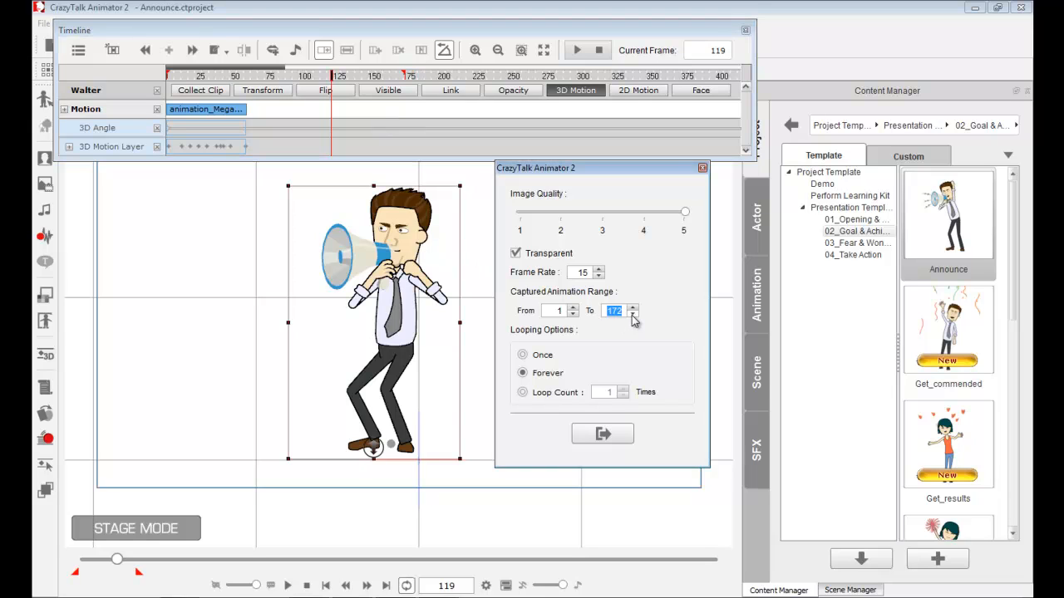
pyautogui.click(634, 316)
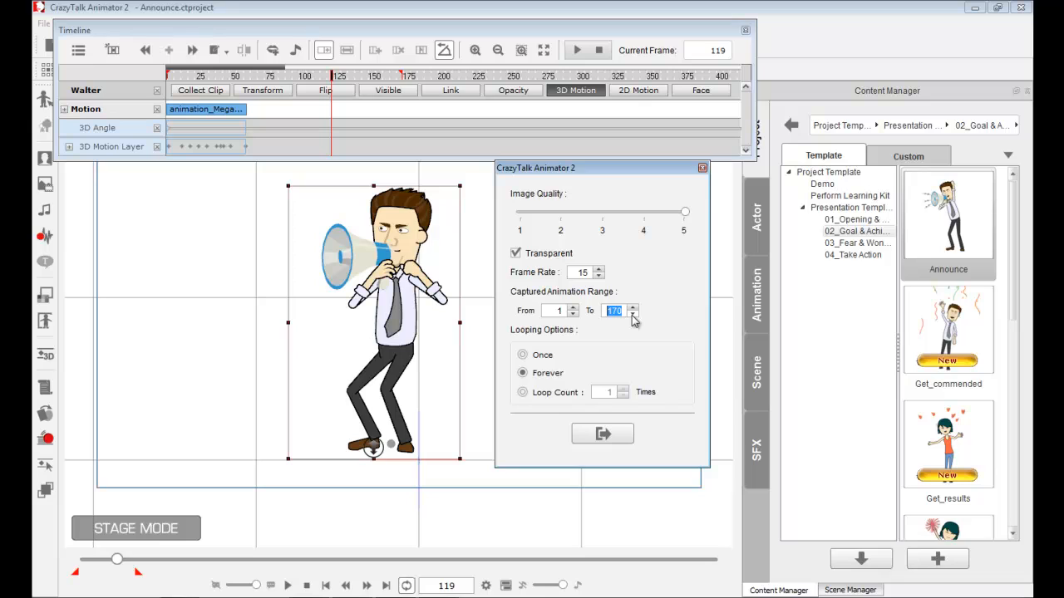
pyautogui.click(631, 316)
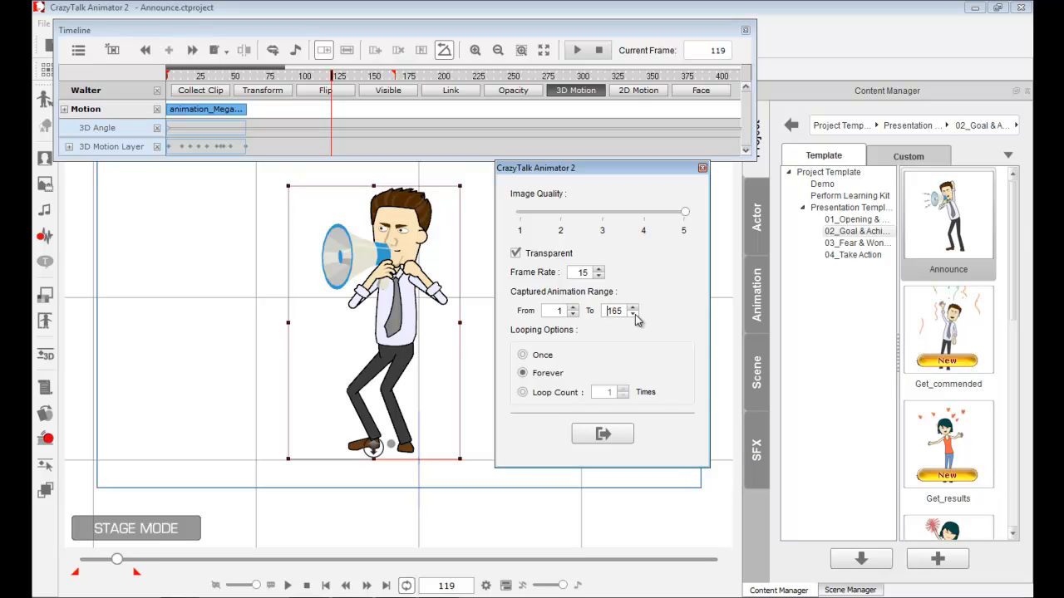
pyautogui.click(635, 316)
pyautogui.write('58')
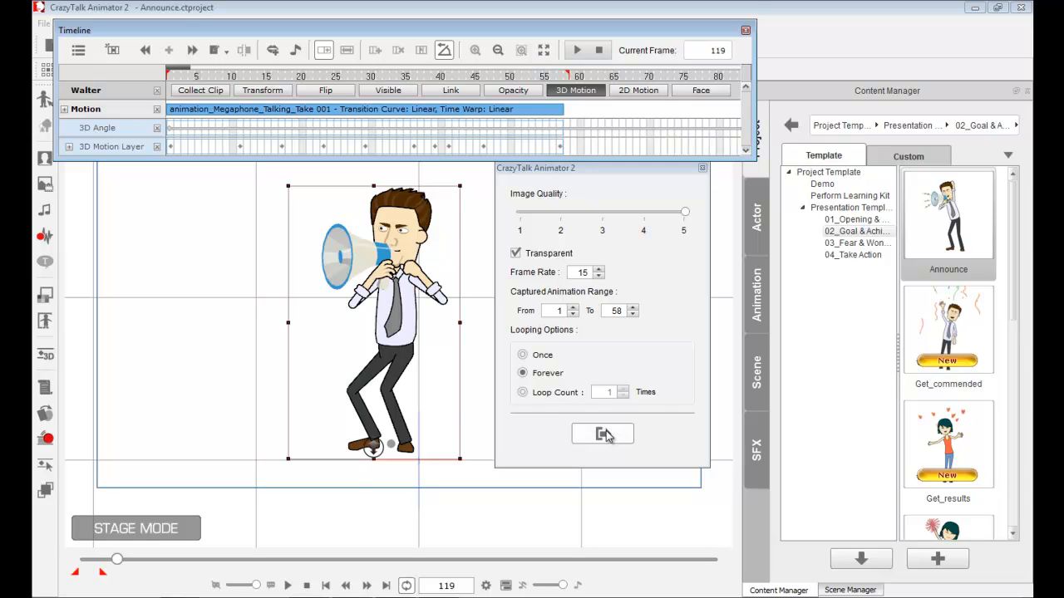
# Export the 58-frame GIF and show PowerPoint slide 4 with the 58 Frames example
pyautogui.click(601, 434)
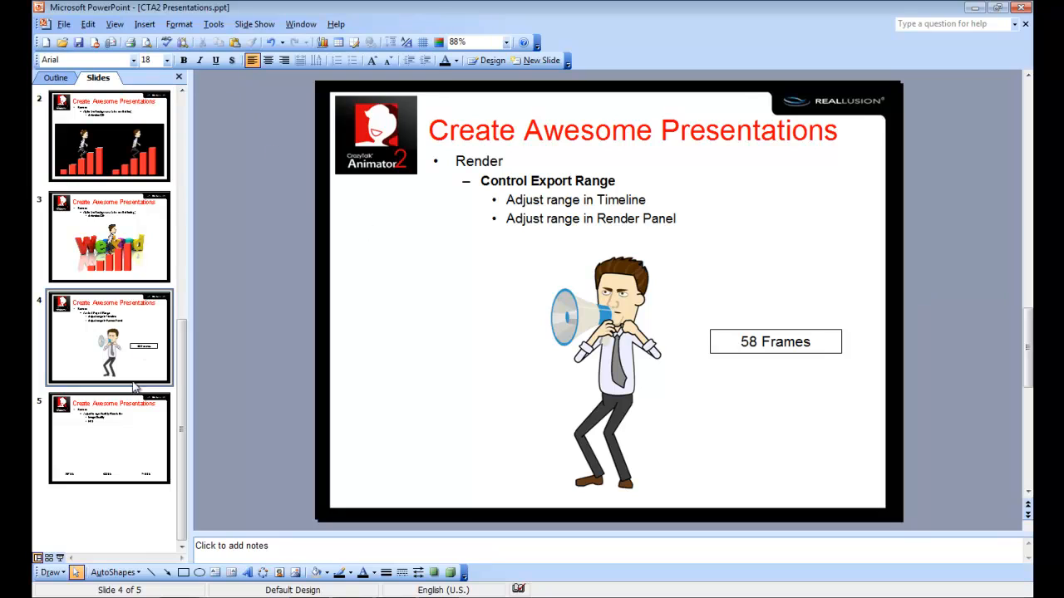
pyautogui.click(108, 442)
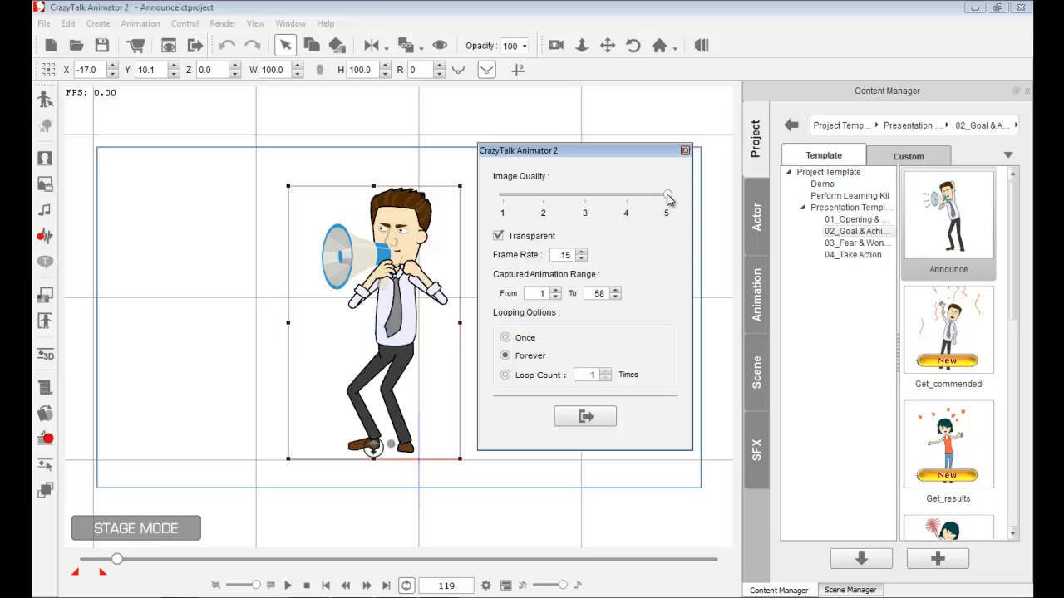
# Set the Image Quality slider to 1 and export the megaphone GIF
pyautogui.moveTo(665, 194); pyautogui.dragTo(502, 194)
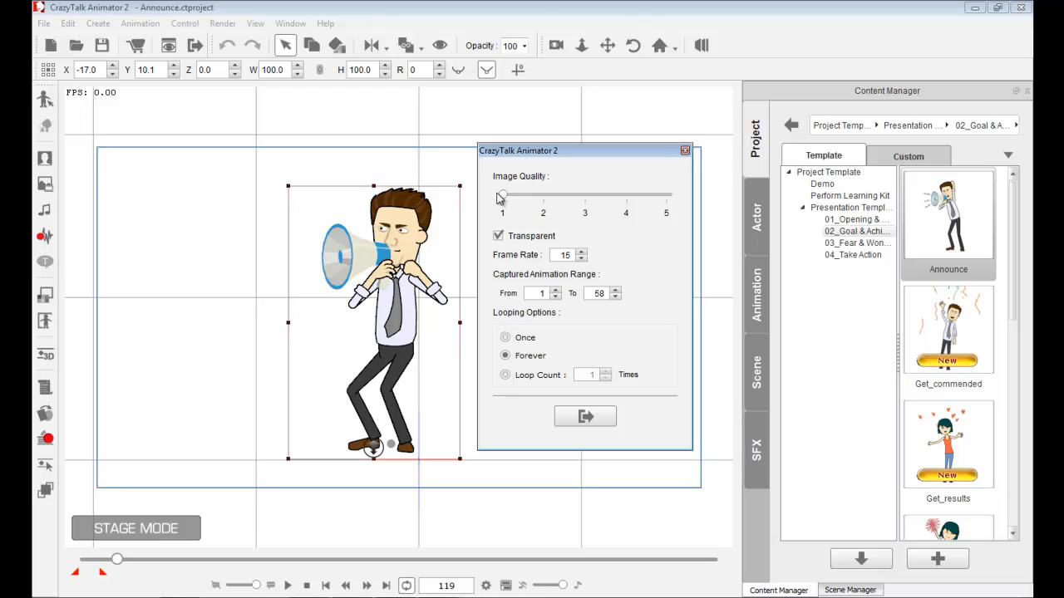
pyautogui.moveTo(502, 196); pyautogui.dragTo(667, 196)
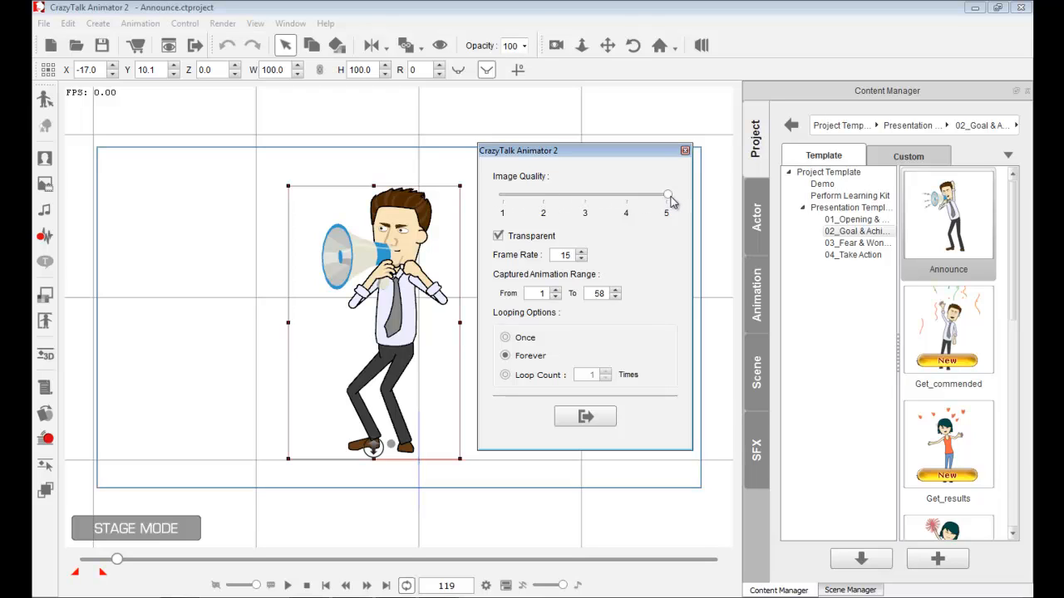
pyautogui.moveTo(667, 194); pyautogui.dragTo(502, 195)
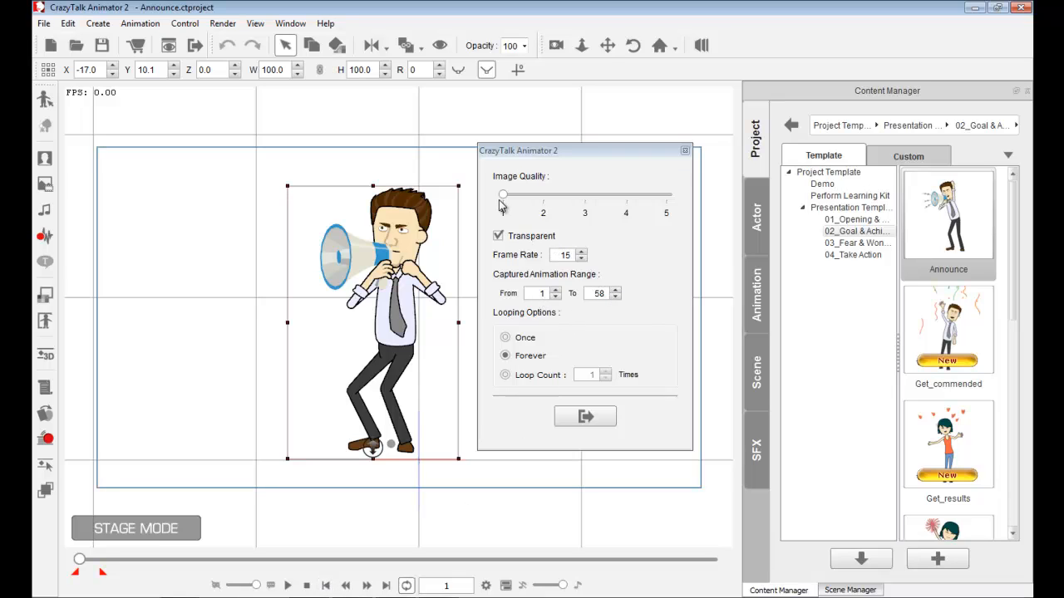
pyautogui.click(585, 416)
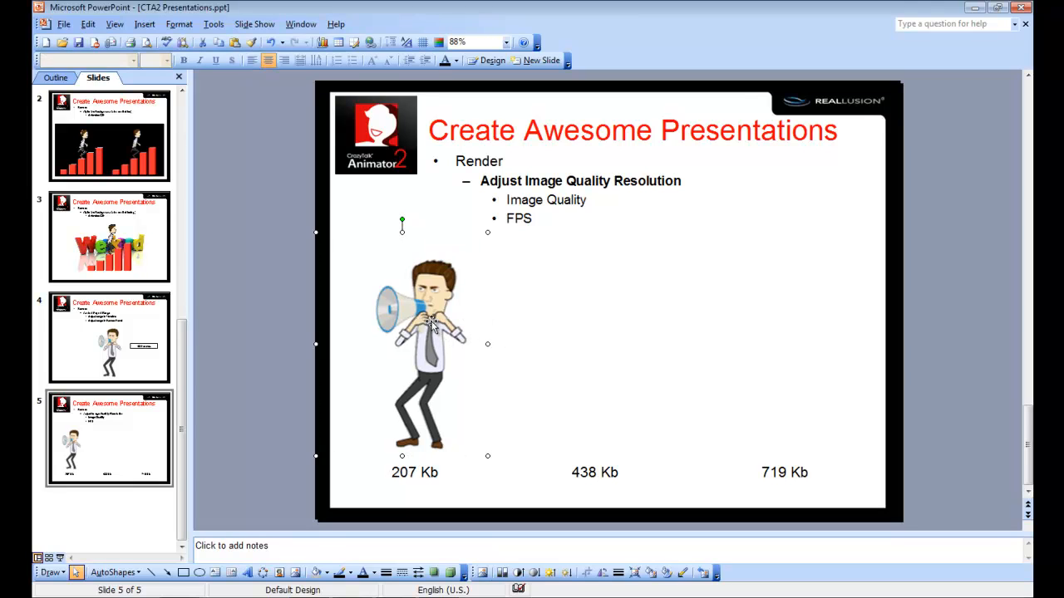
pyautogui.rightClick(423, 324)
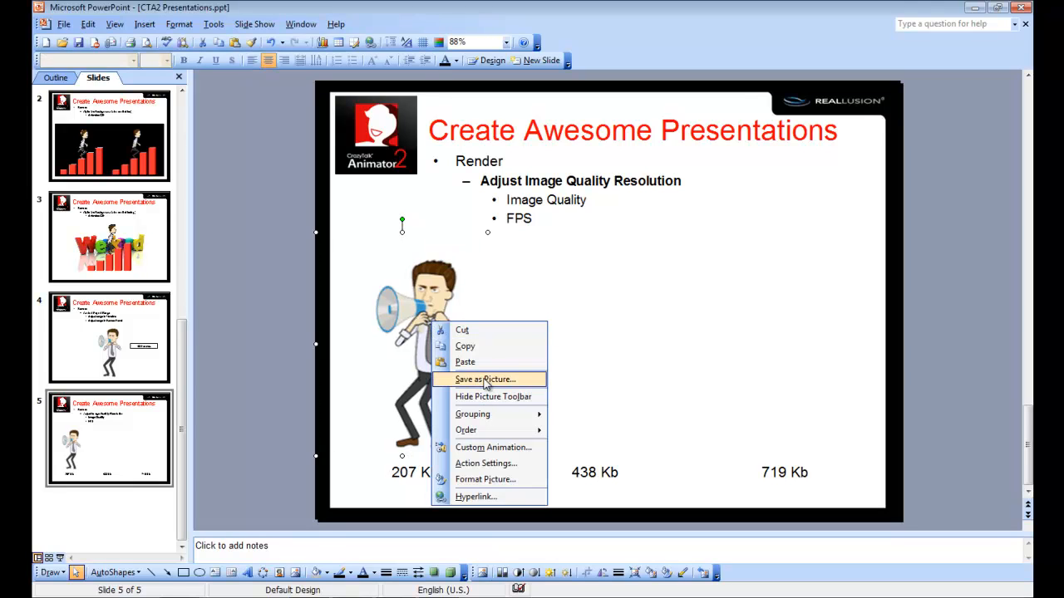
pyautogui.moveTo(482, 384)
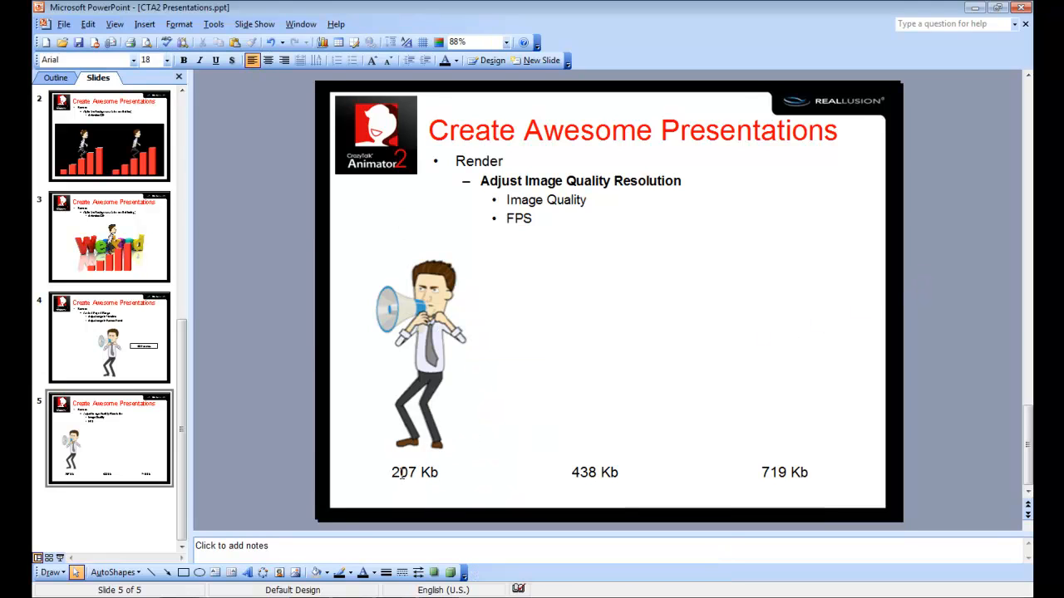
pyautogui.moveTo(418, 369)
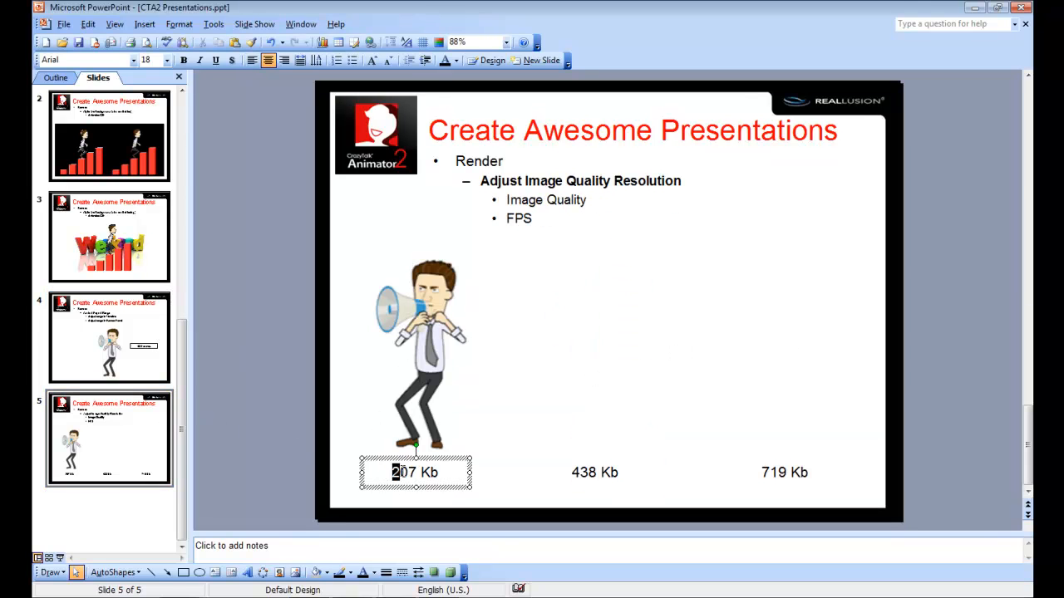
pyautogui.doubleClick(399, 472)
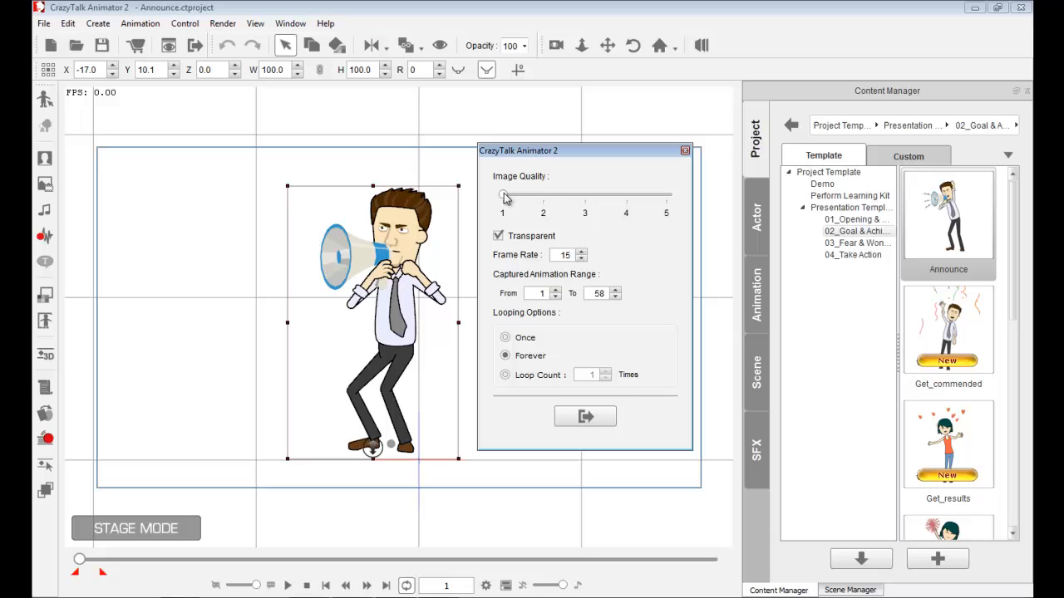
# Export the megaphone GIF at image quality 3 and bring up options for the second picture in PowerPoint
pyautogui.moveTo(502, 196); pyautogui.dragTo(585, 196)
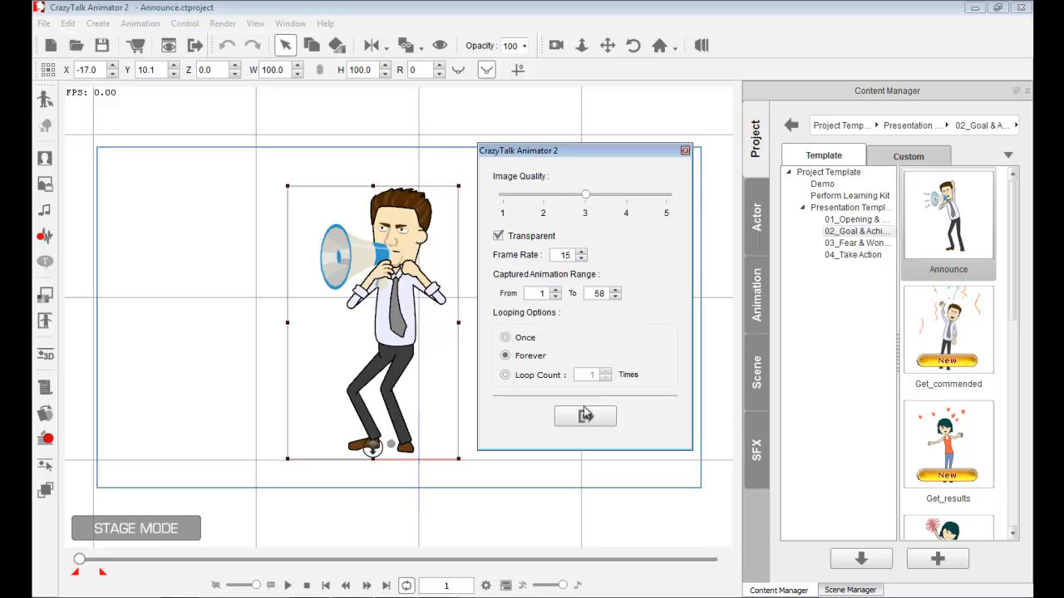
pyautogui.click(585, 416)
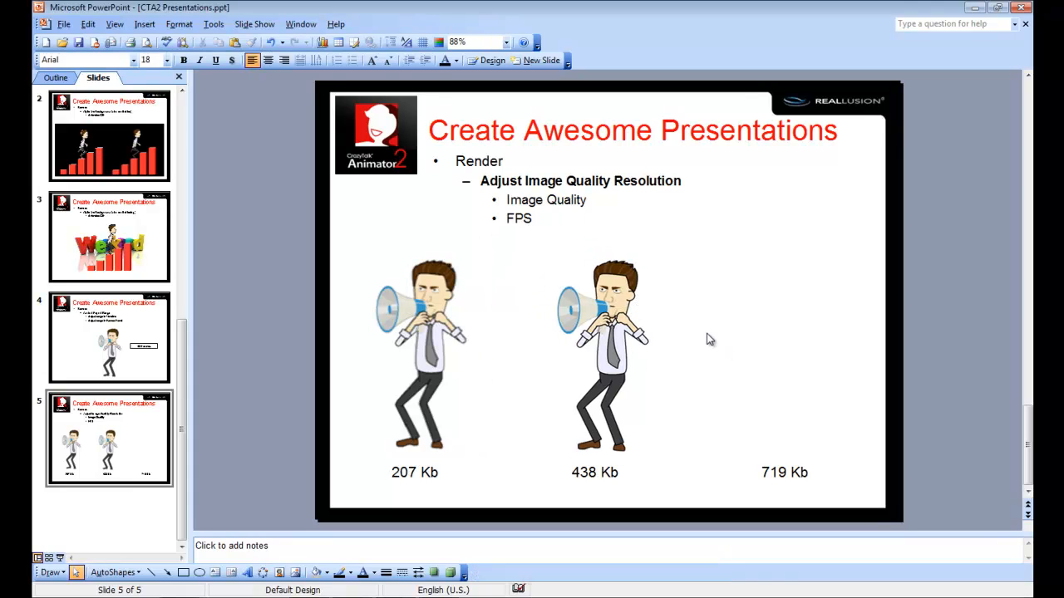
pyautogui.rightClick(602, 316)
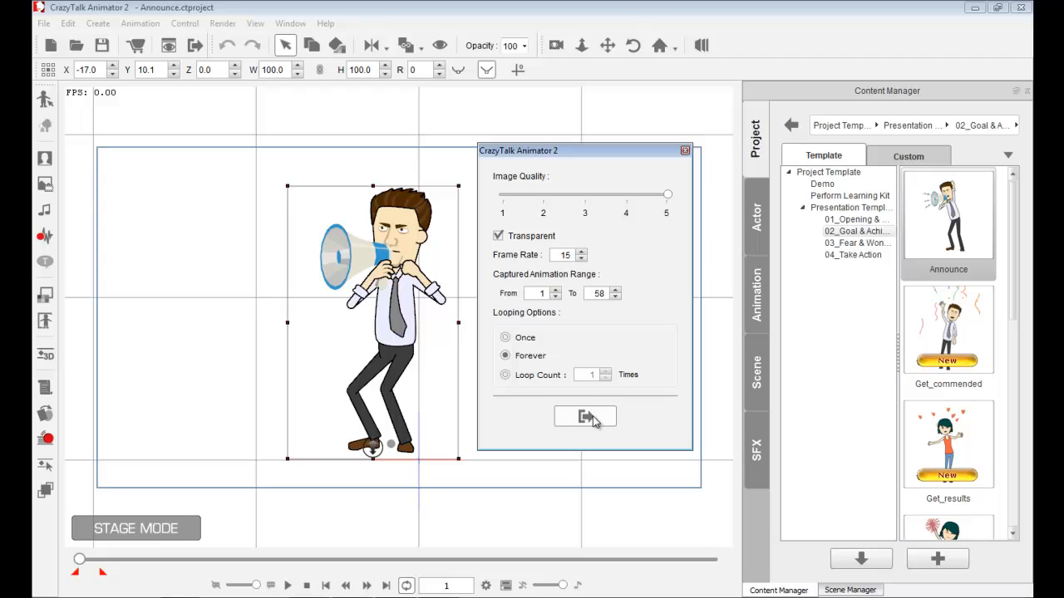
# Export the megaphone GIF at image quality 5 for the 719 Kb comparison
pyautogui.click(585, 416)
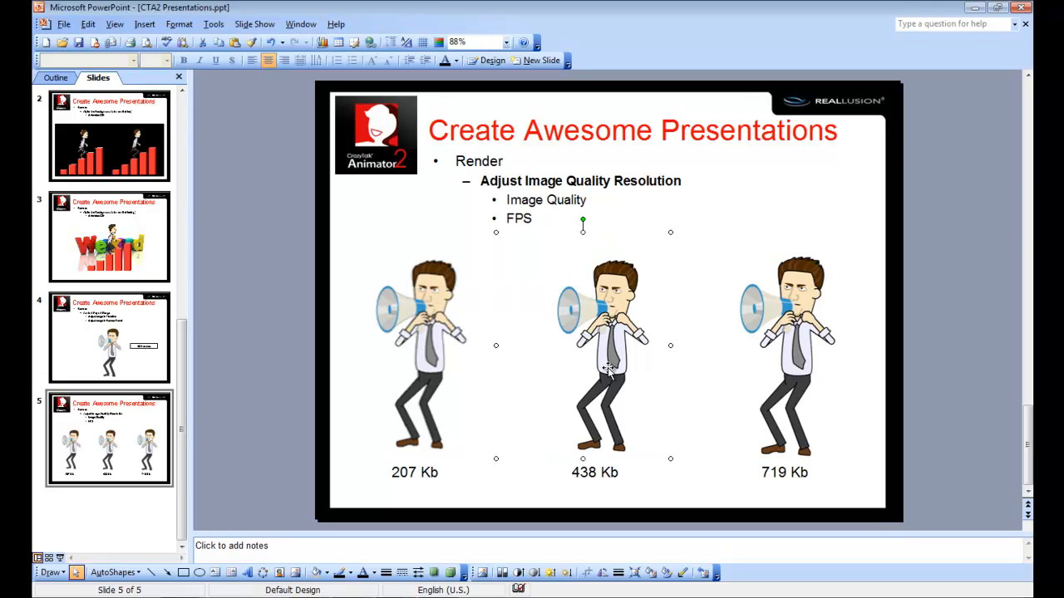
pyautogui.moveTo(534, 336)
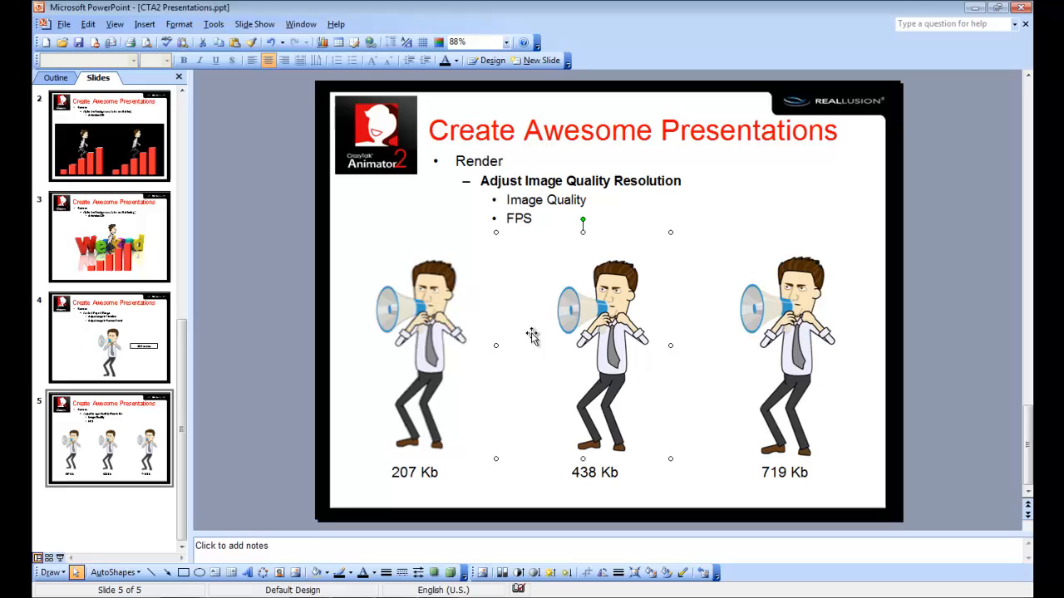